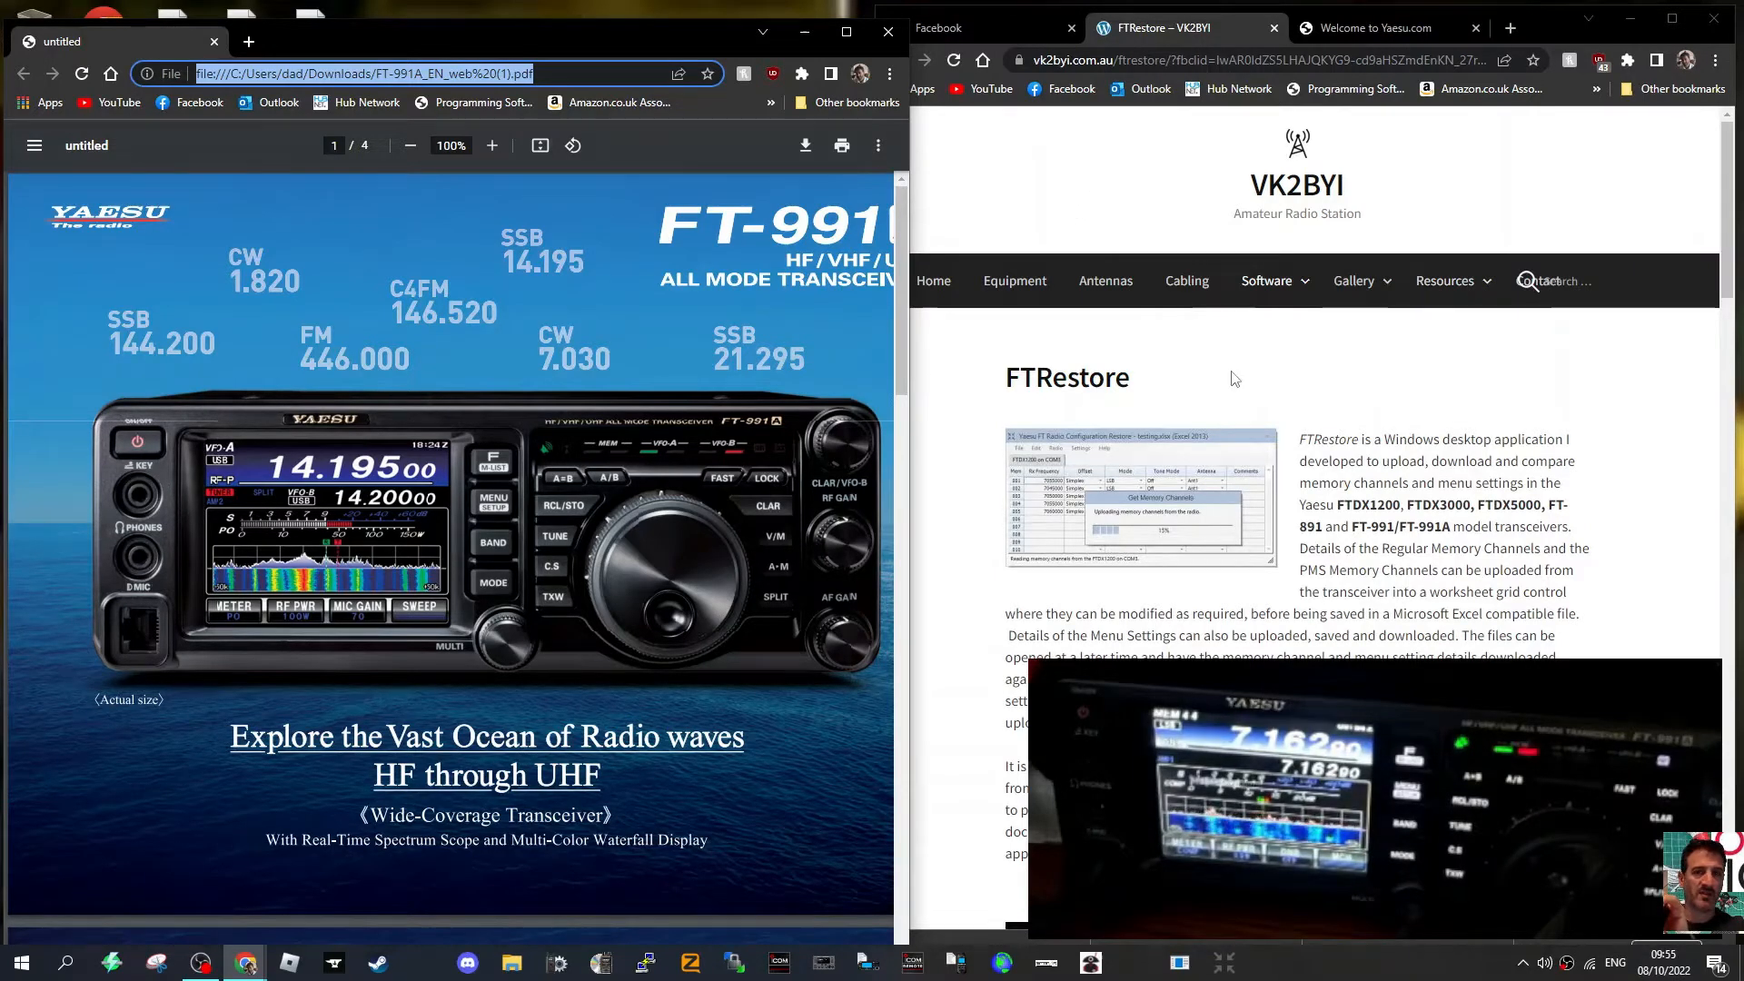
Step: Scroll the VK2BYI page down to the FTRestore v1.9.5 and Documentation download links
{"action": "scroll", "scroll_direction": "down", "scroll_amount": 3}
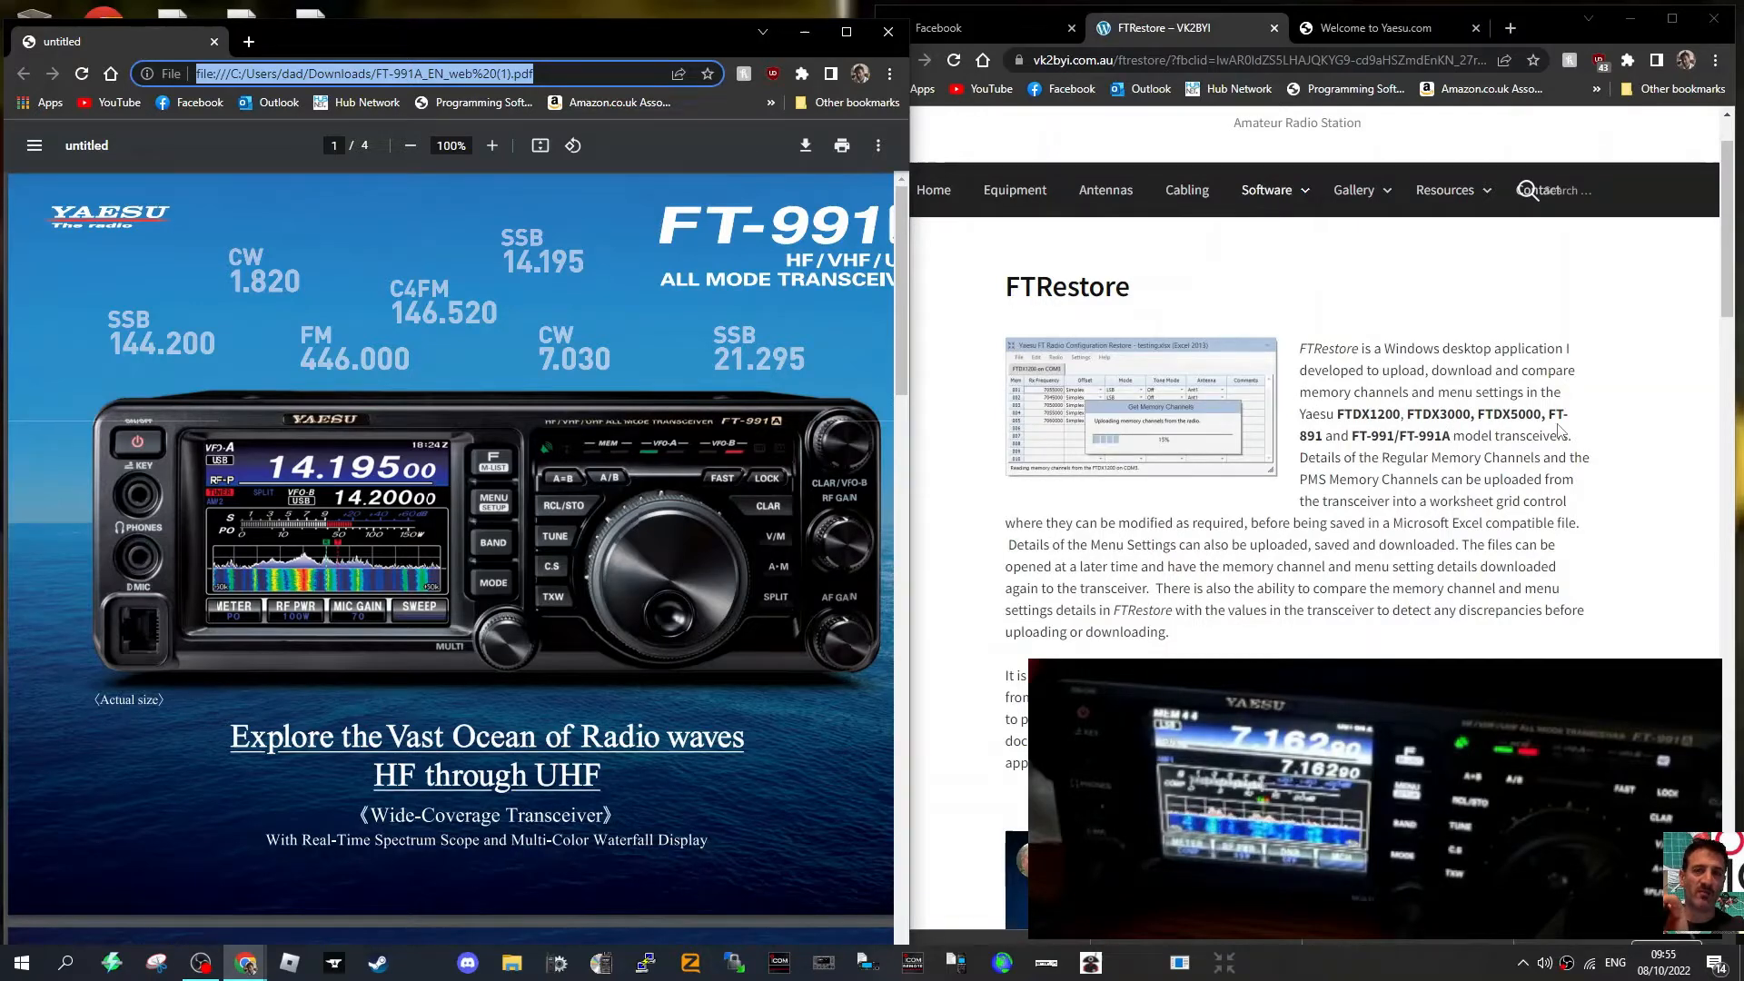
{"action": "mouse_move", "coordinate": [1361, 452]}
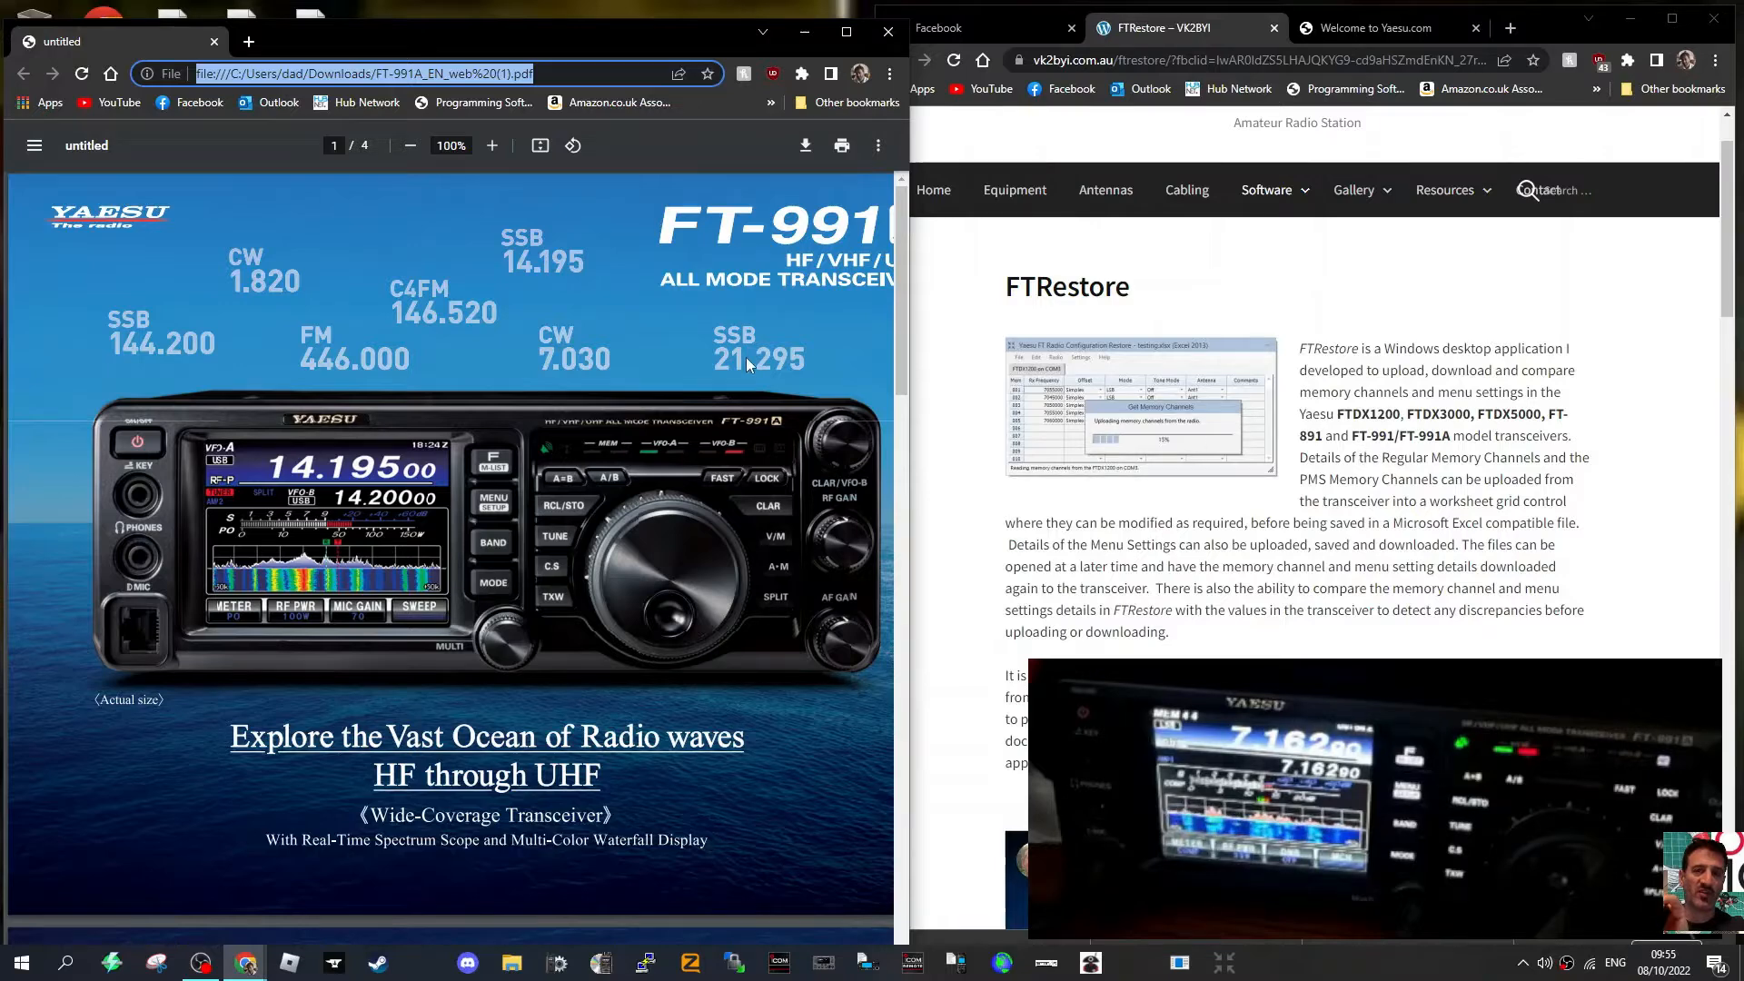
{"action": "mouse_move", "coordinate": [513, 338]}
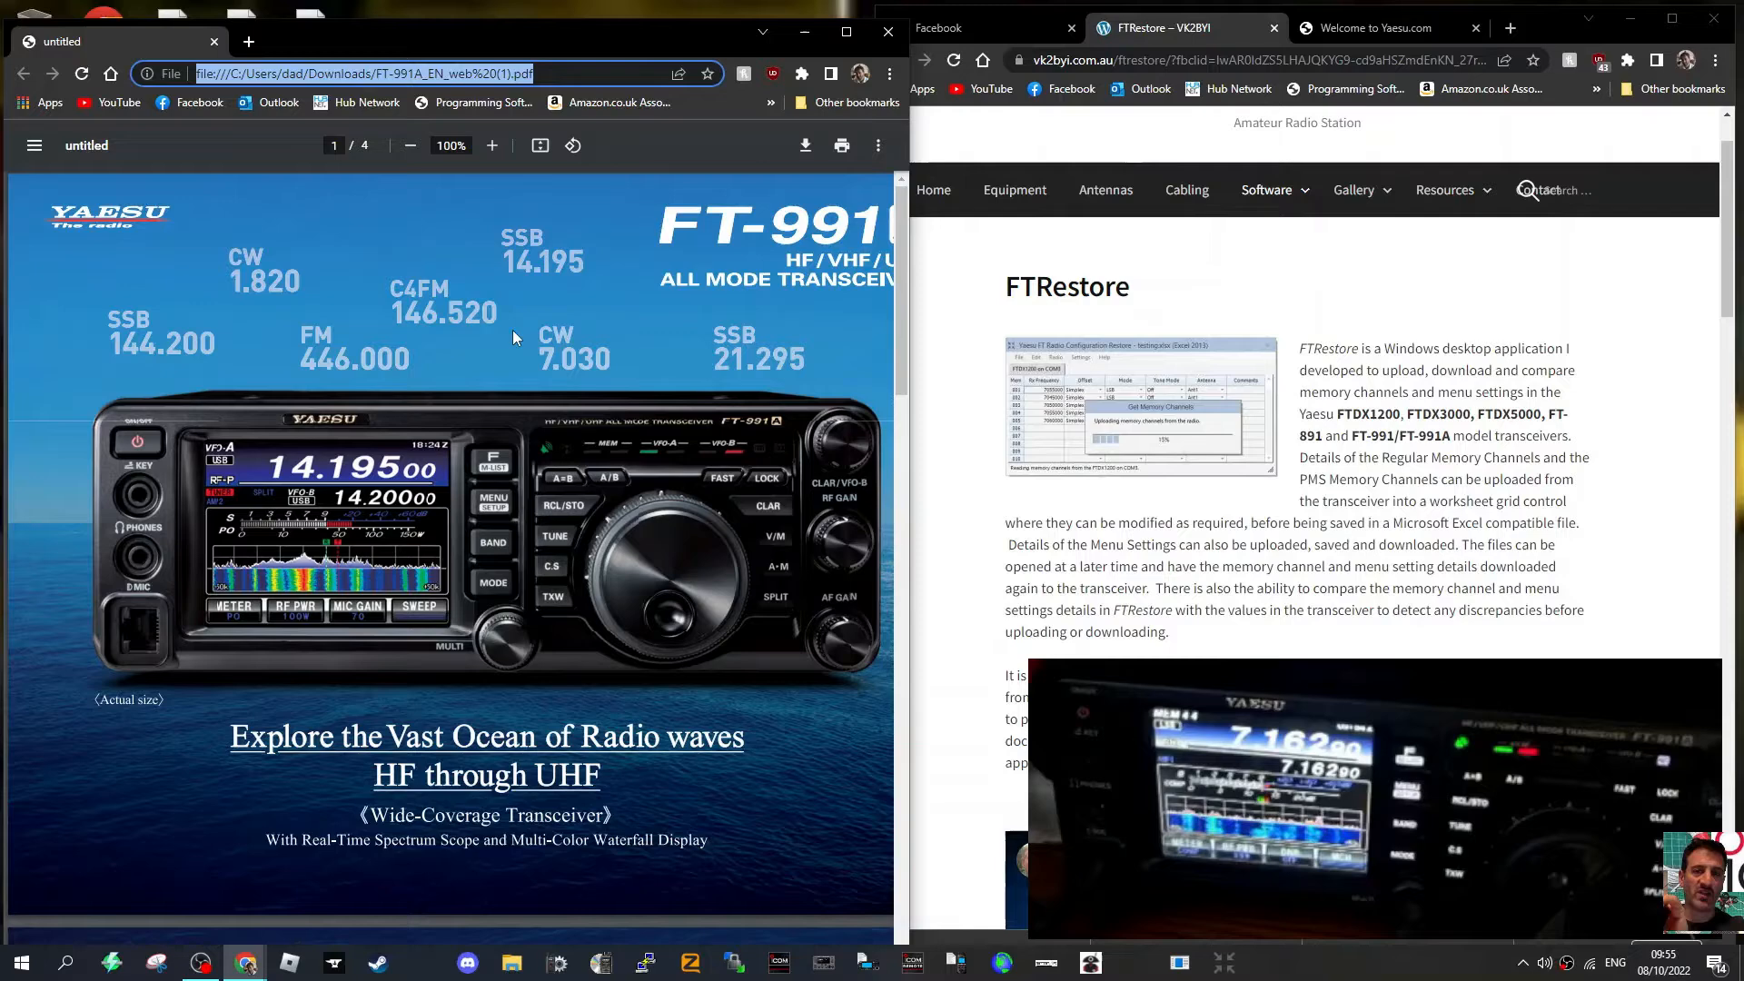
{"action": "scroll", "scroll_direction": "down", "scroll_amount": 3}
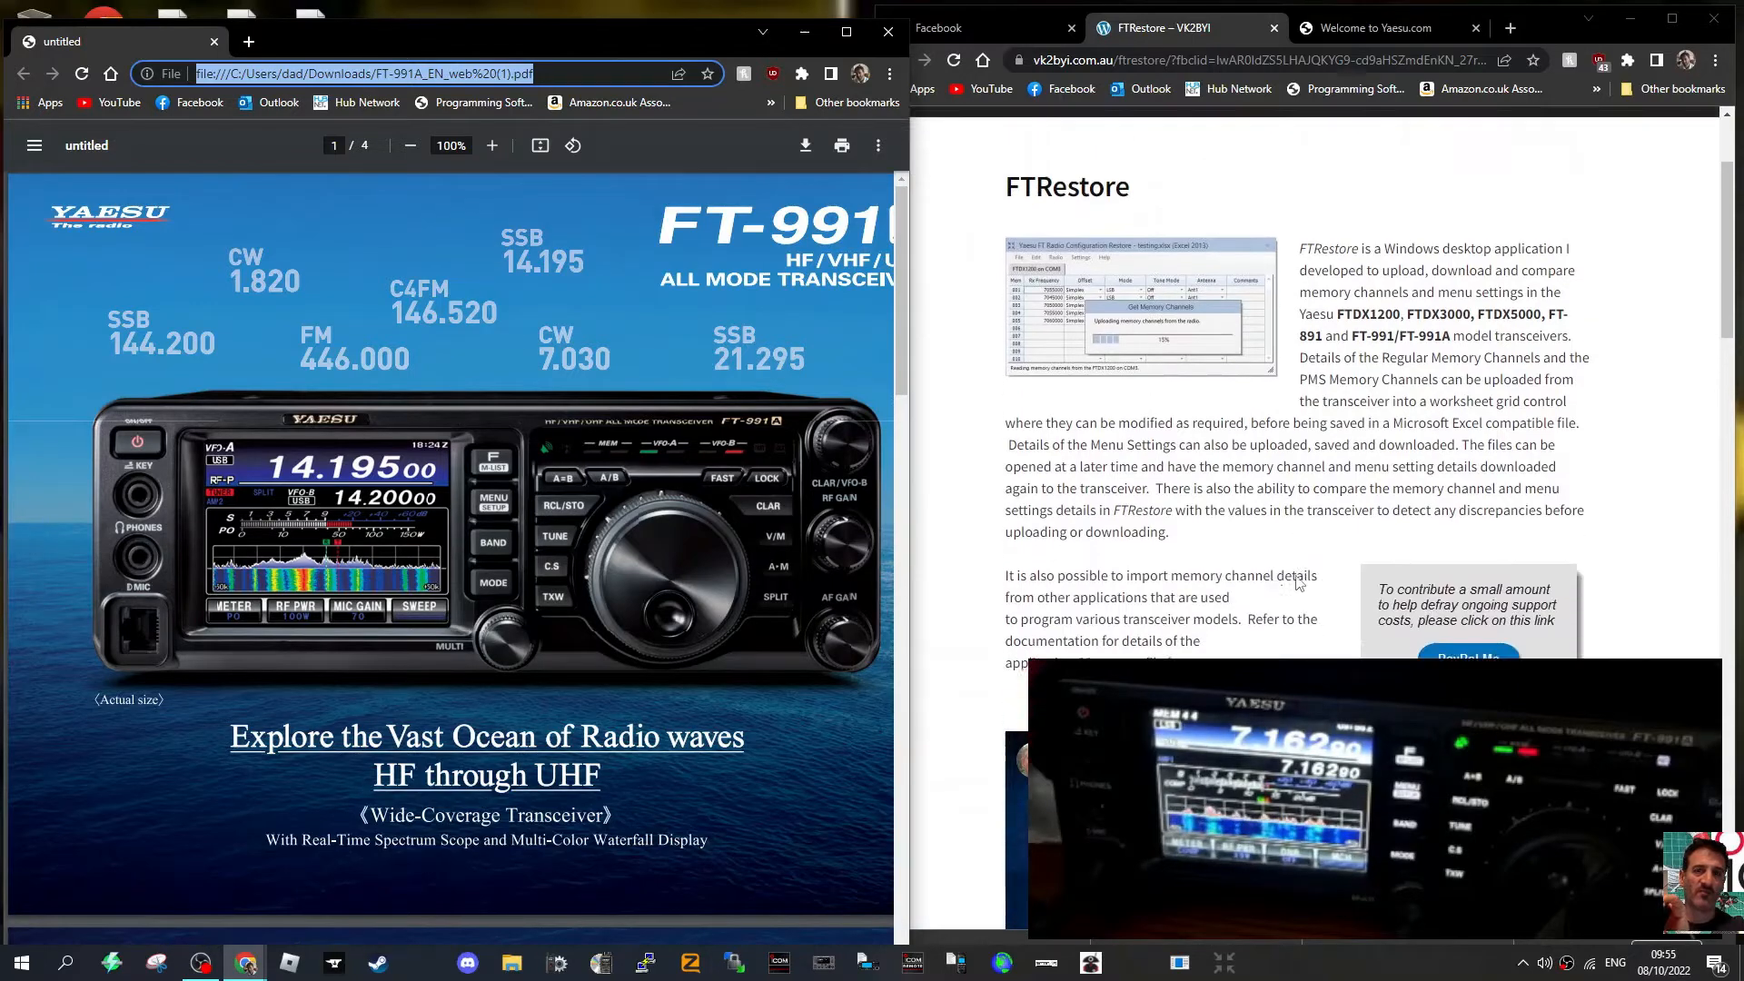
{"action": "scroll", "scroll_direction": "up", "scroll_amount": 3}
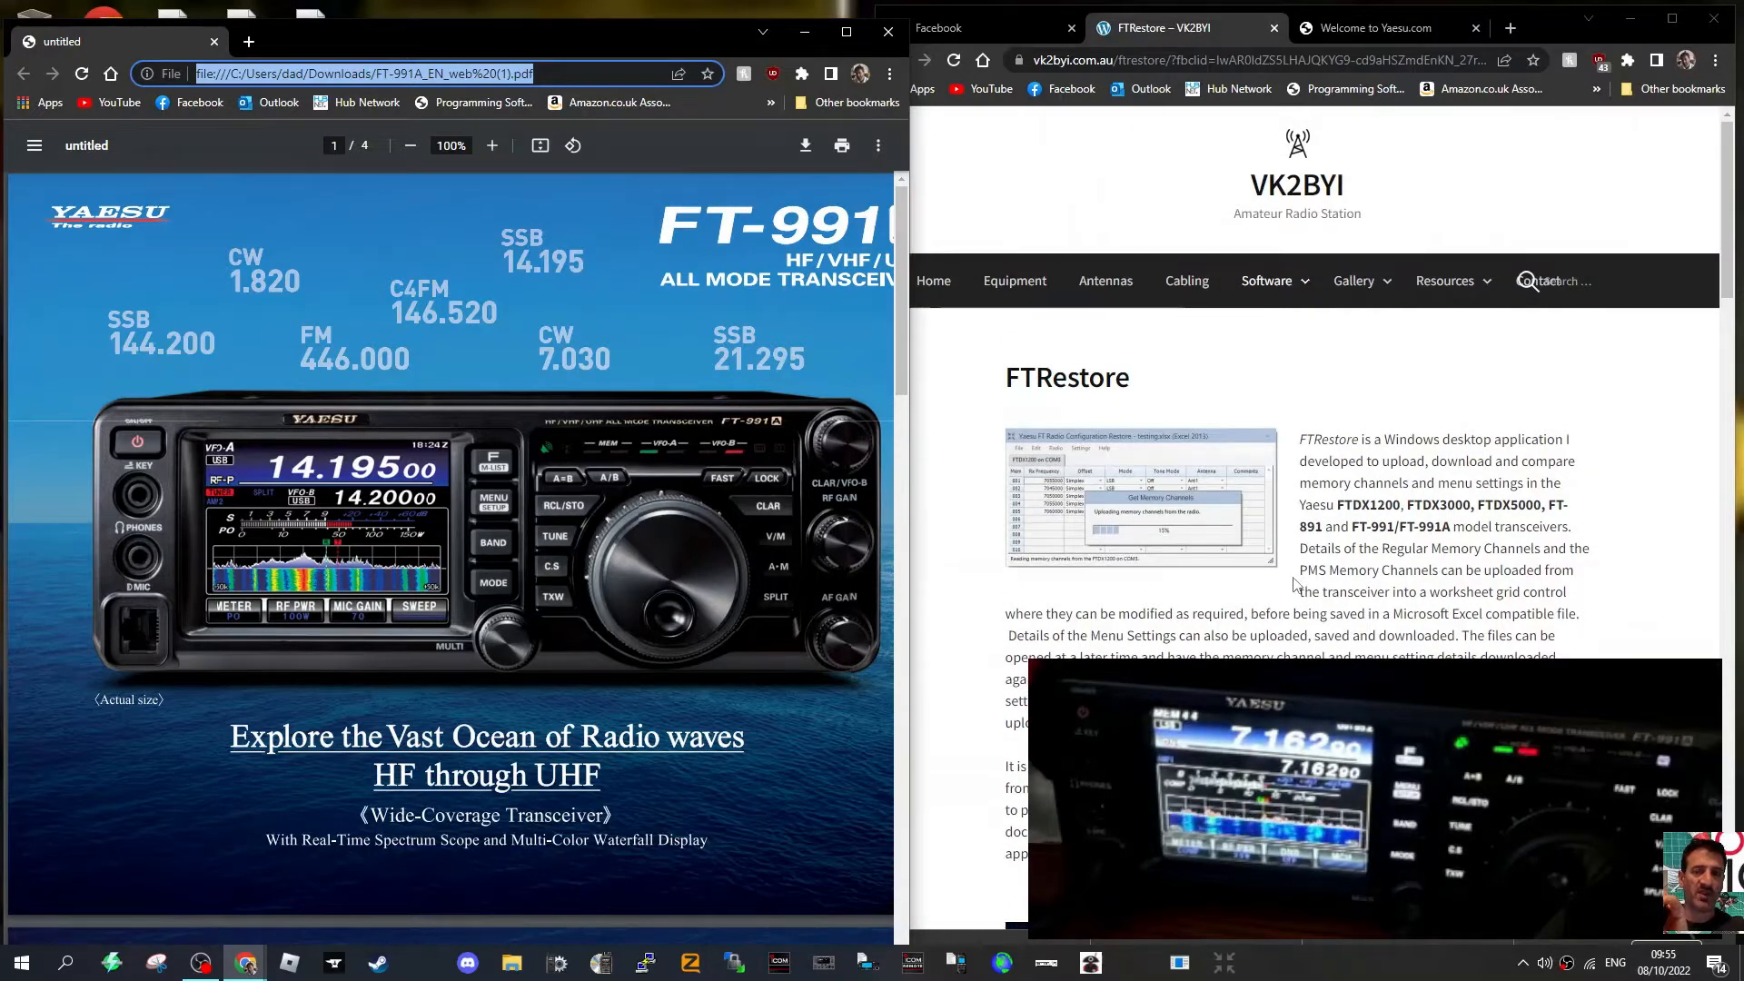
{"action": "scroll", "scroll_direction": "down", "scroll_amount": 3}
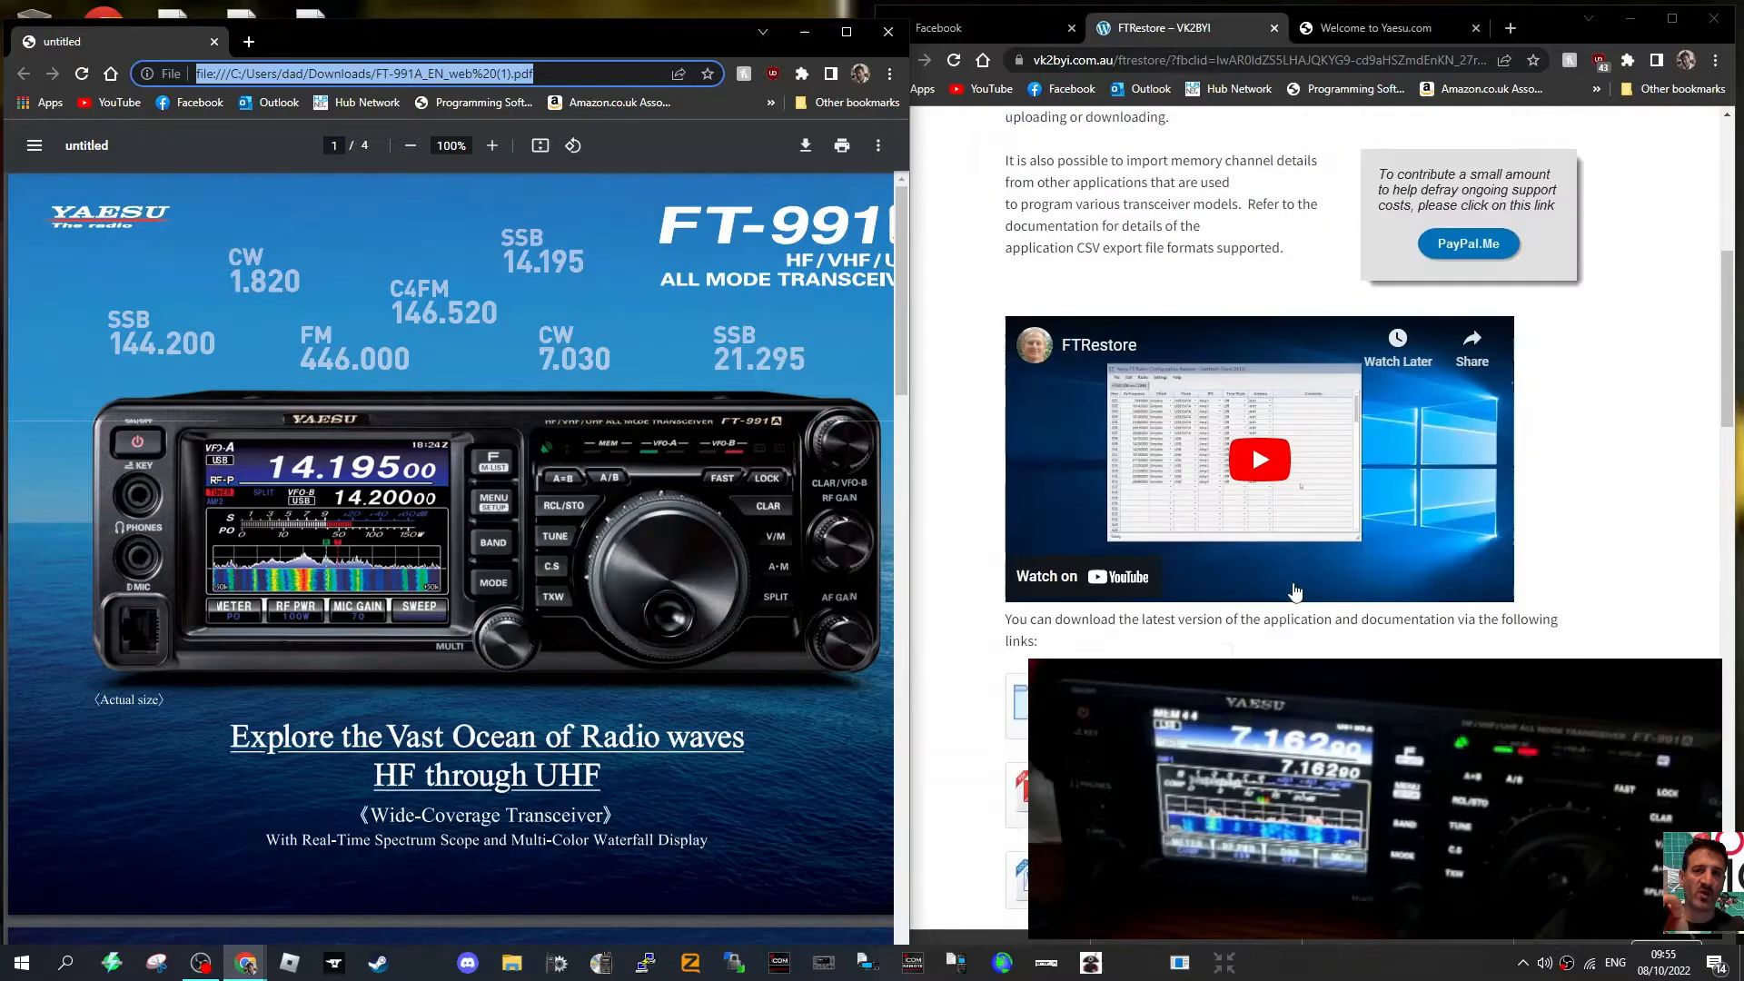
{"action": "scroll", "scroll_direction": "down", "scroll_amount": 3}
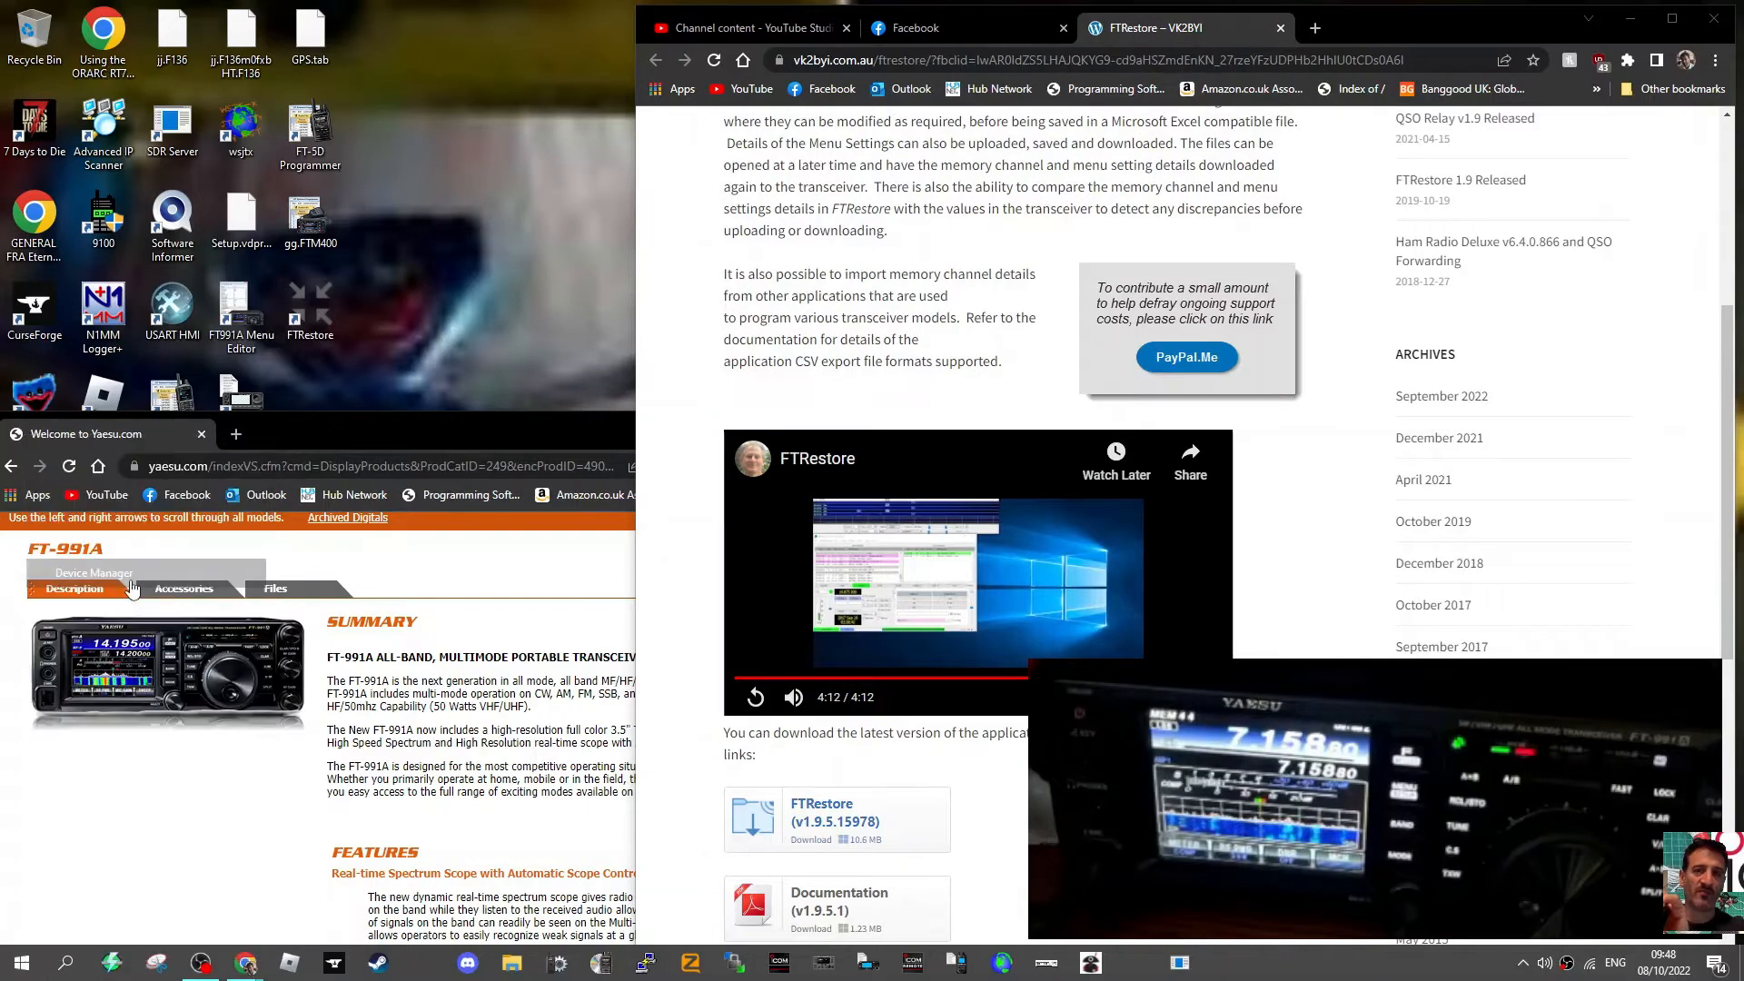
{"action": "left_click", "coordinate": [95, 573]}
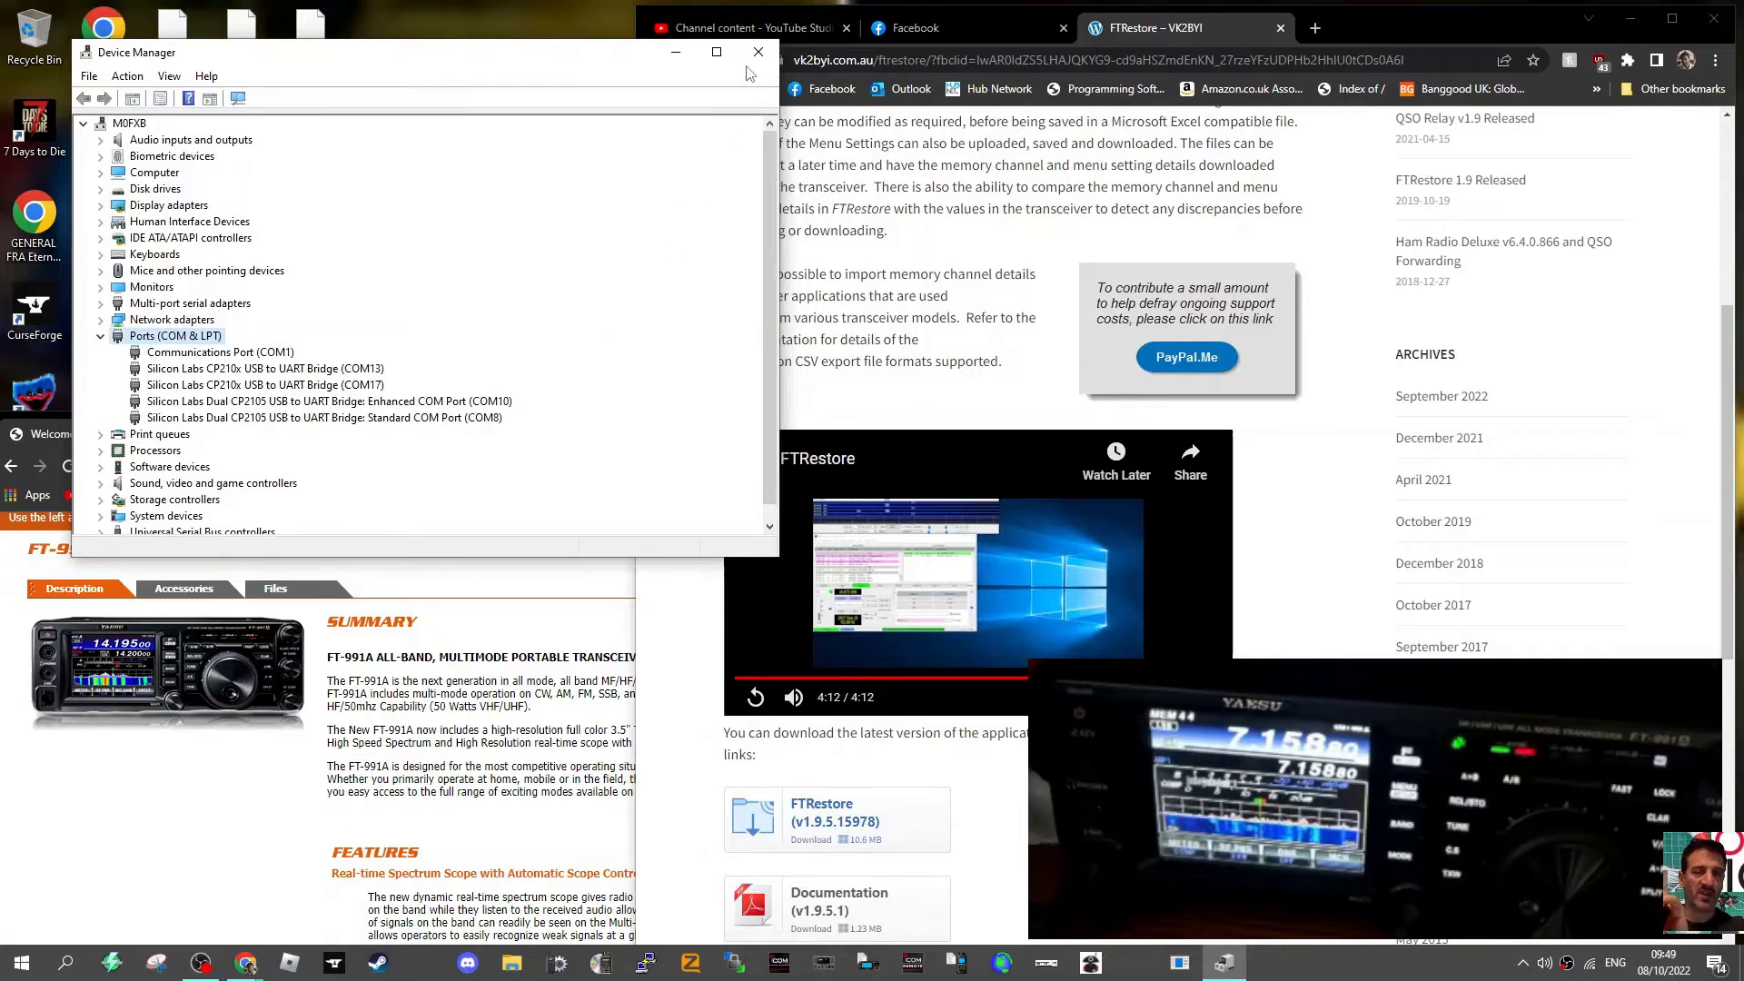
{"action": "left_click", "coordinate": [757, 53]}
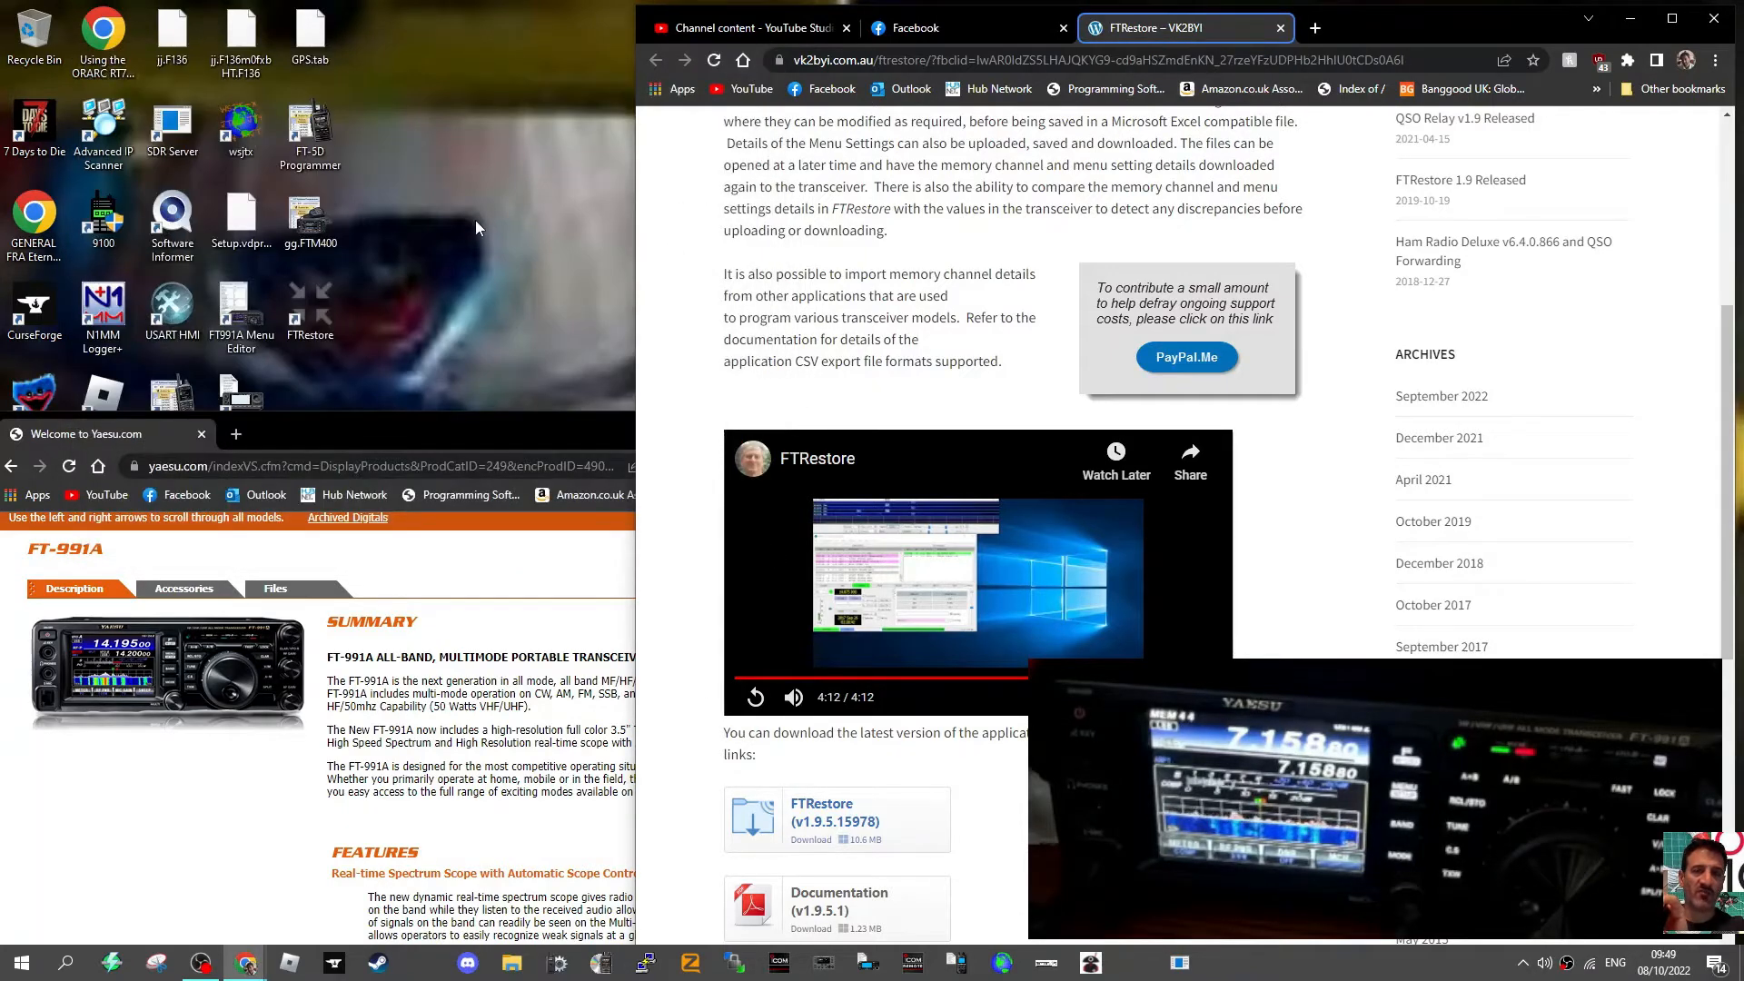
{"action": "mouse_move", "coordinate": [435, 257]}
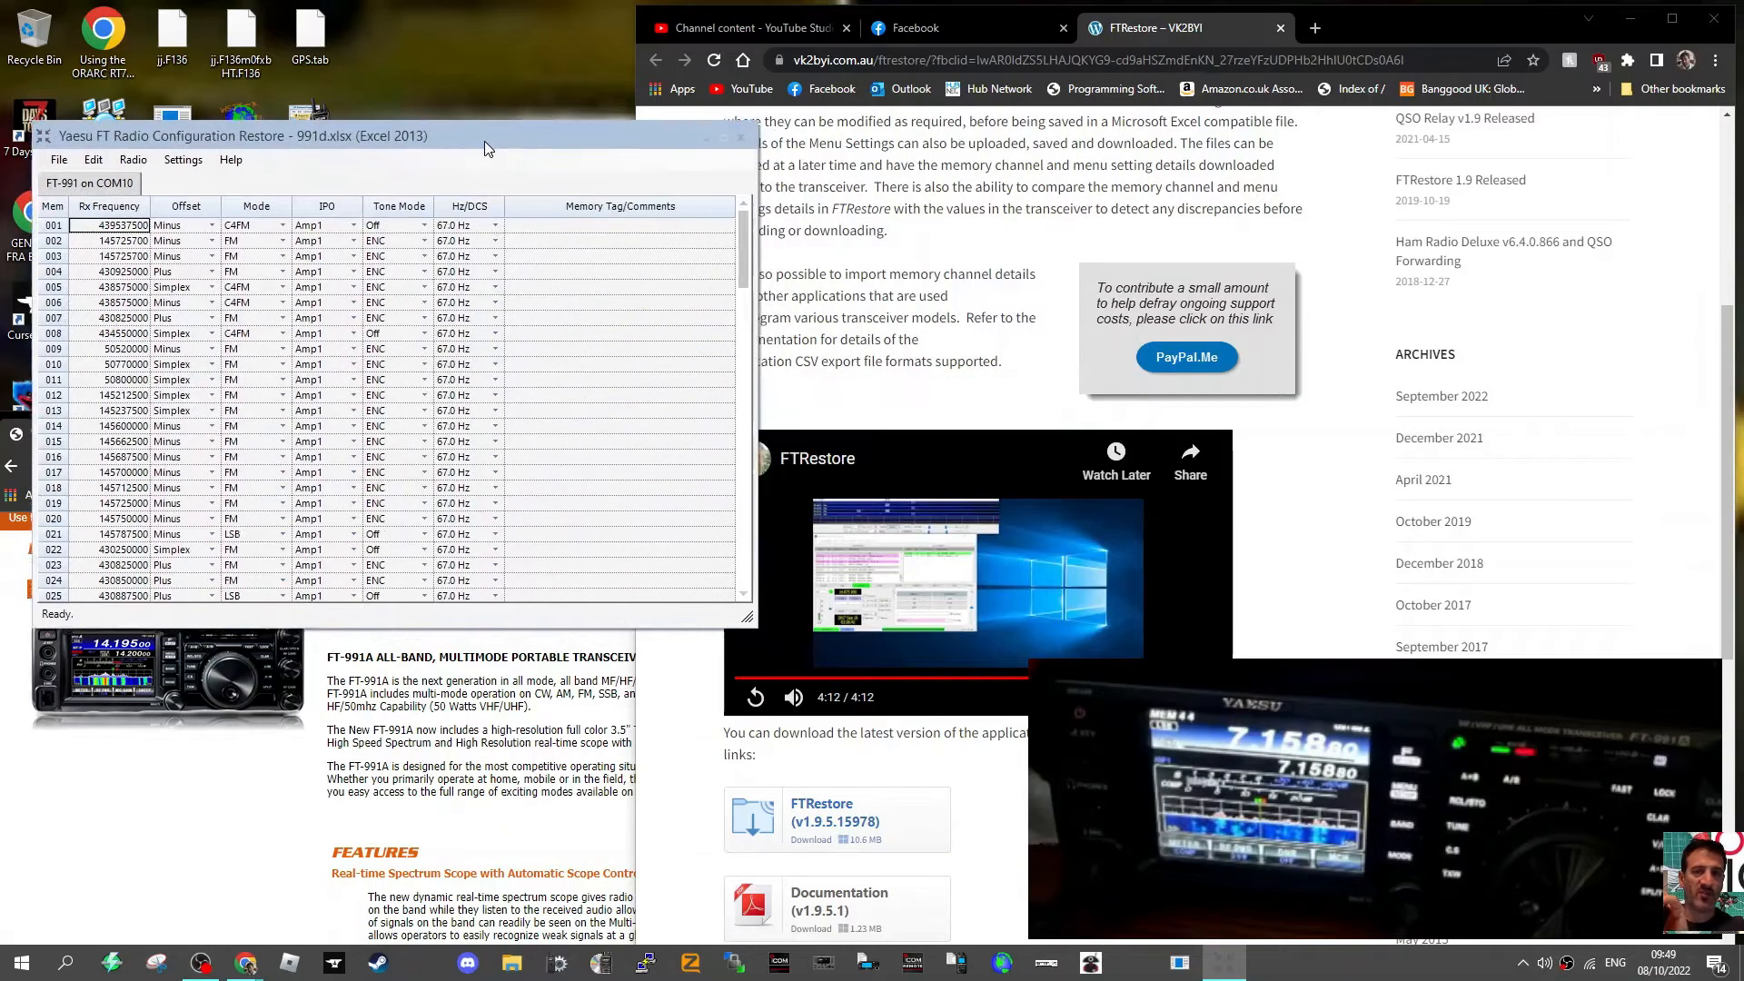
Step: Create a new FT-991 memory channel worksheet using port COM10
{"action": "left_click", "coordinate": [57, 150]}
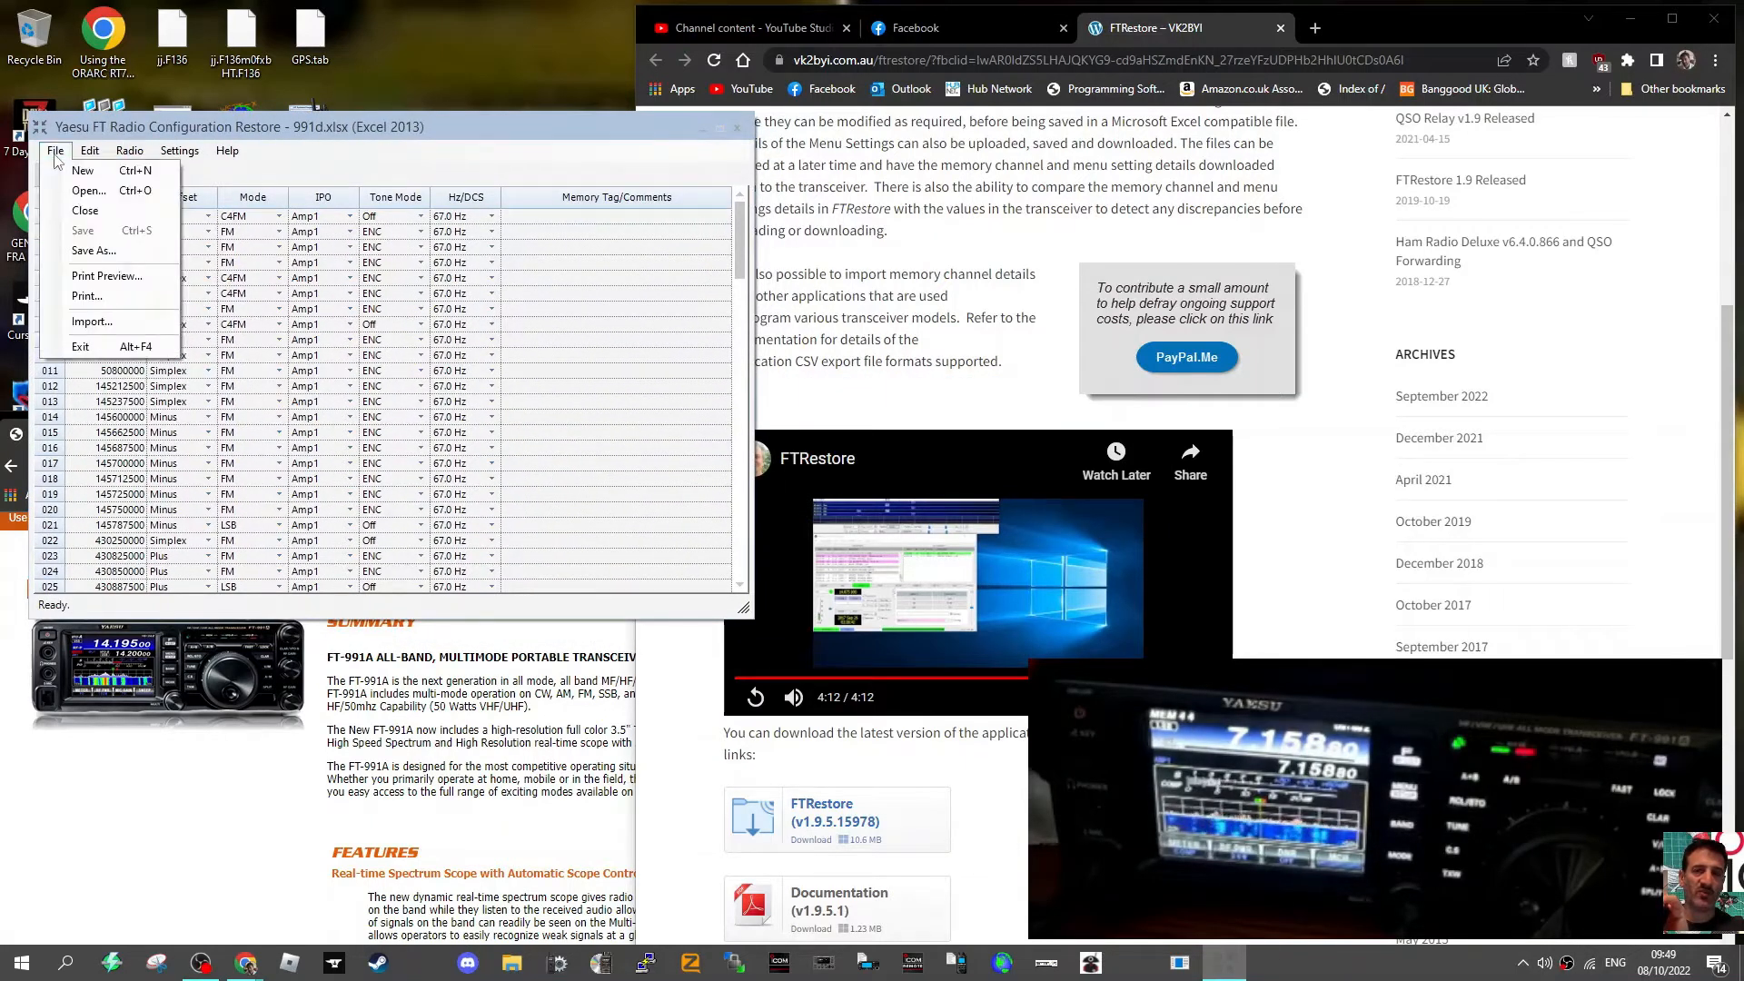
{"action": "left_click", "coordinate": [82, 170]}
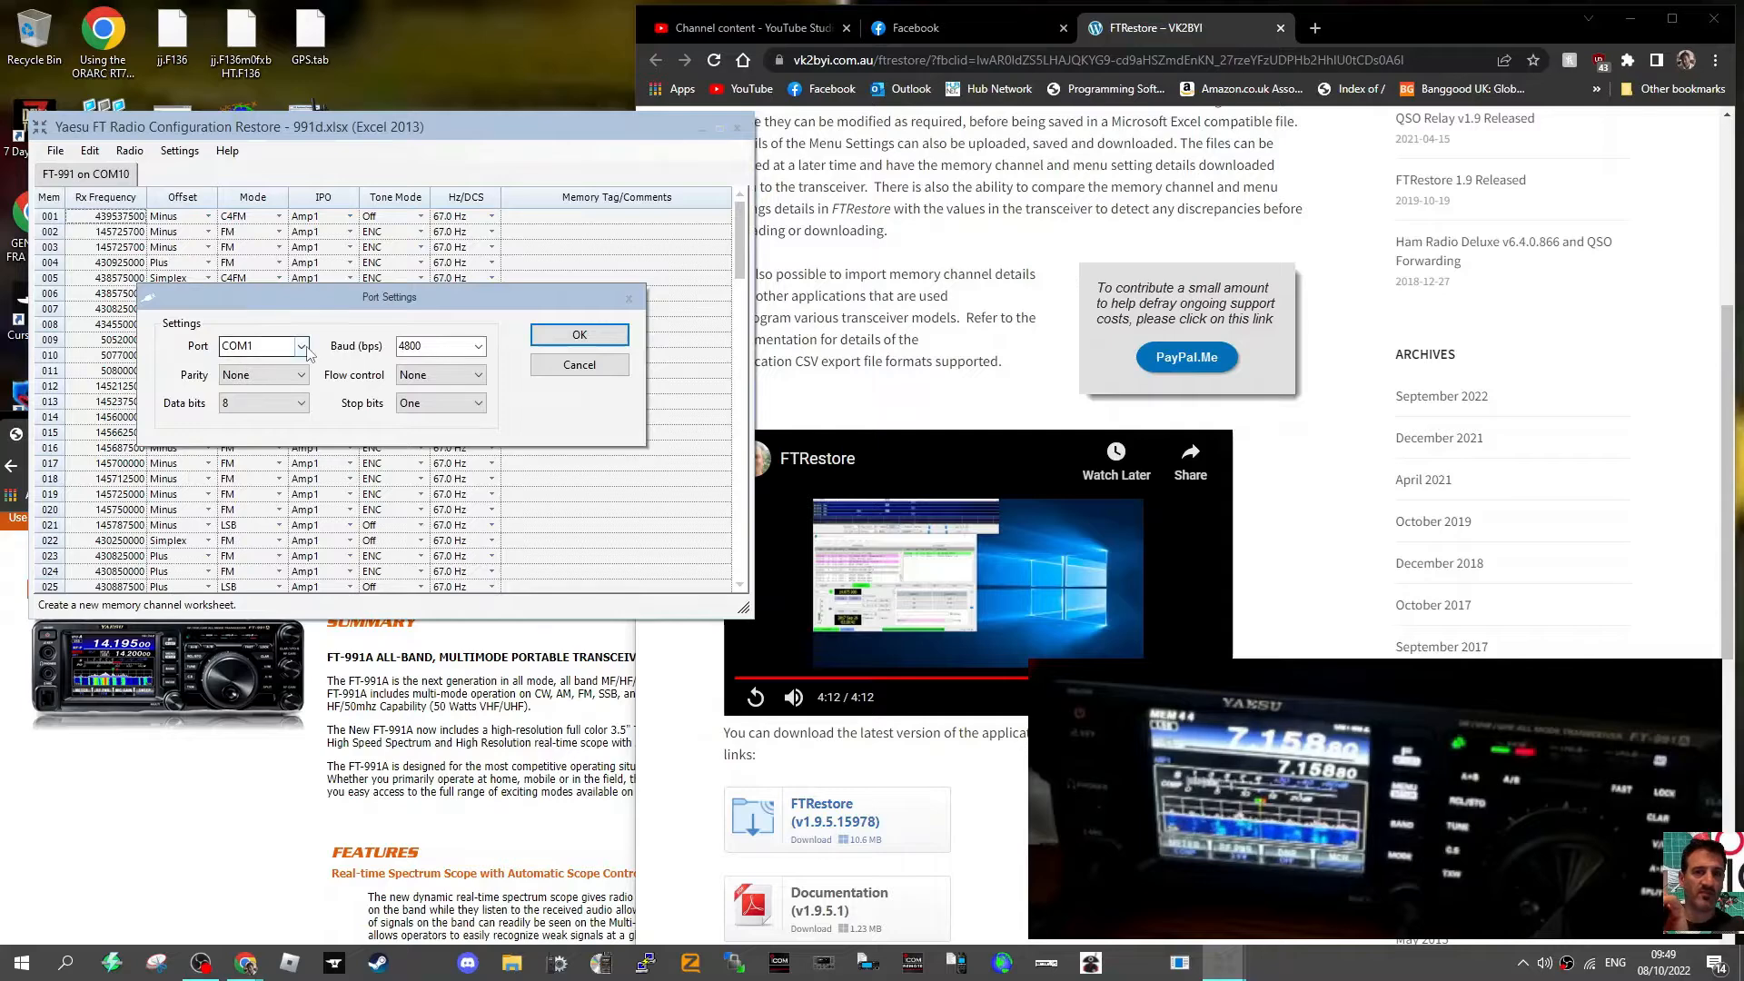
{"action": "left_click", "coordinate": [262, 346]}
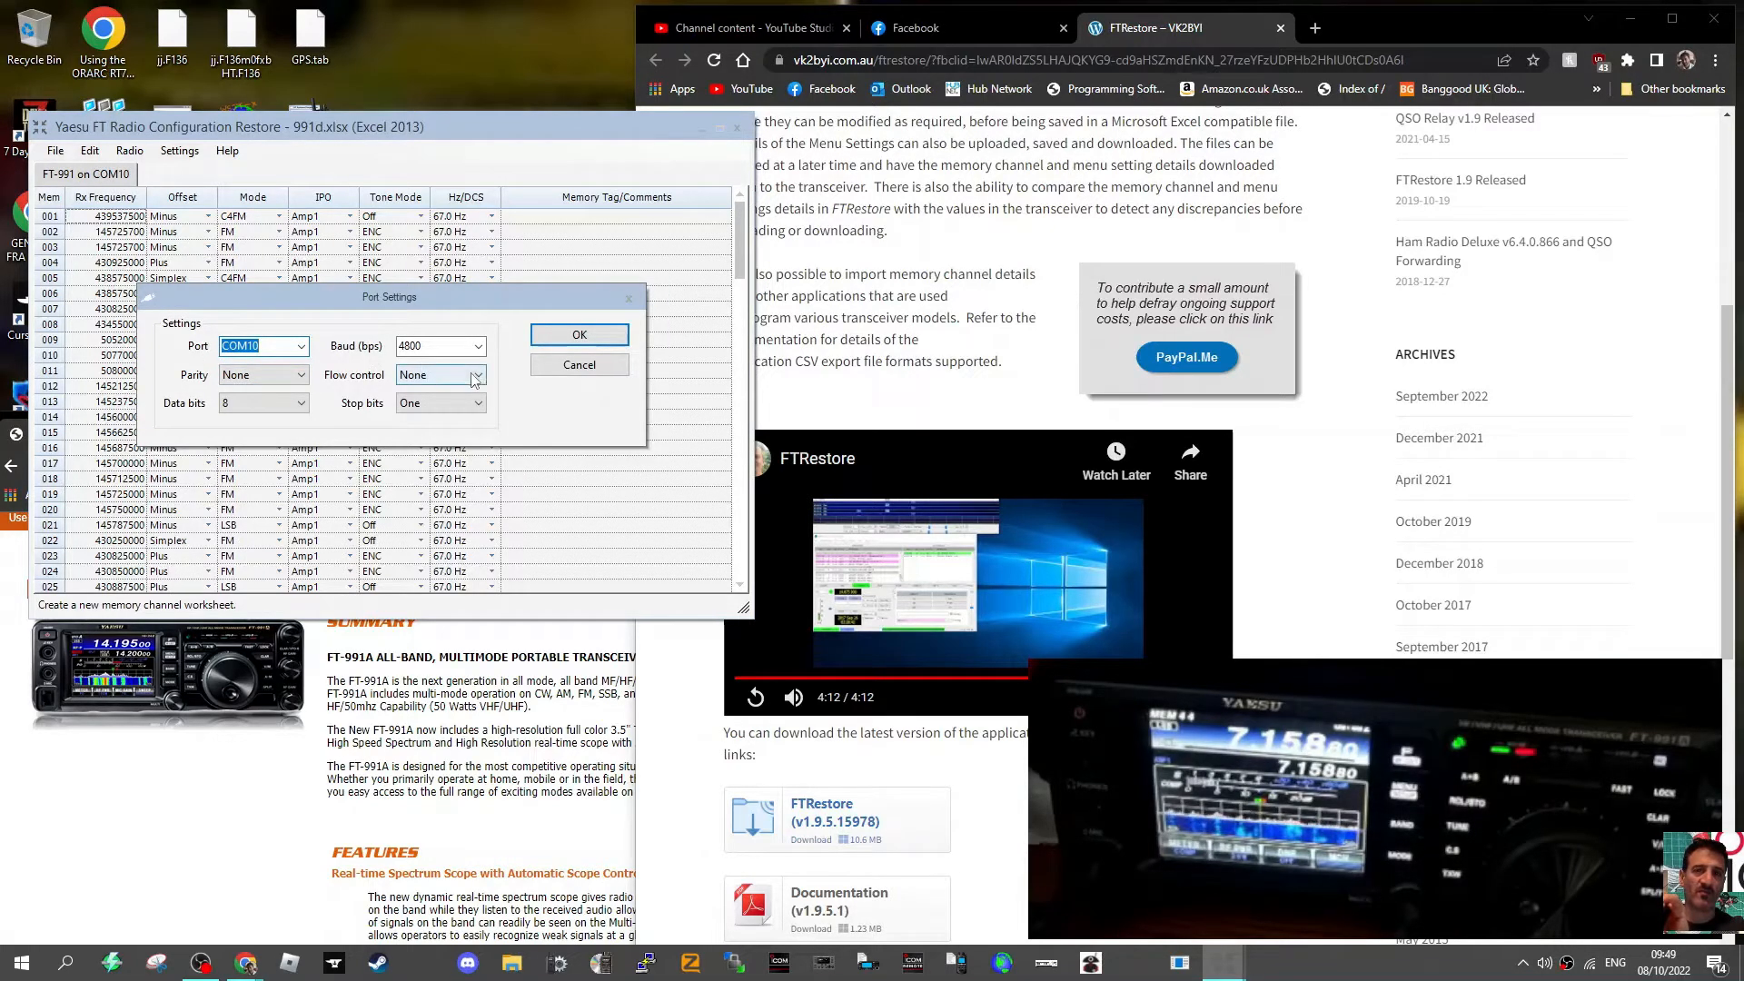
{"action": "left_click", "coordinate": [477, 375]}
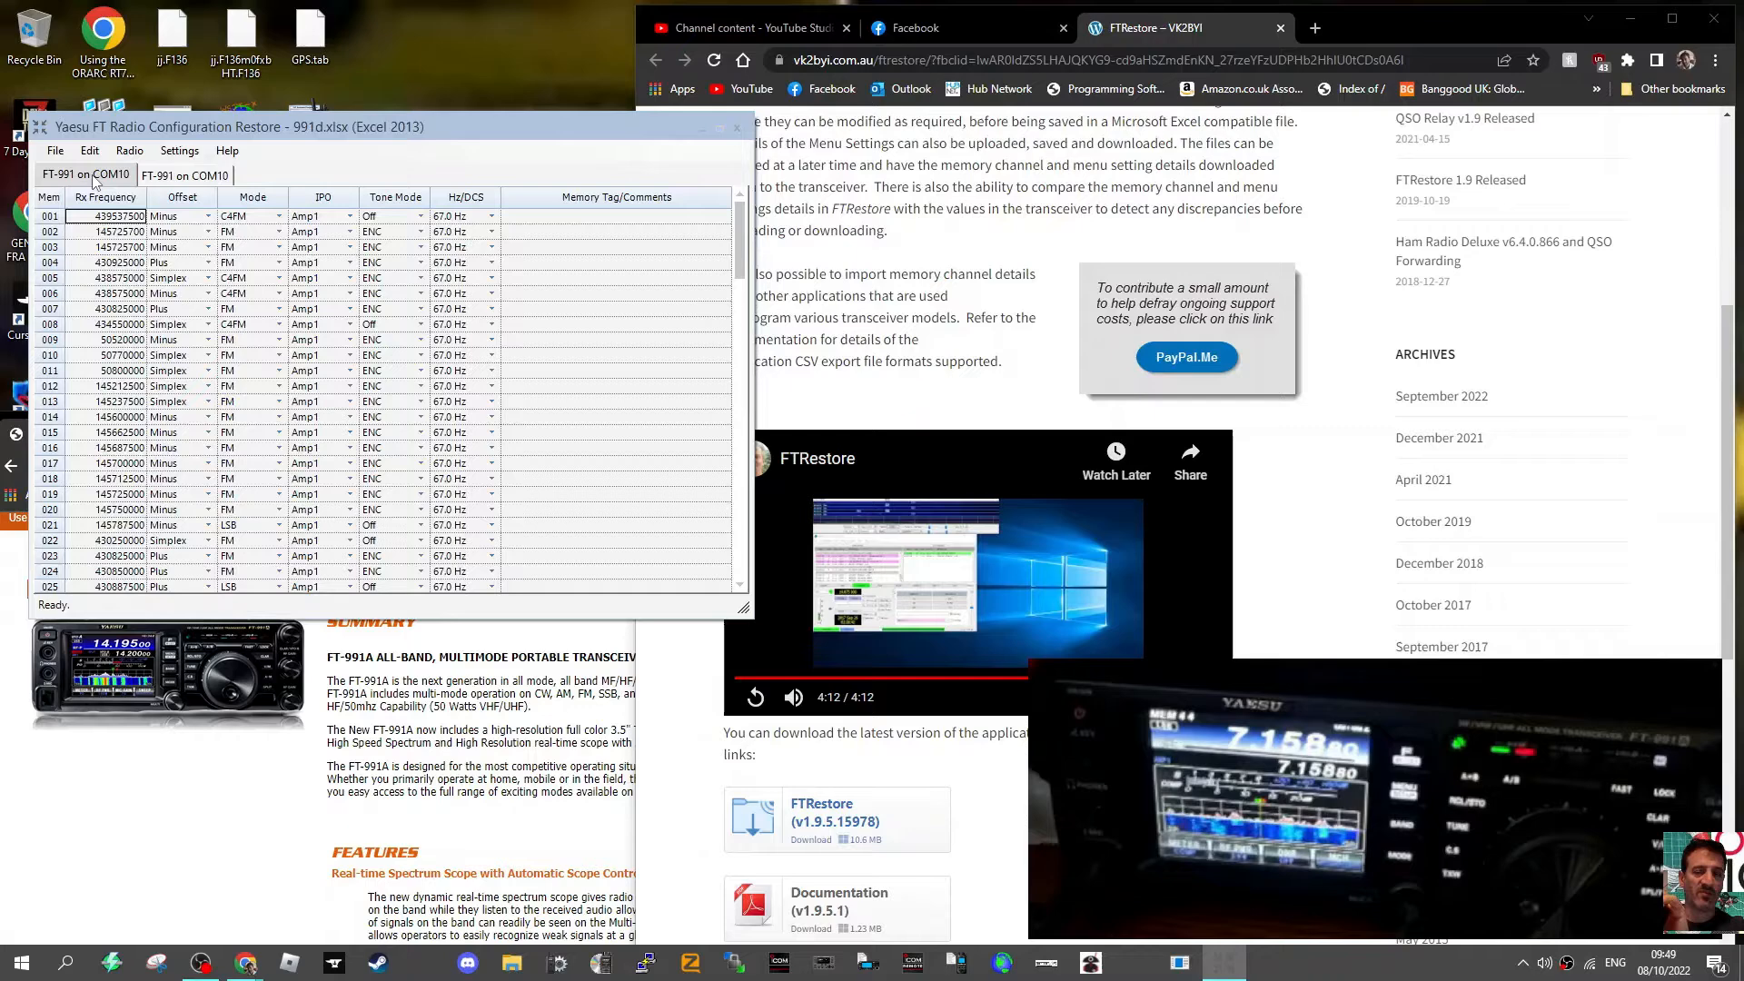
Step: Read the FT-991's memory channels into the new worksheet, accepting the overwrite, and scroll through them
{"action": "left_click", "coordinate": [184, 174]}
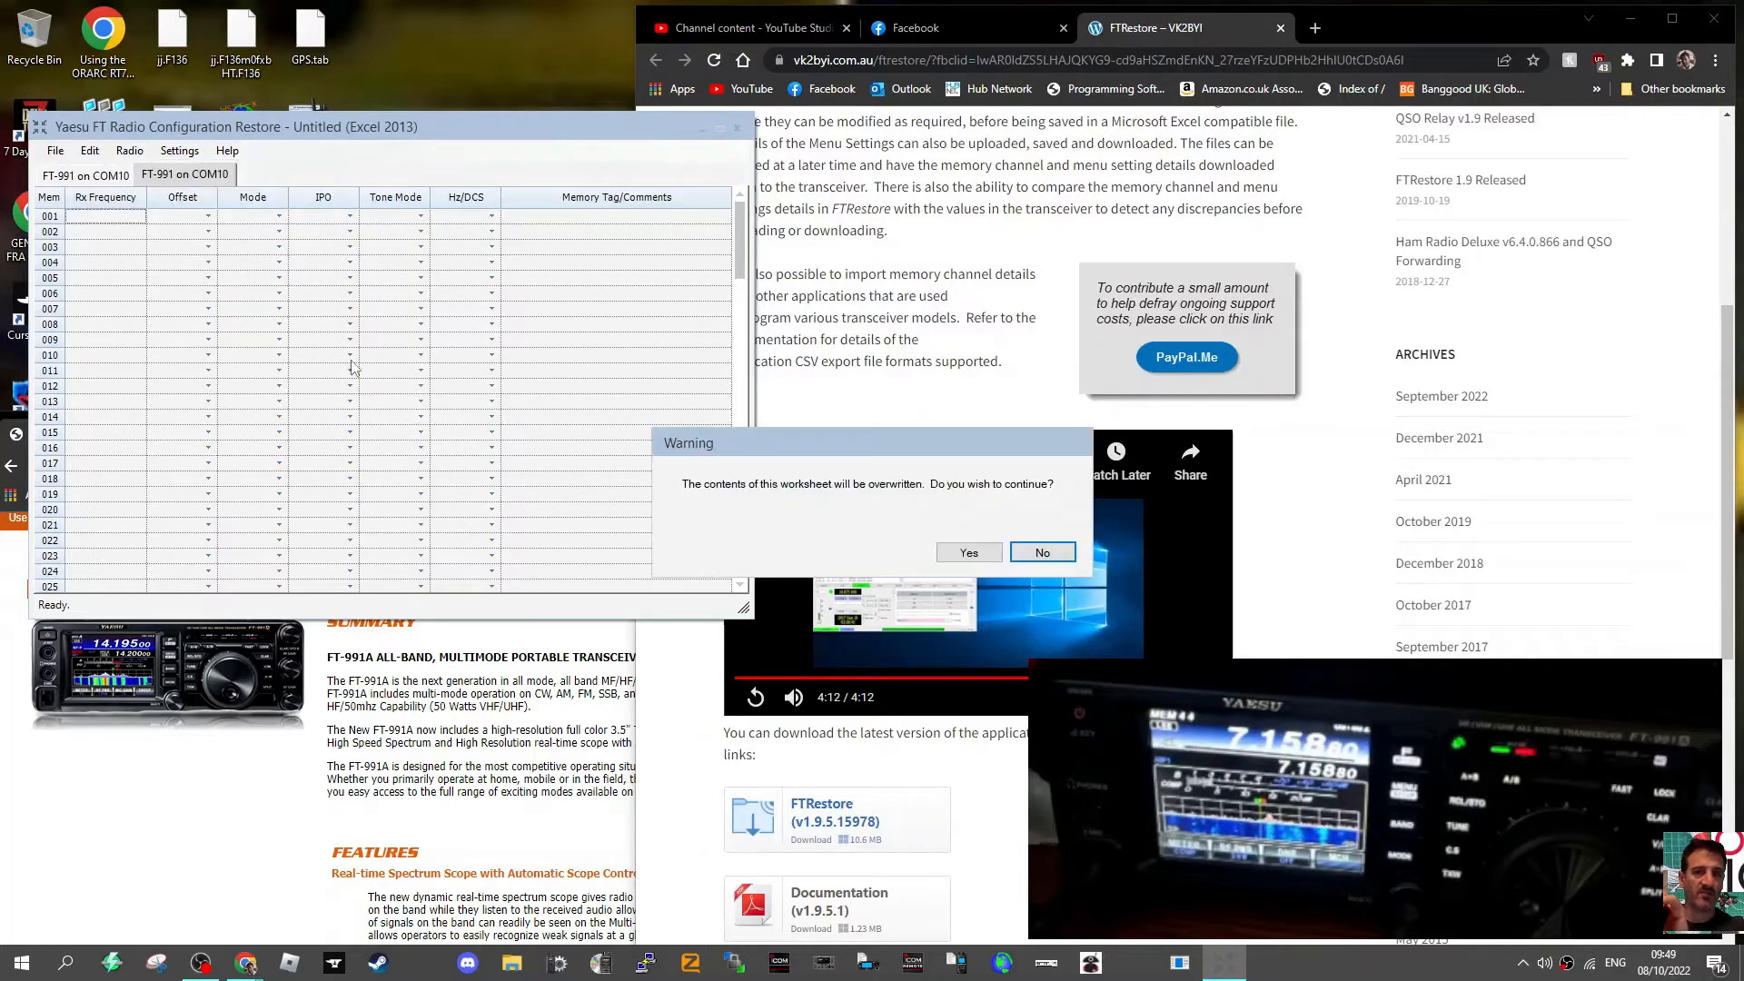
{"action": "left_click", "coordinate": [965, 553]}
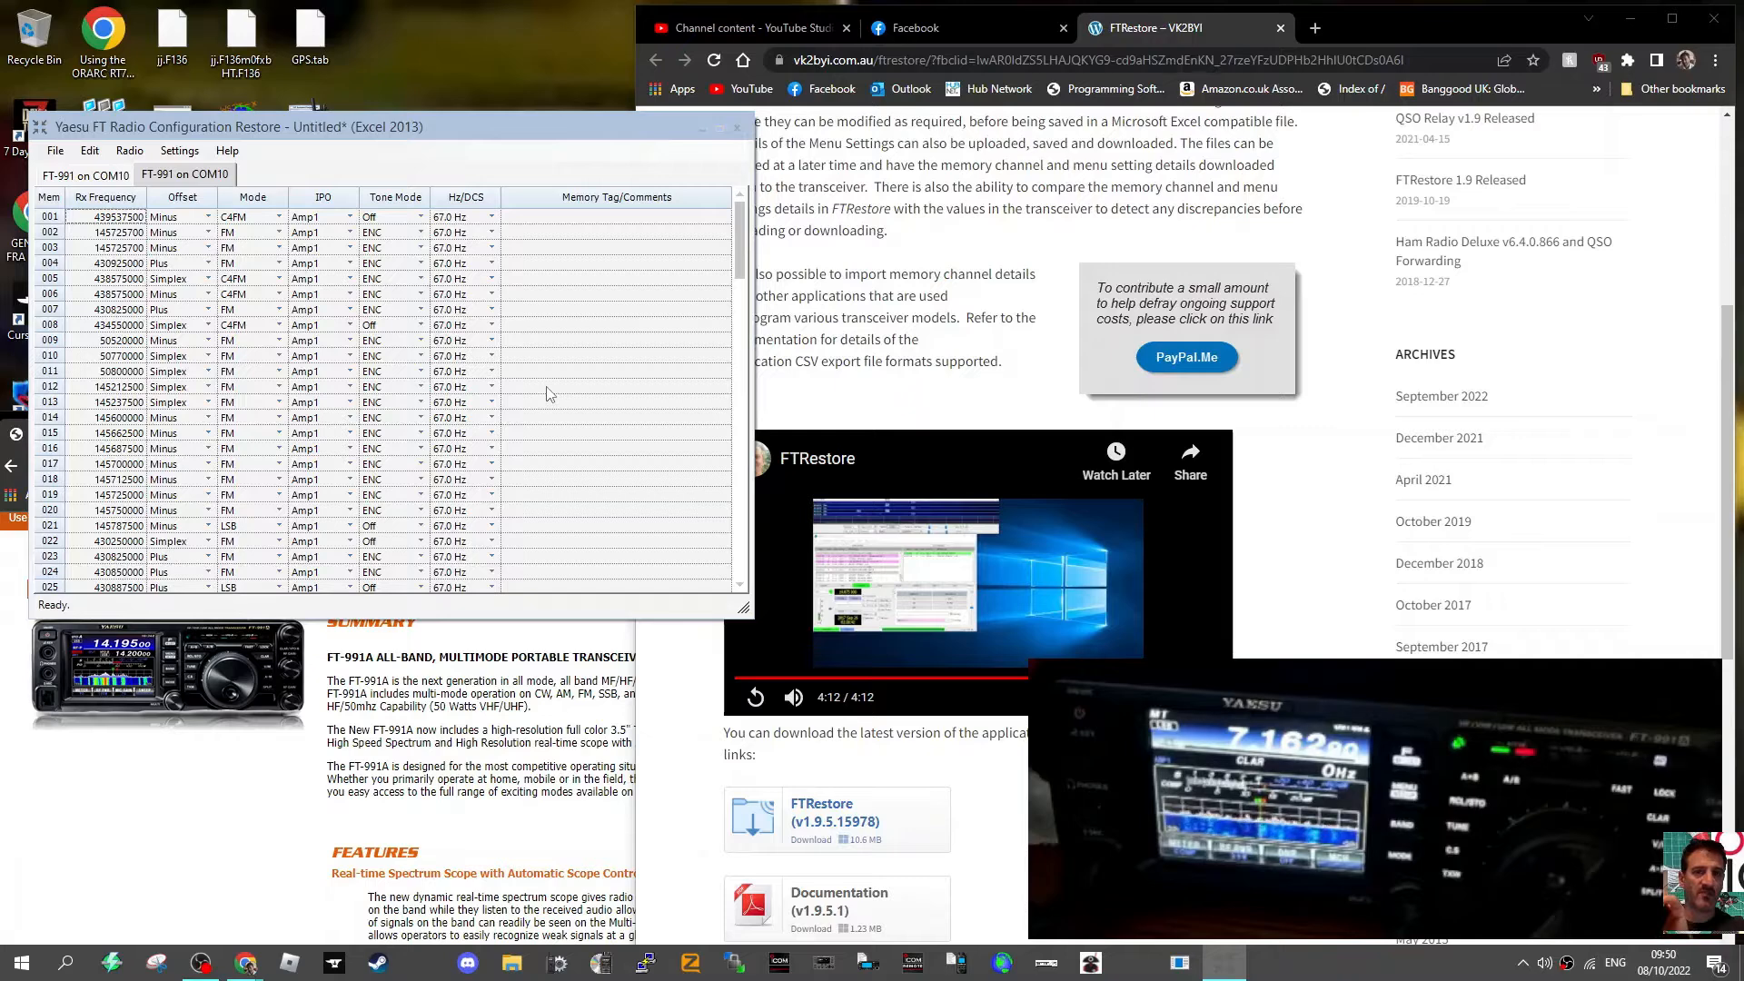
{"action": "scroll", "scroll_direction": "down", "scroll_amount": 3}
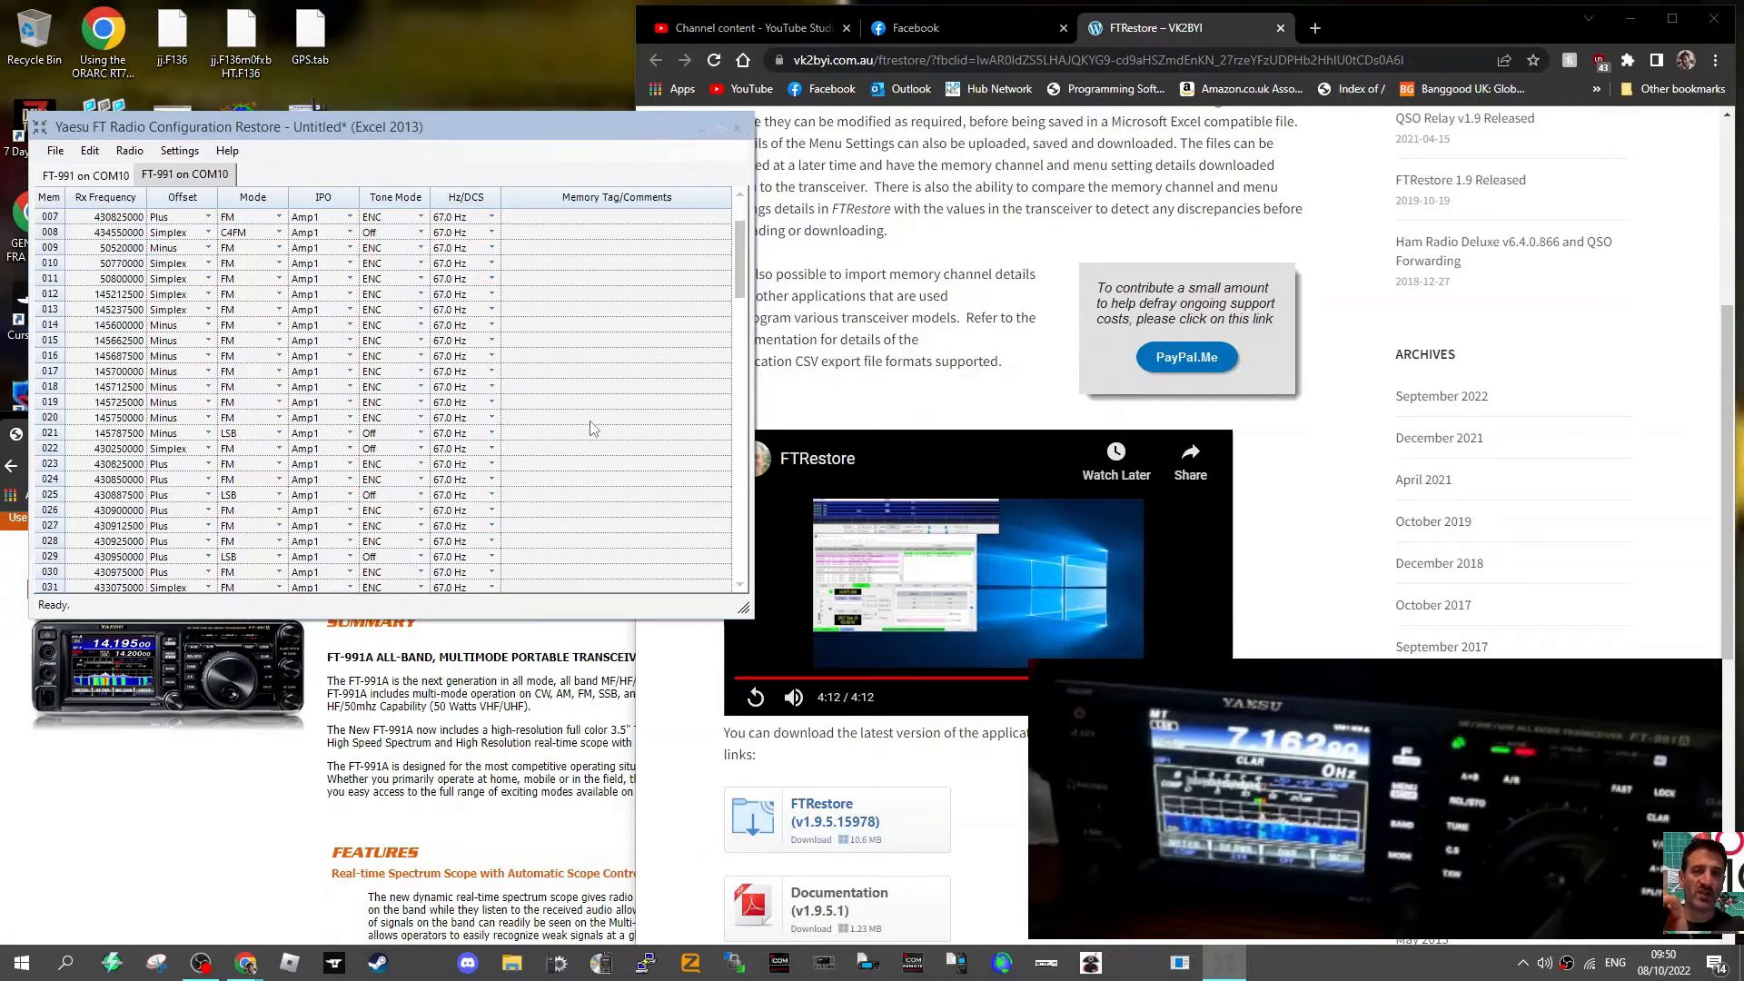
{"action": "scroll", "scroll_direction": "down", "scroll_amount": 3}
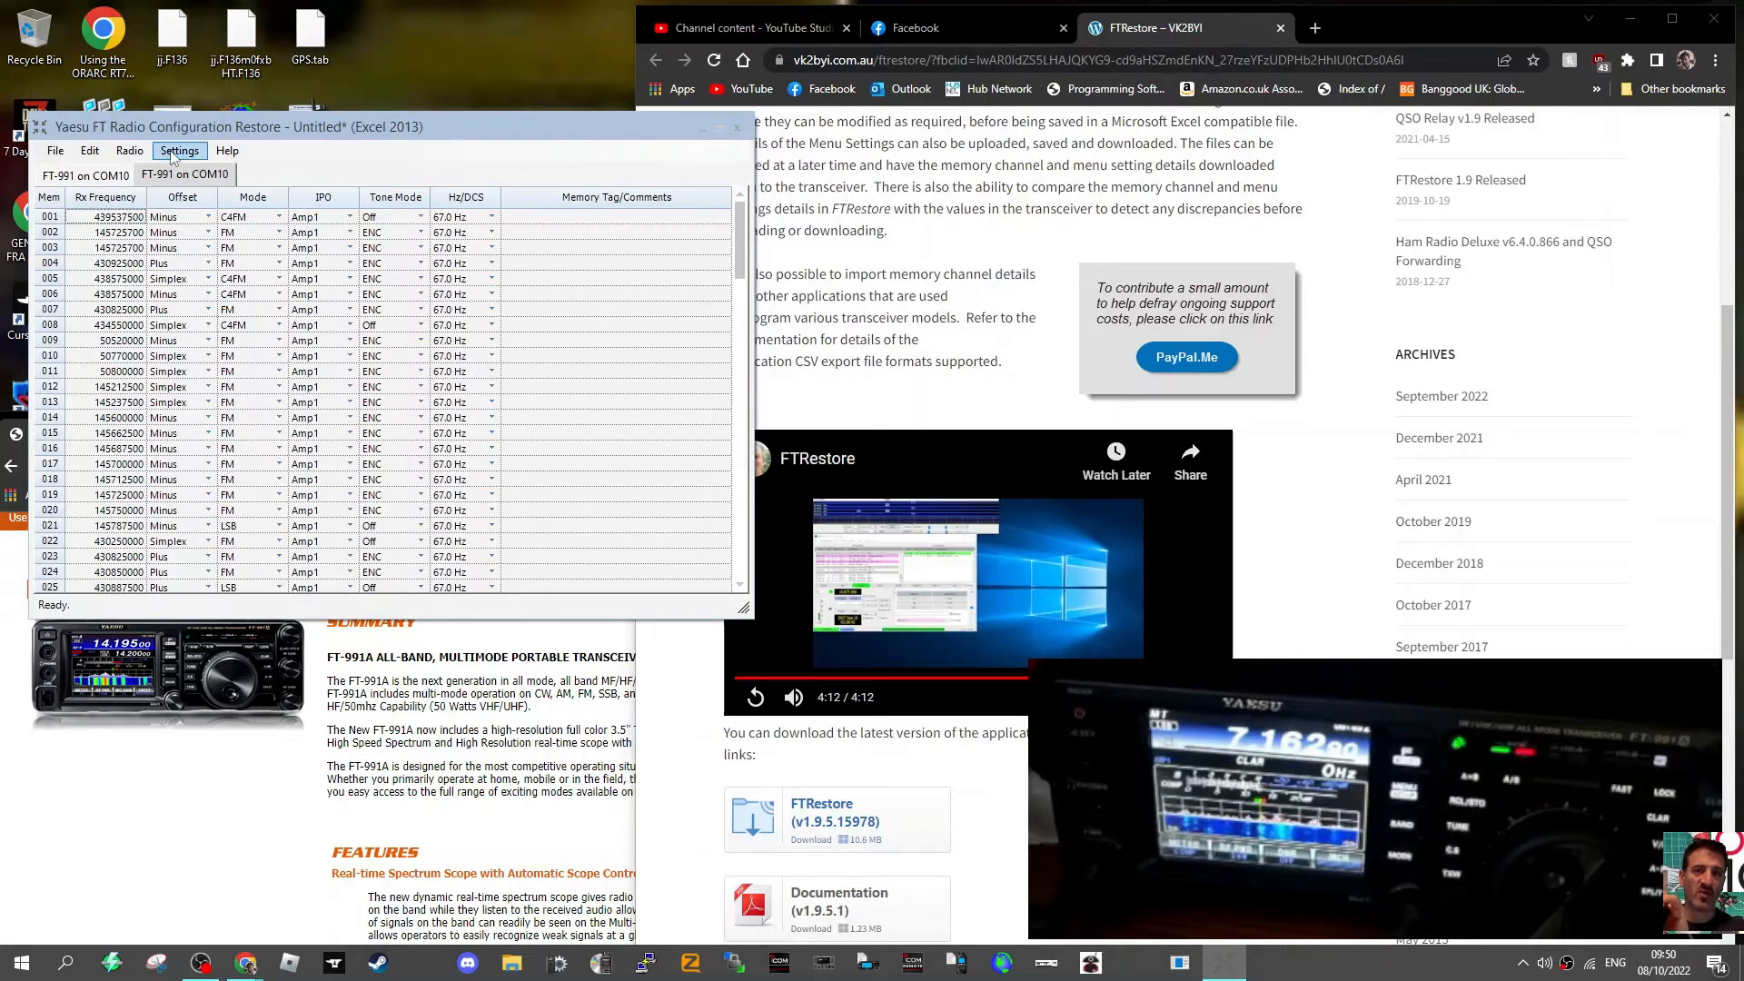
Step: Open the Menu Settings window and read the FT-991's menu settings from the radio
{"action": "left_click", "coordinate": [129, 150]}
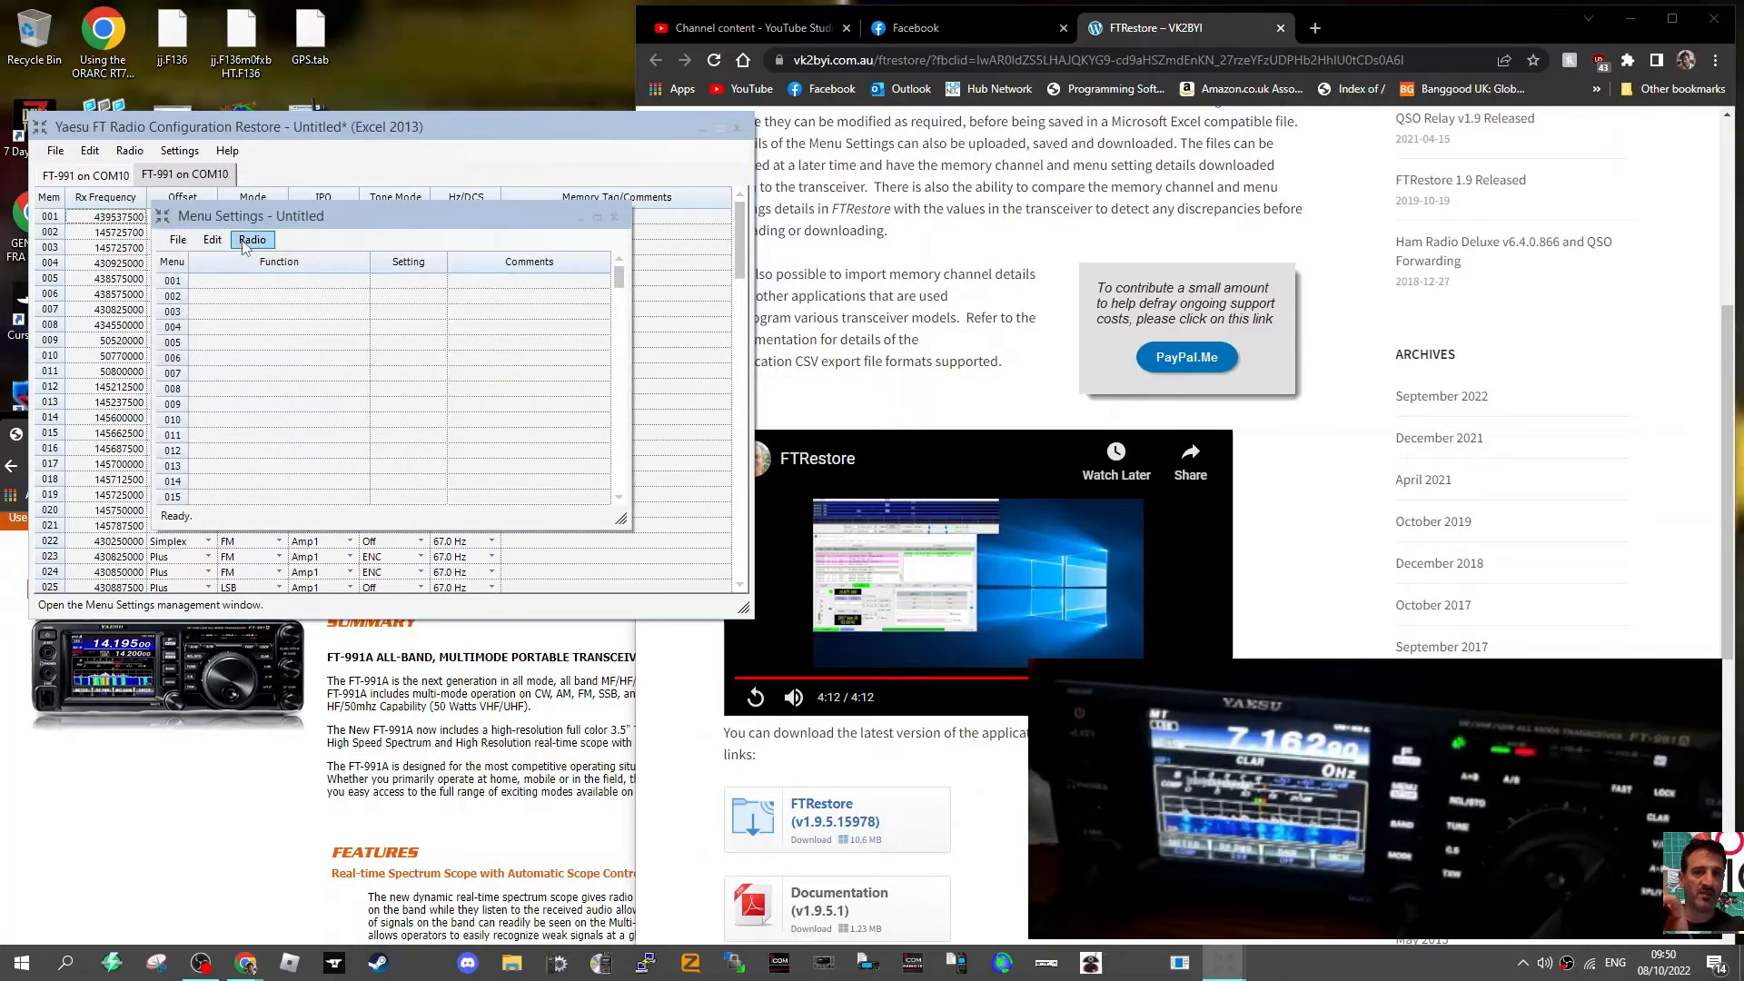
{"action": "left_click", "coordinate": [251, 239]}
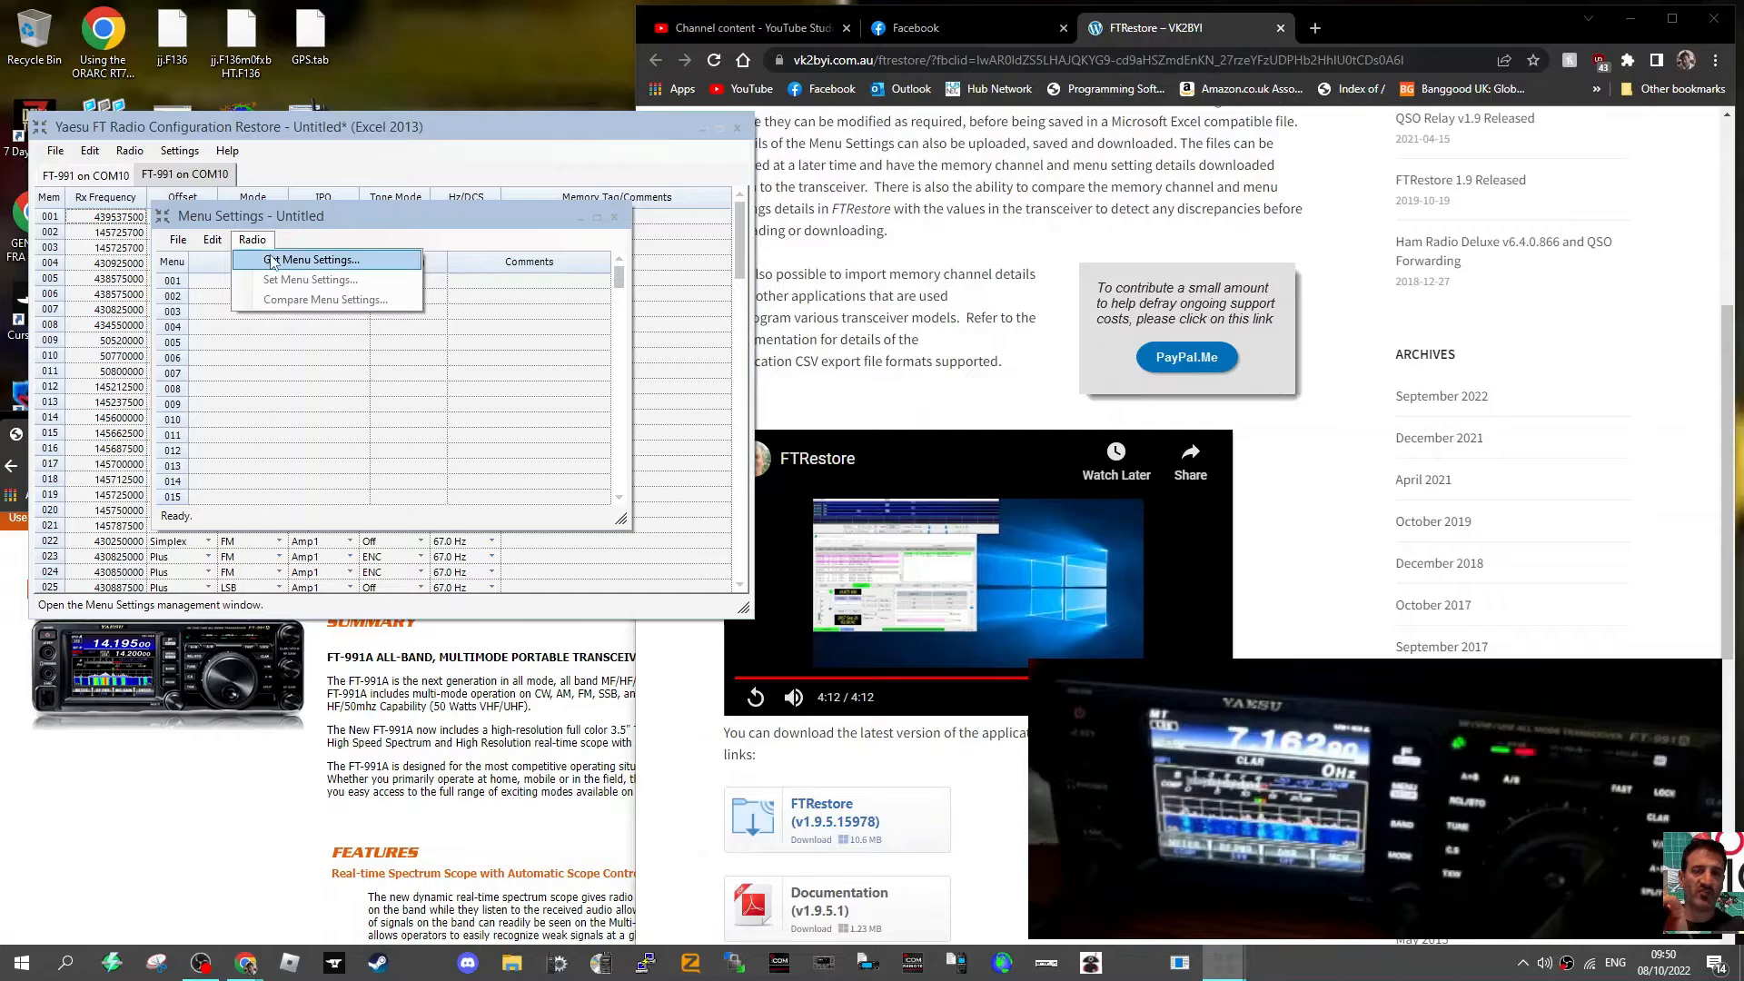
{"action": "left_click", "coordinate": [318, 259]}
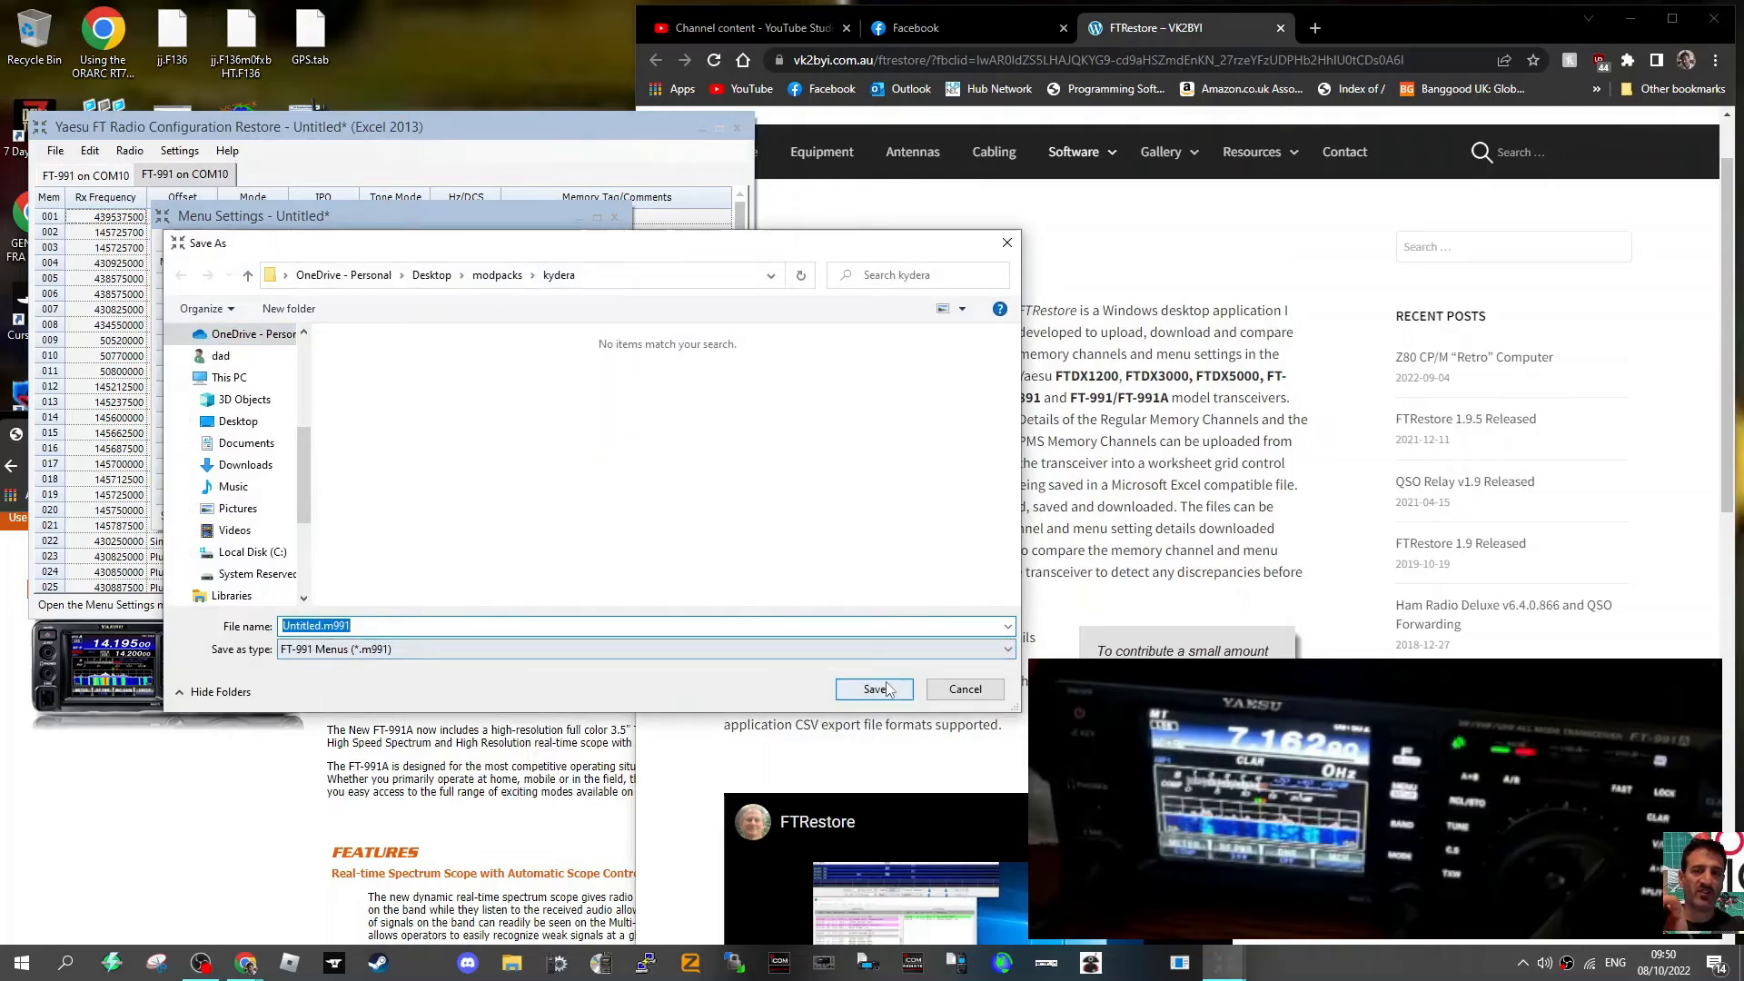
Step: Save the menu settings as Untitled.m991, reopen Menu Settings, then return to the COM10 worksheet
{"action": "left_click", "coordinate": [874, 688]}
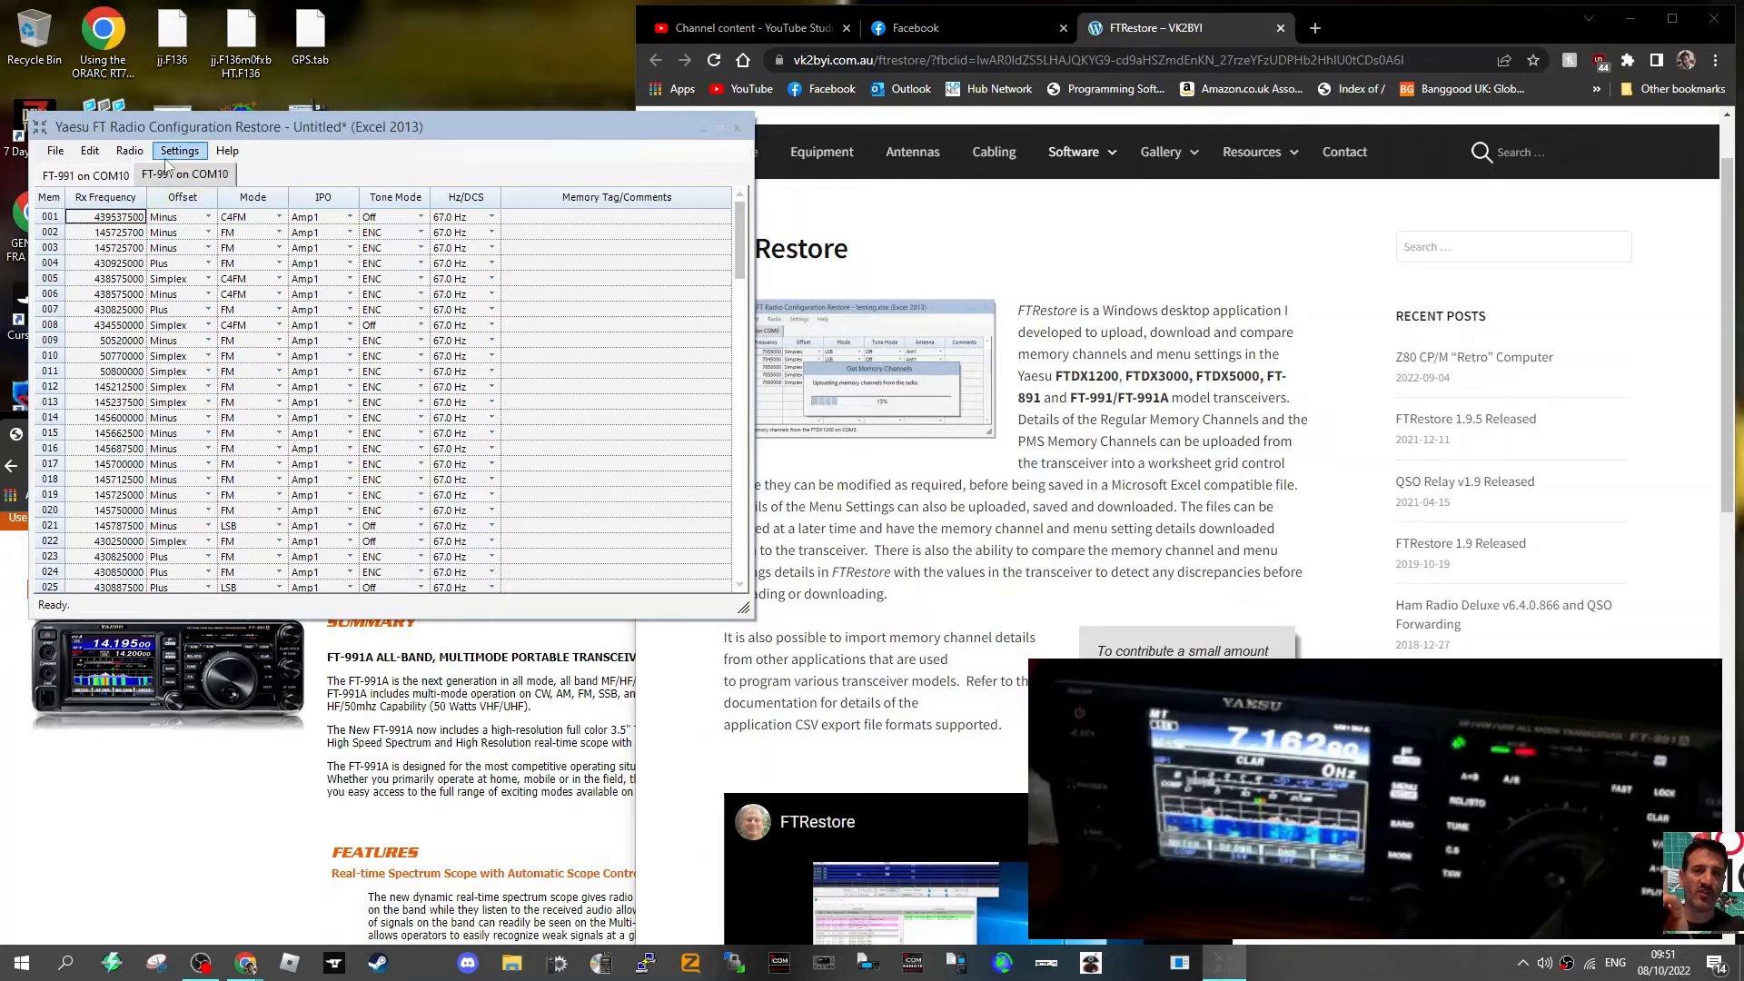
{"action": "left_click", "coordinate": [129, 150]}
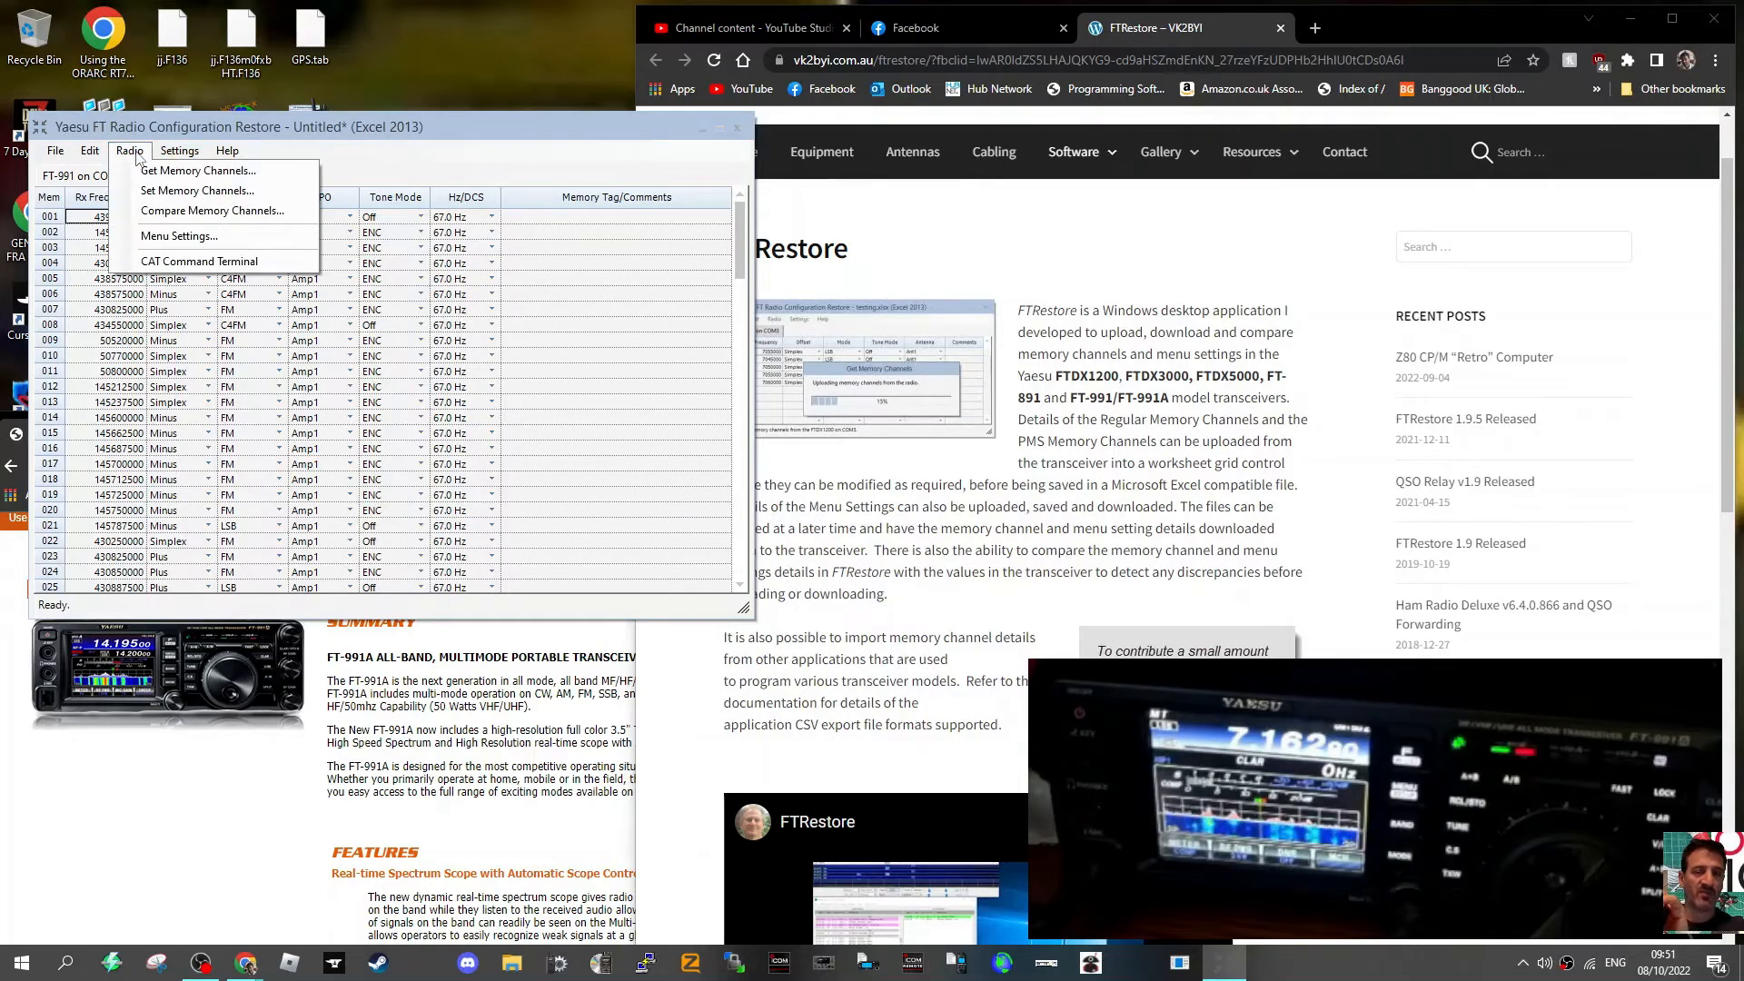
{"action": "left_click", "coordinate": [178, 236]}
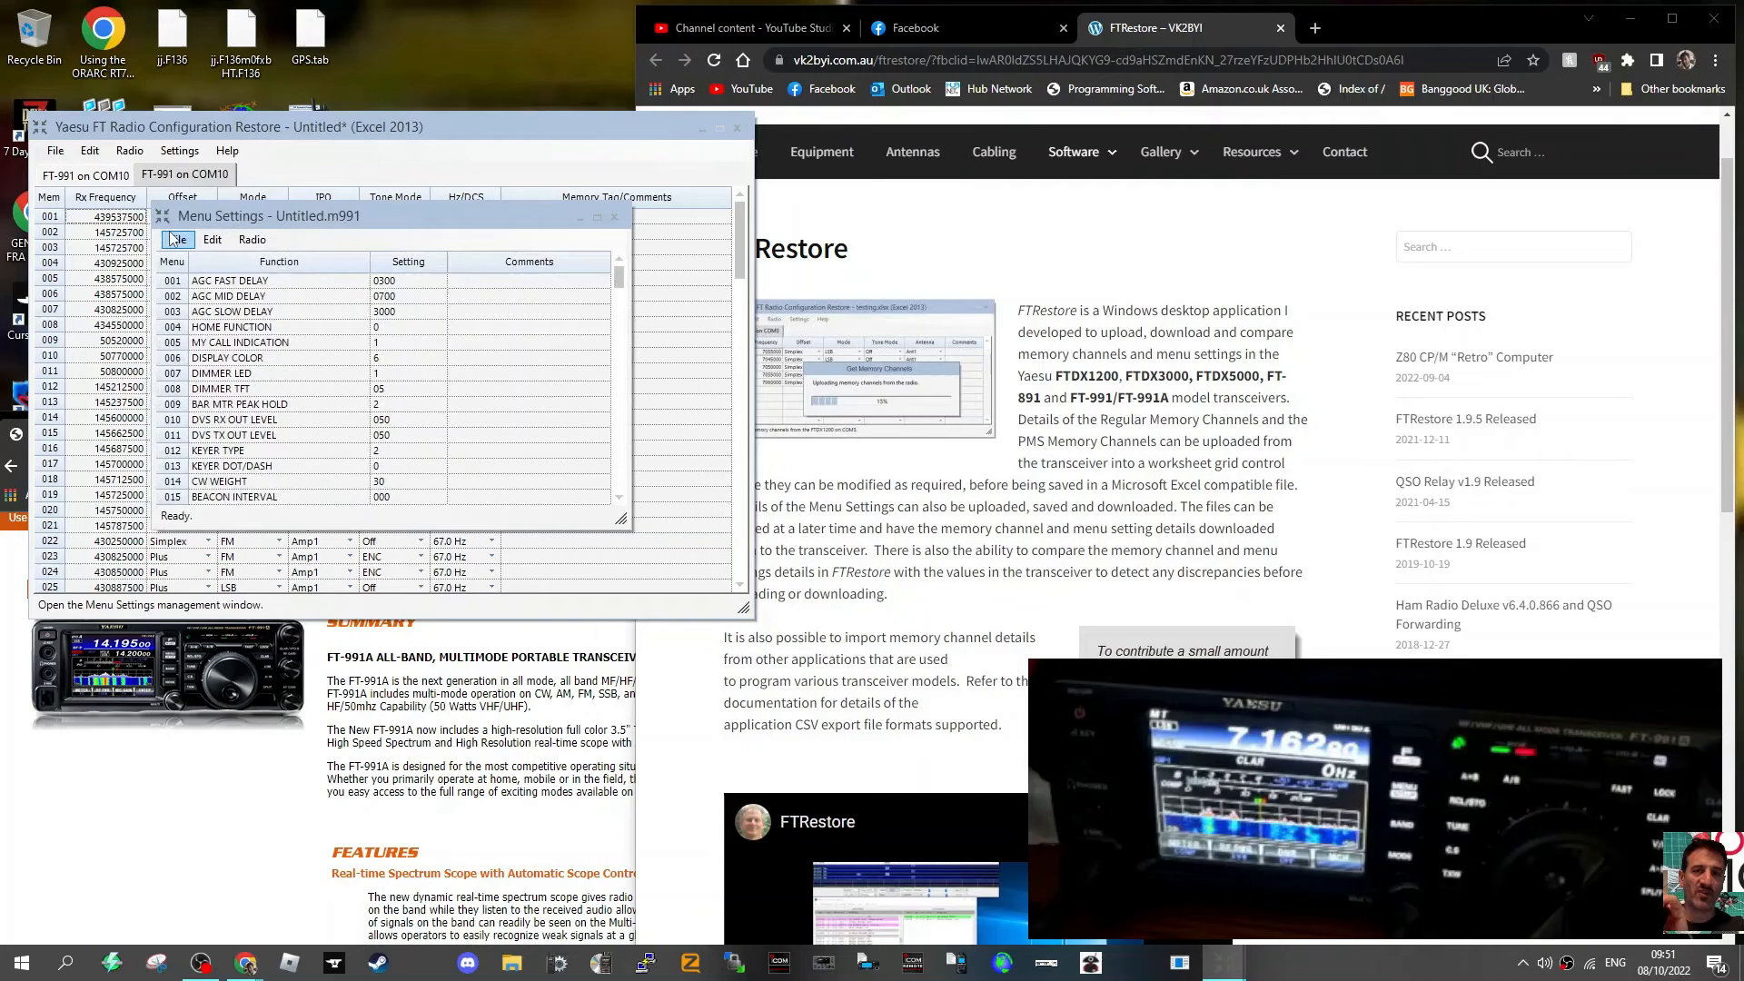
{"action": "left_click", "coordinate": [611, 216]}
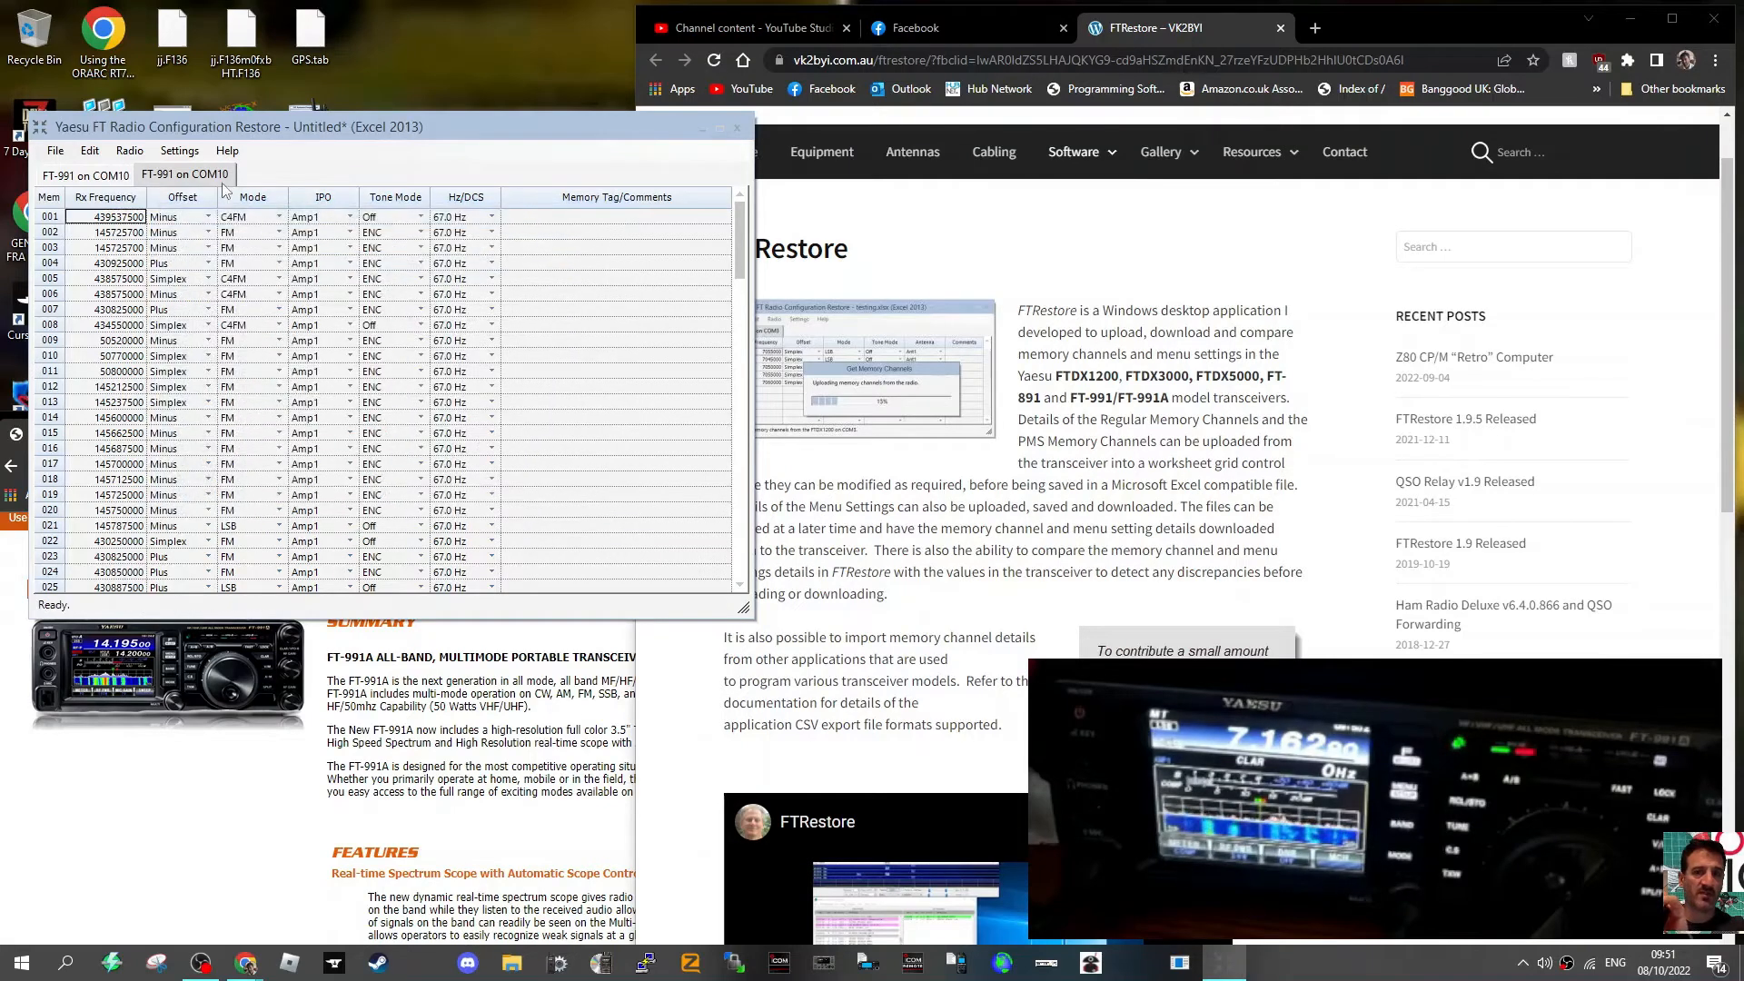
Step: Upload the COM10 worksheet's memory channels to the FT-991 with Set Memory Channels
{"action": "left_click", "coordinate": [129, 150]}
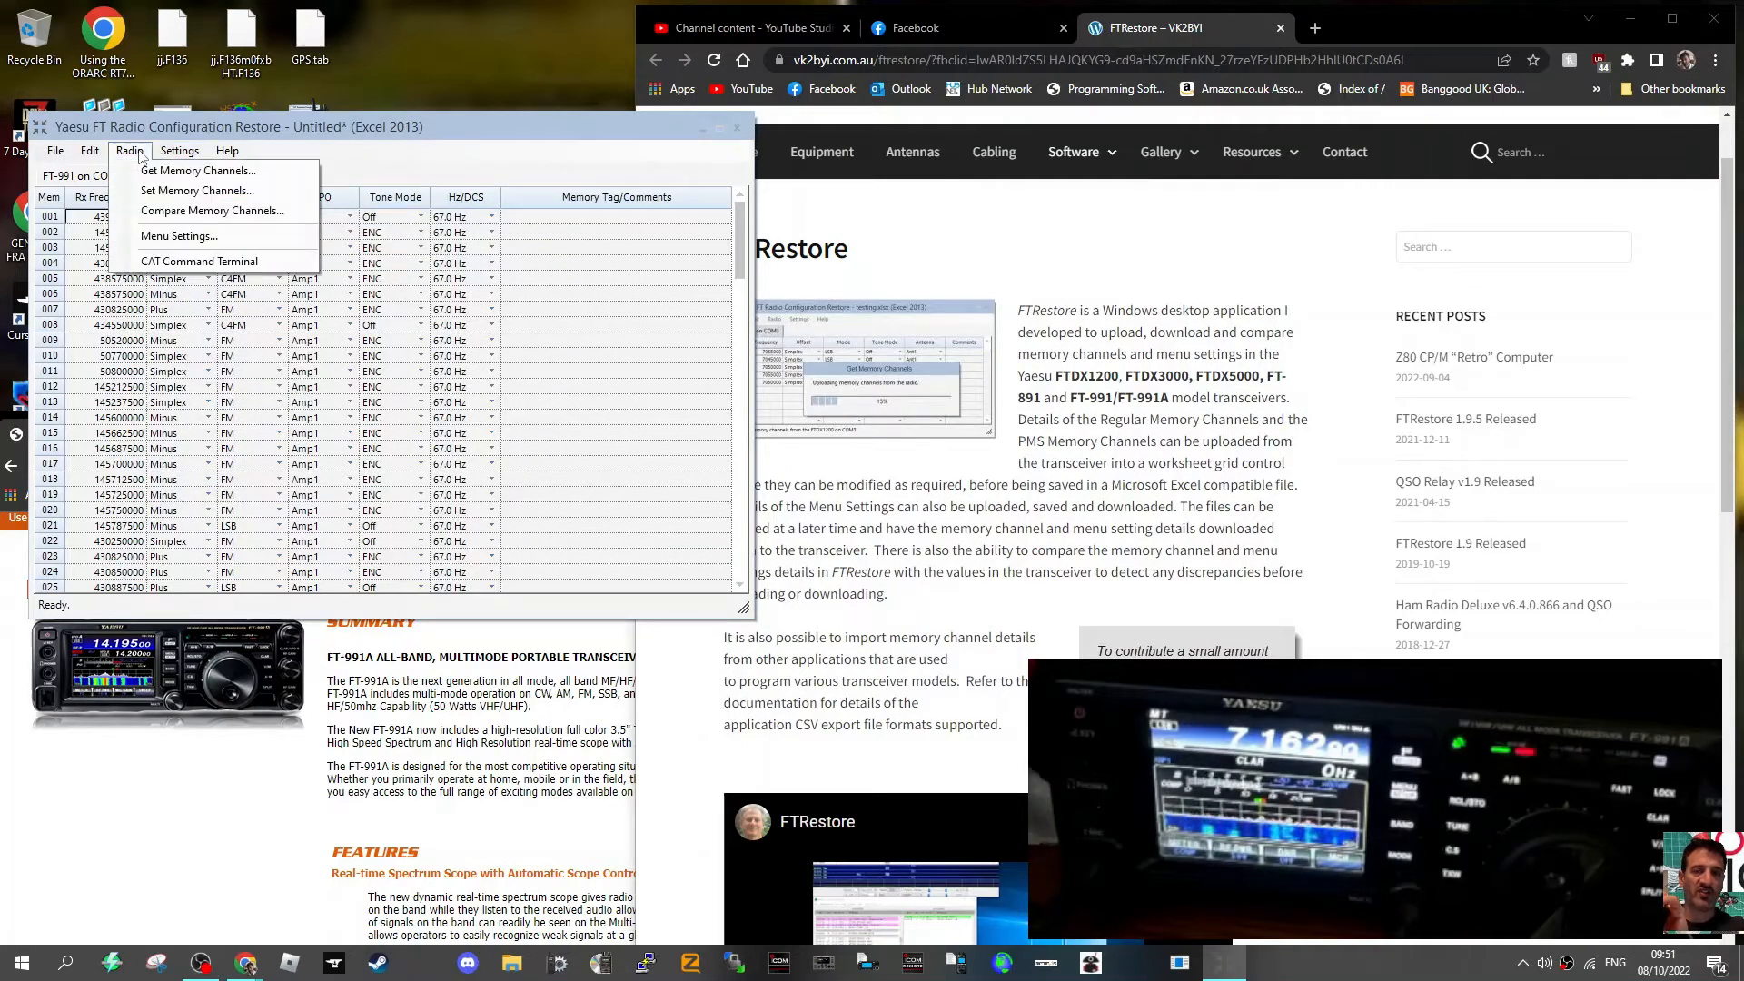
{"action": "left_click", "coordinate": [198, 190]}
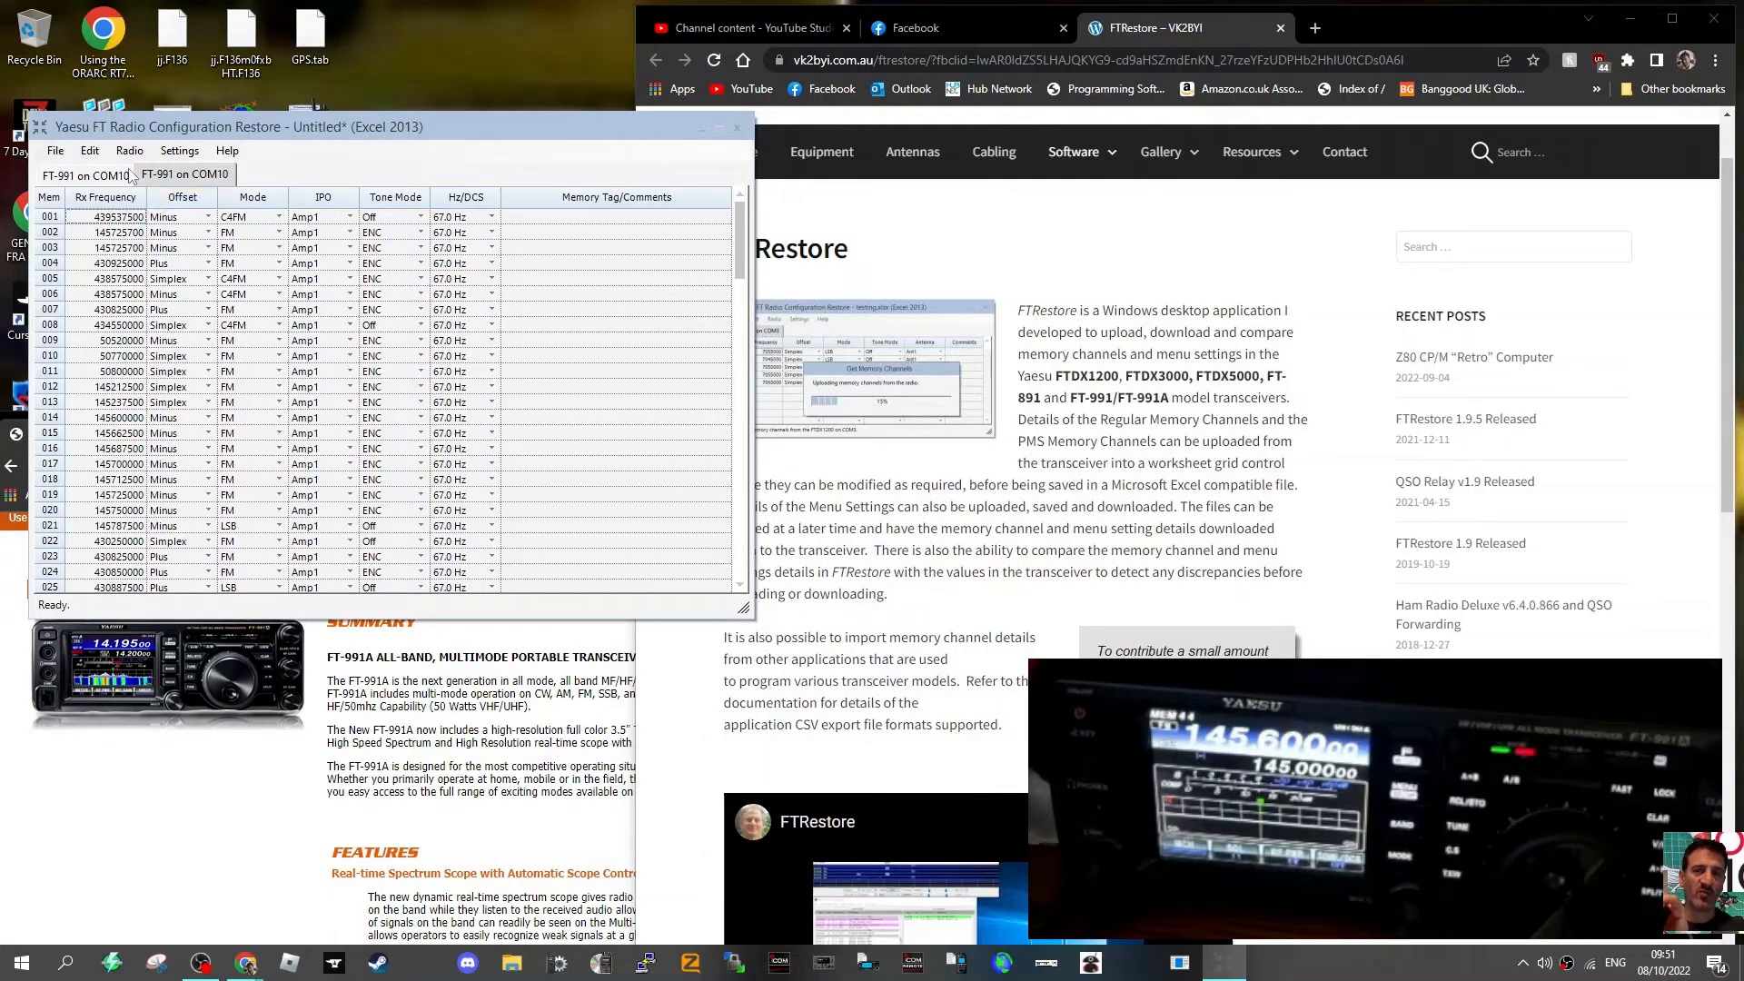
{"action": "left_click", "coordinate": [179, 150]}
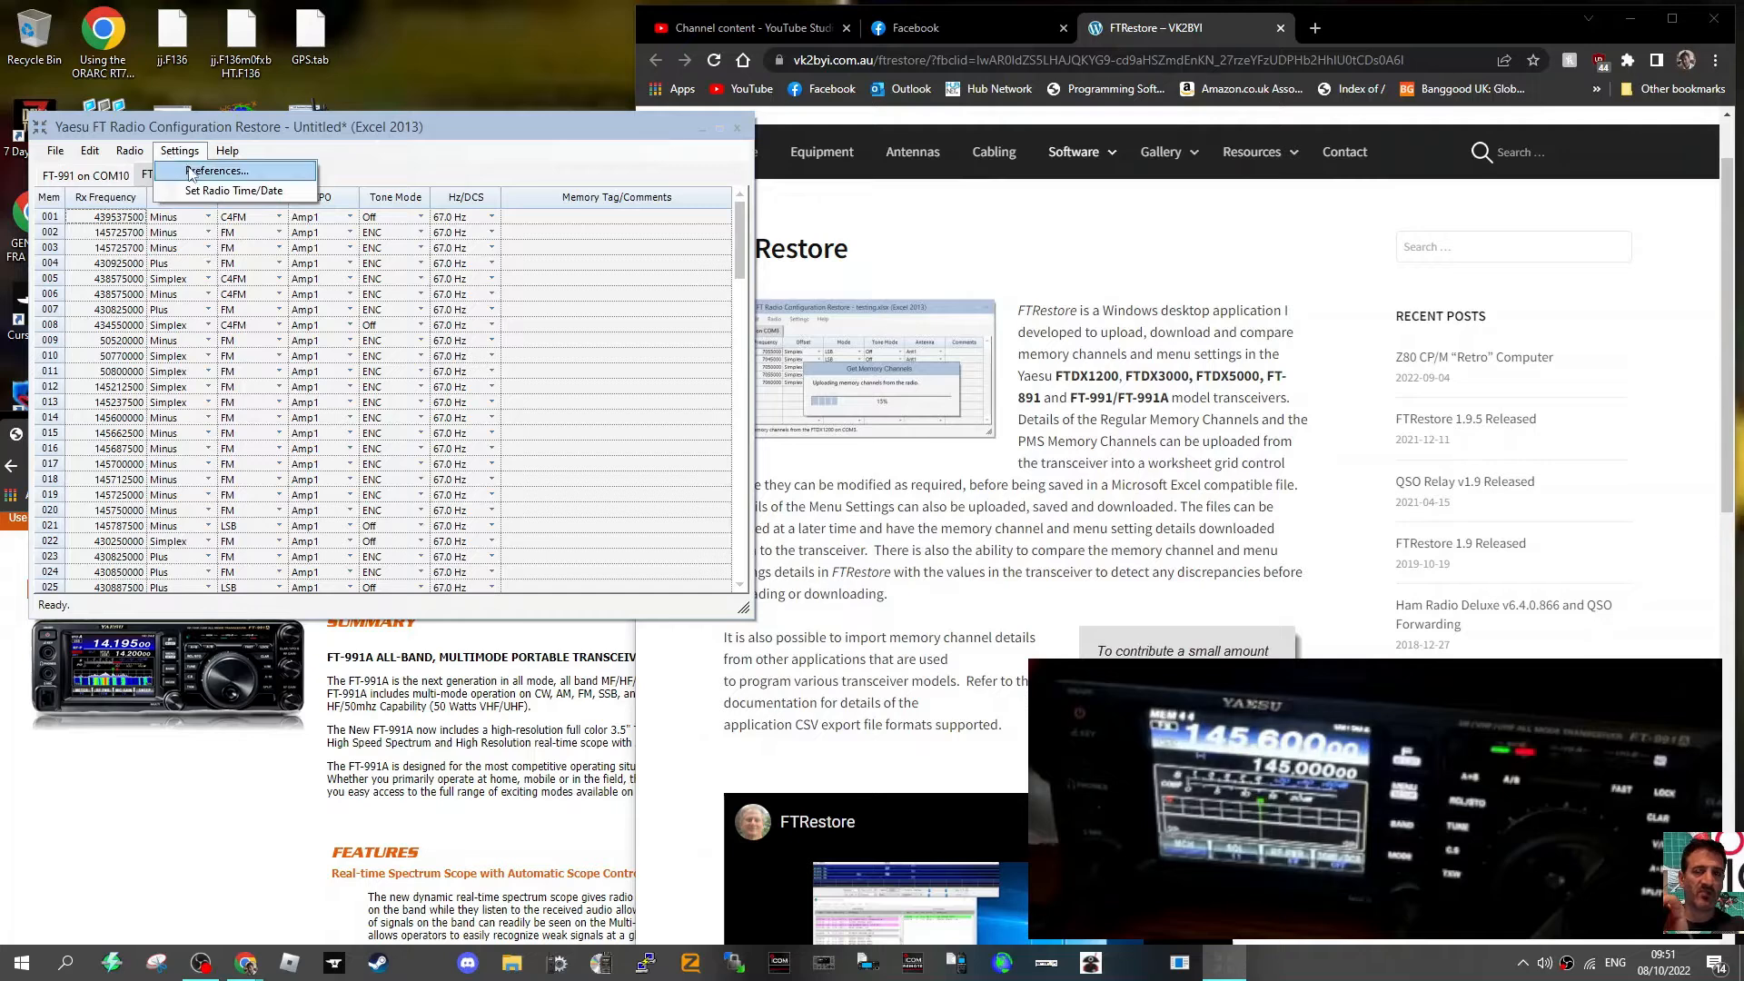
{"action": "left_click", "coordinate": [215, 170]}
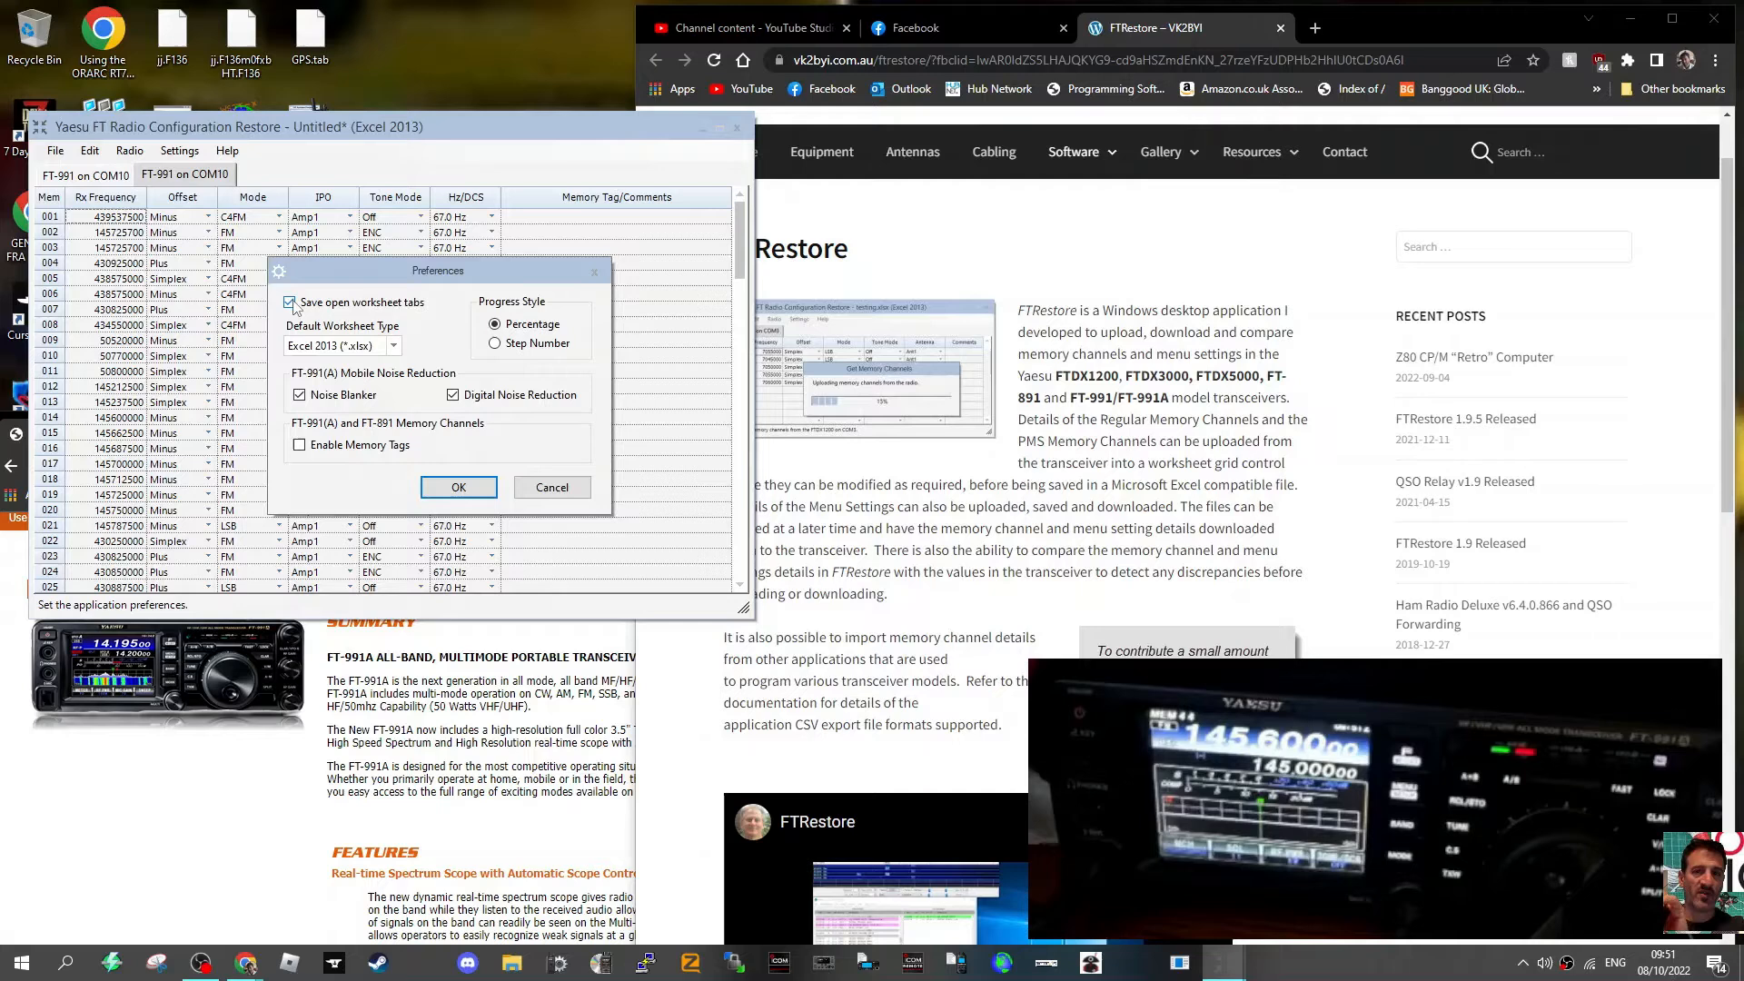
{"action": "left_click", "coordinate": [456, 487]}
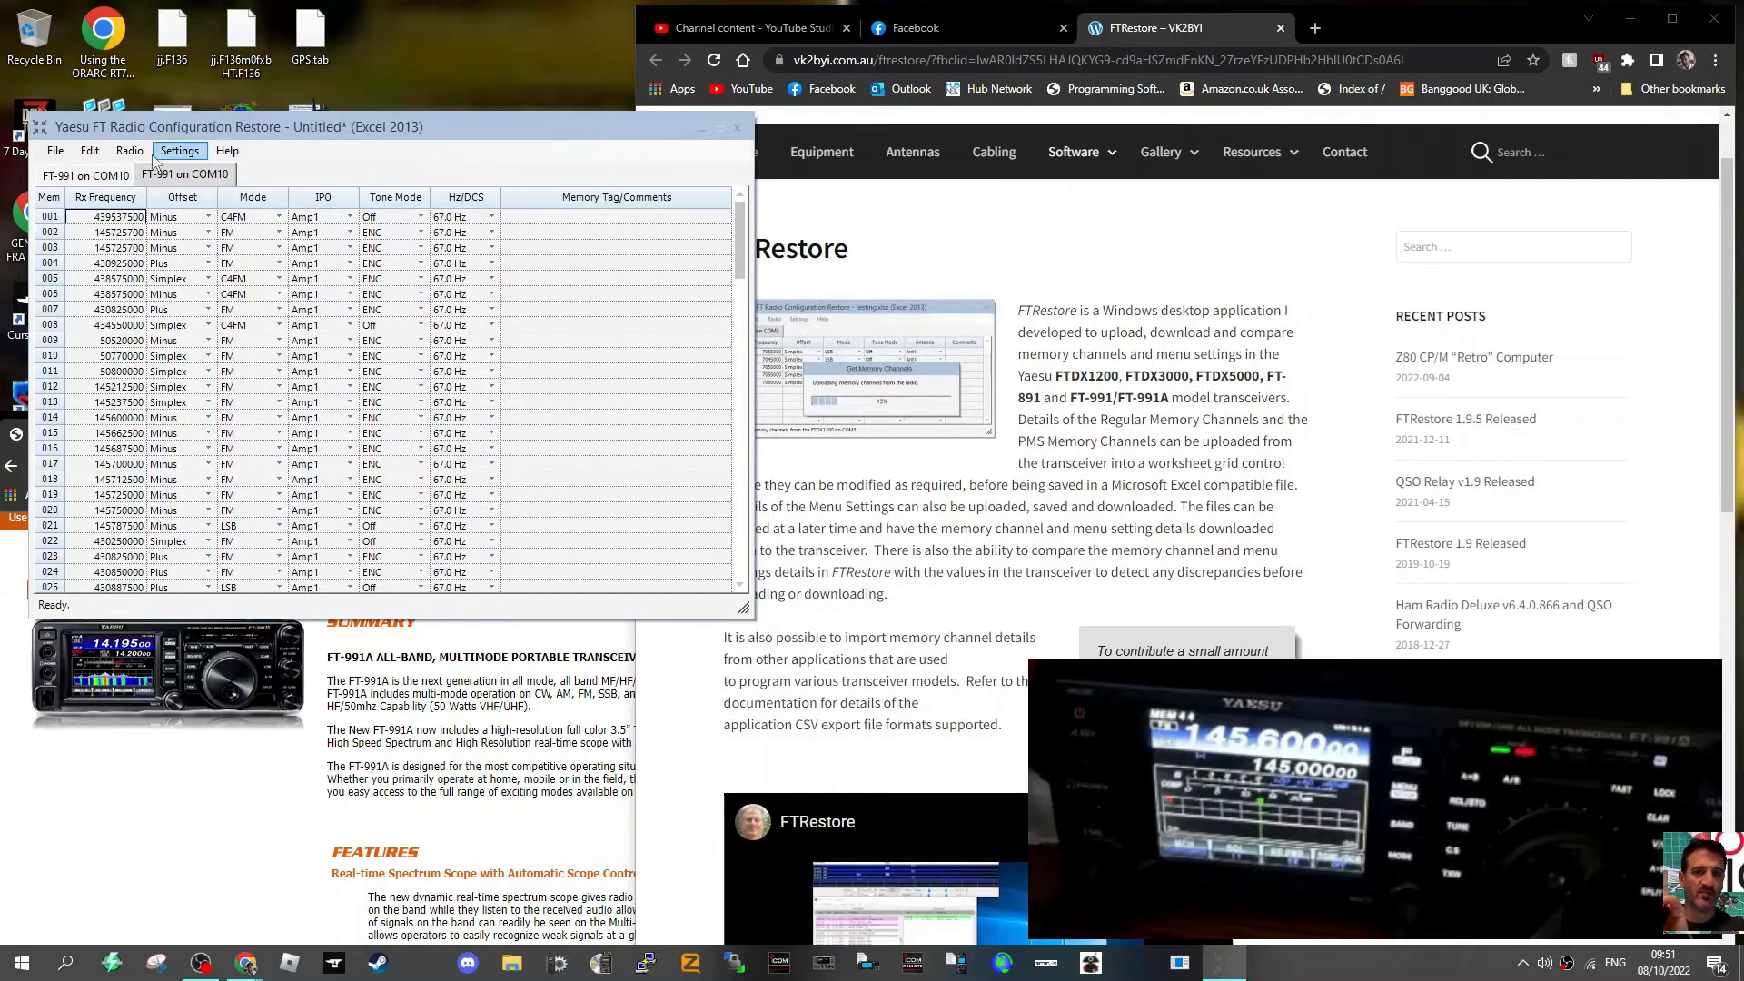
{"action": "left_click", "coordinate": [129, 150]}
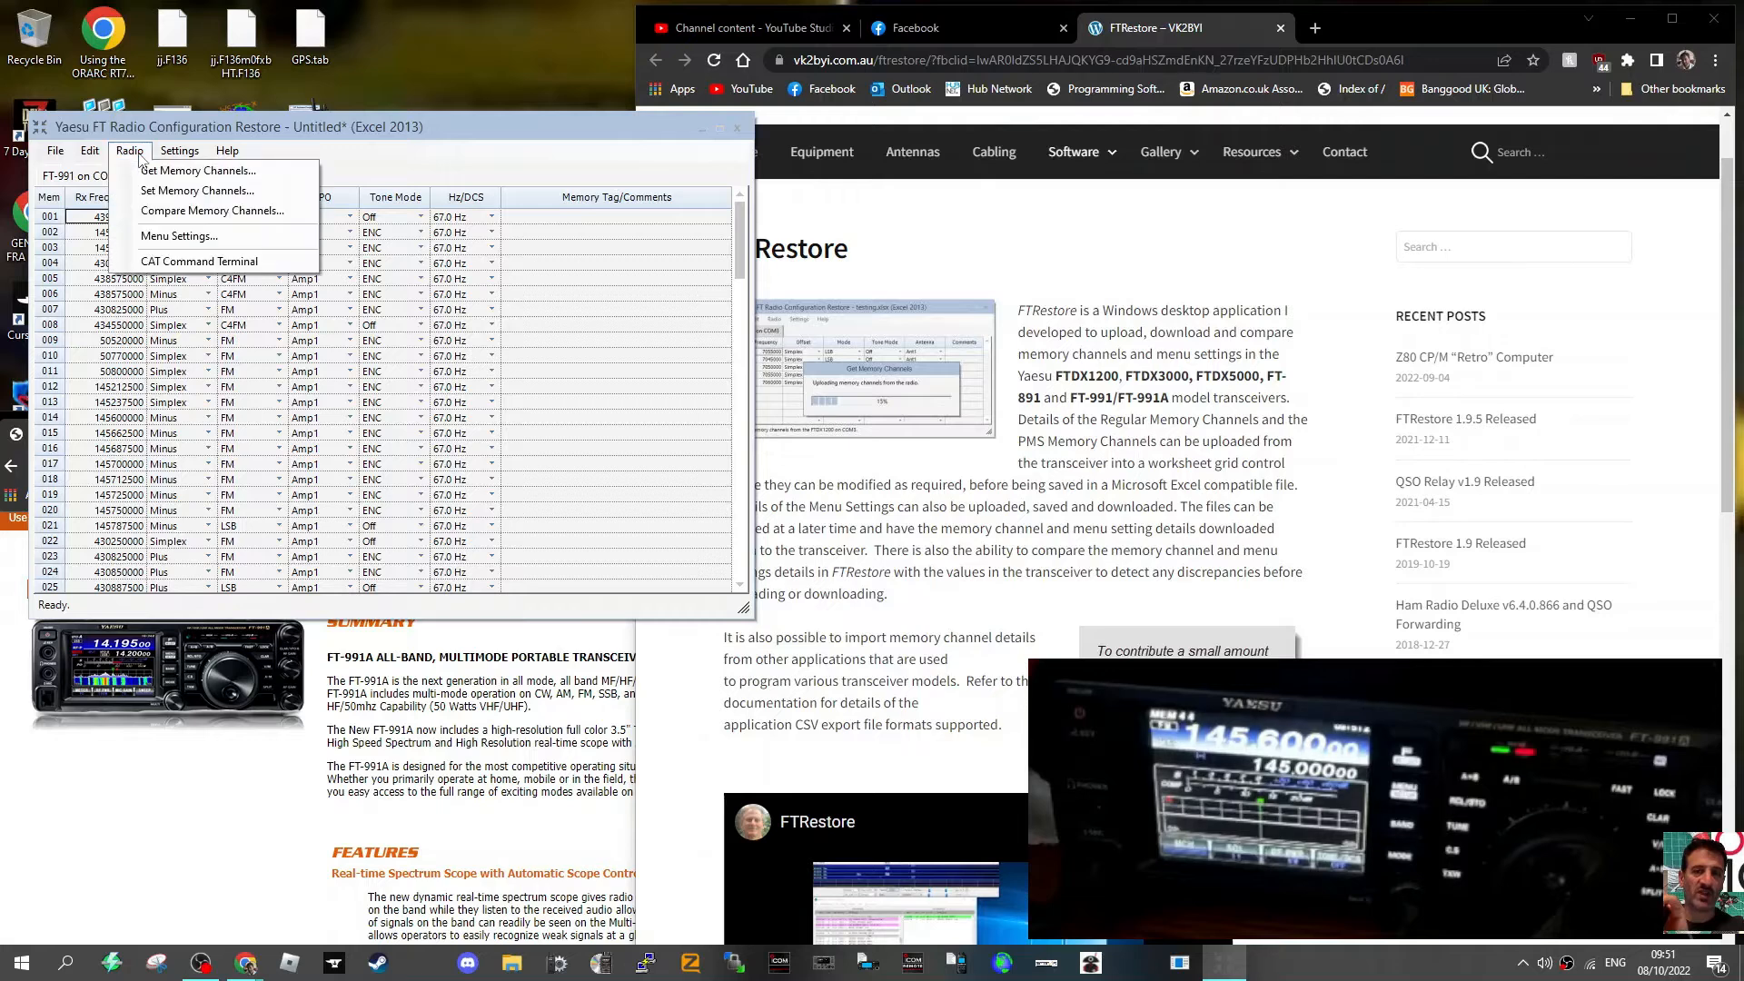
Step: Read the memory channels back from the FT-991, accepting the worksheet overwrite
{"action": "left_click", "coordinate": [198, 170]}
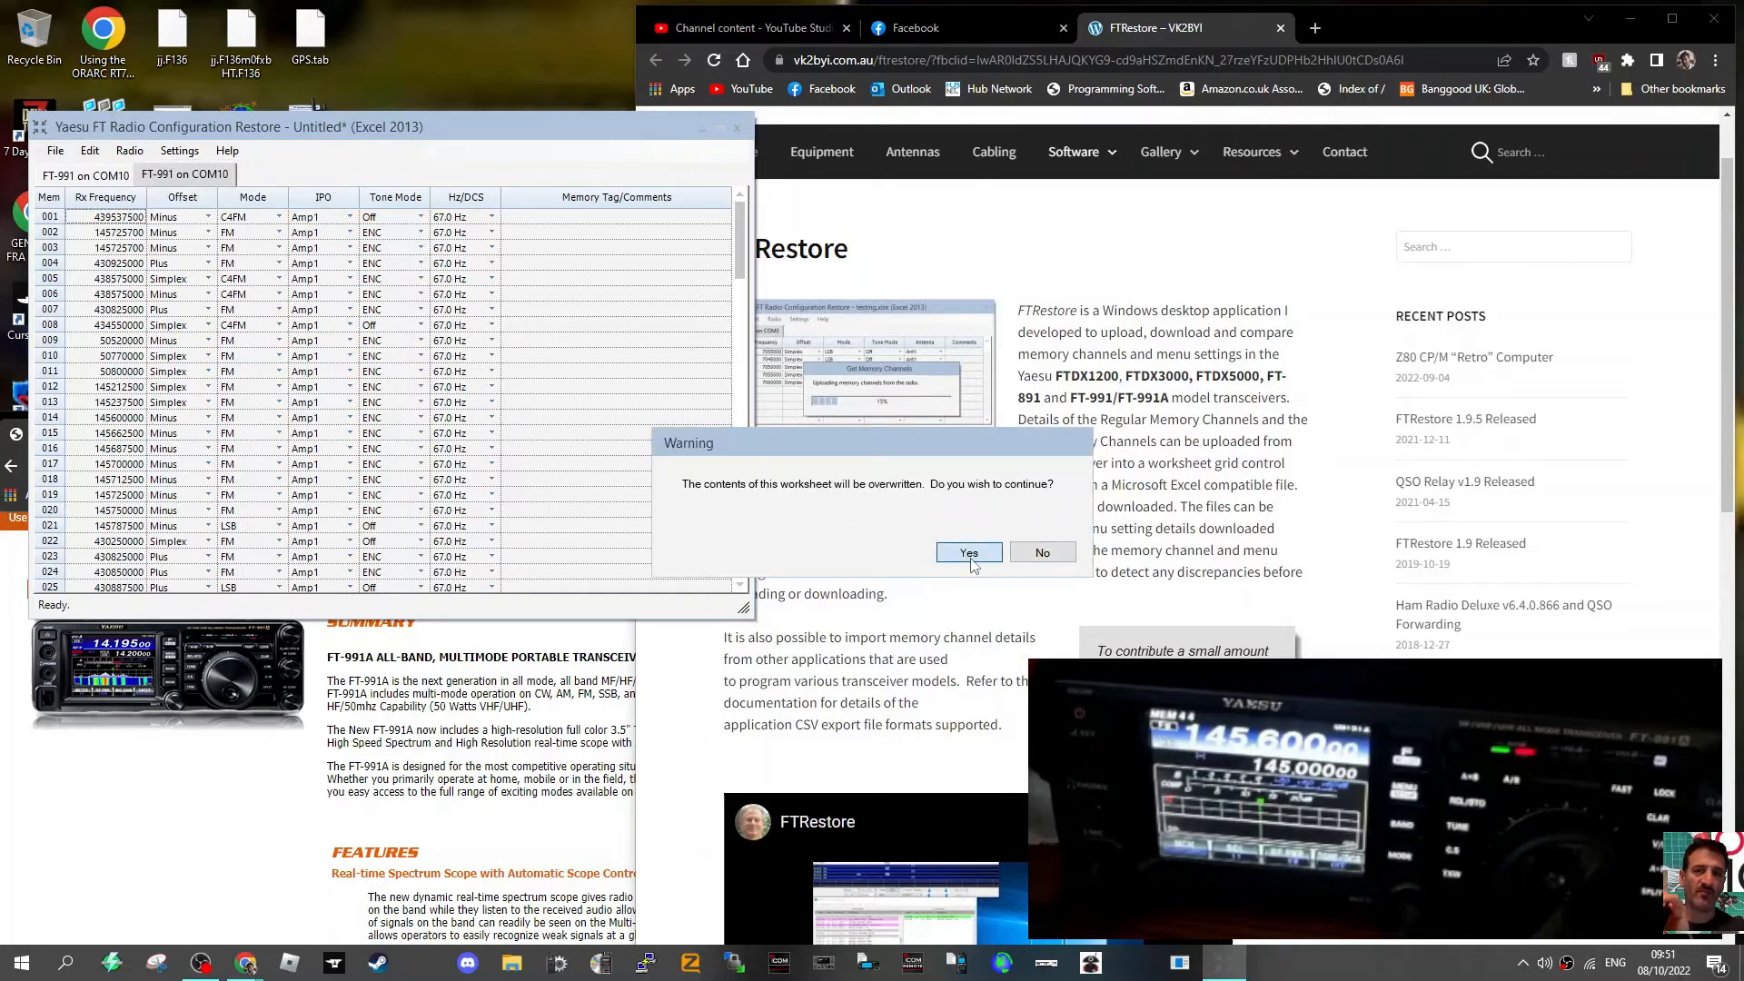
{"action": "left_click", "coordinate": [967, 553]}
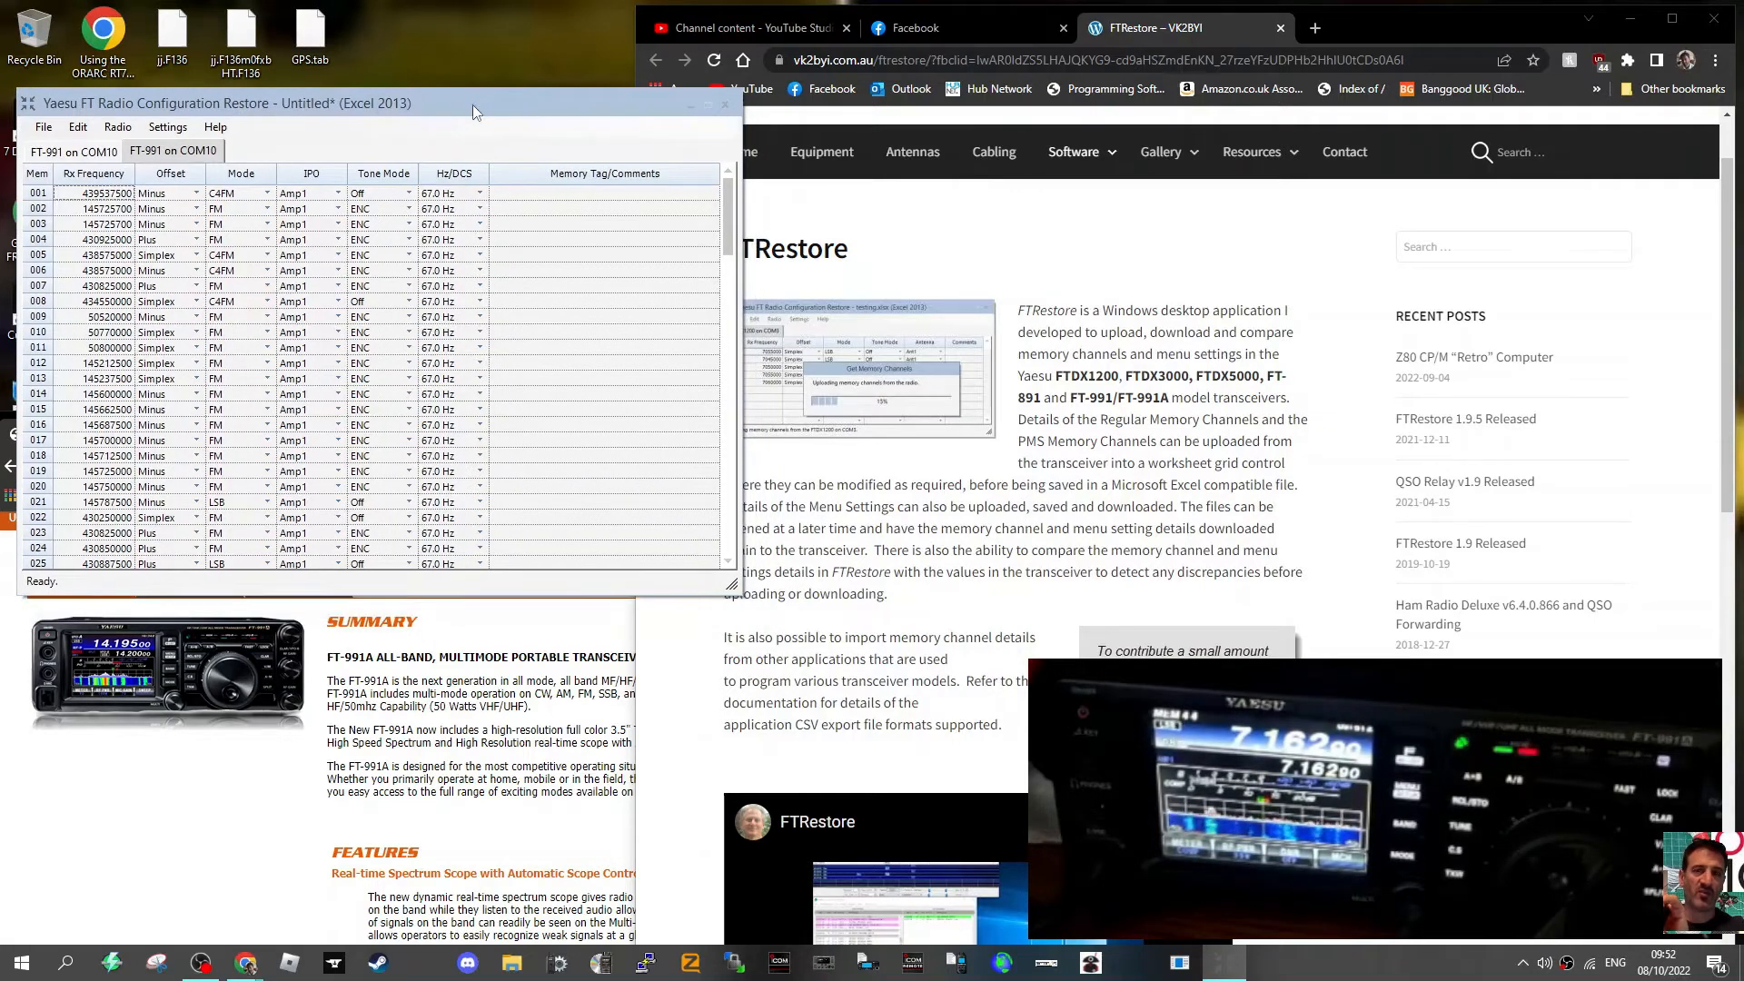
{"action": "left_click", "coordinate": [73, 152]}
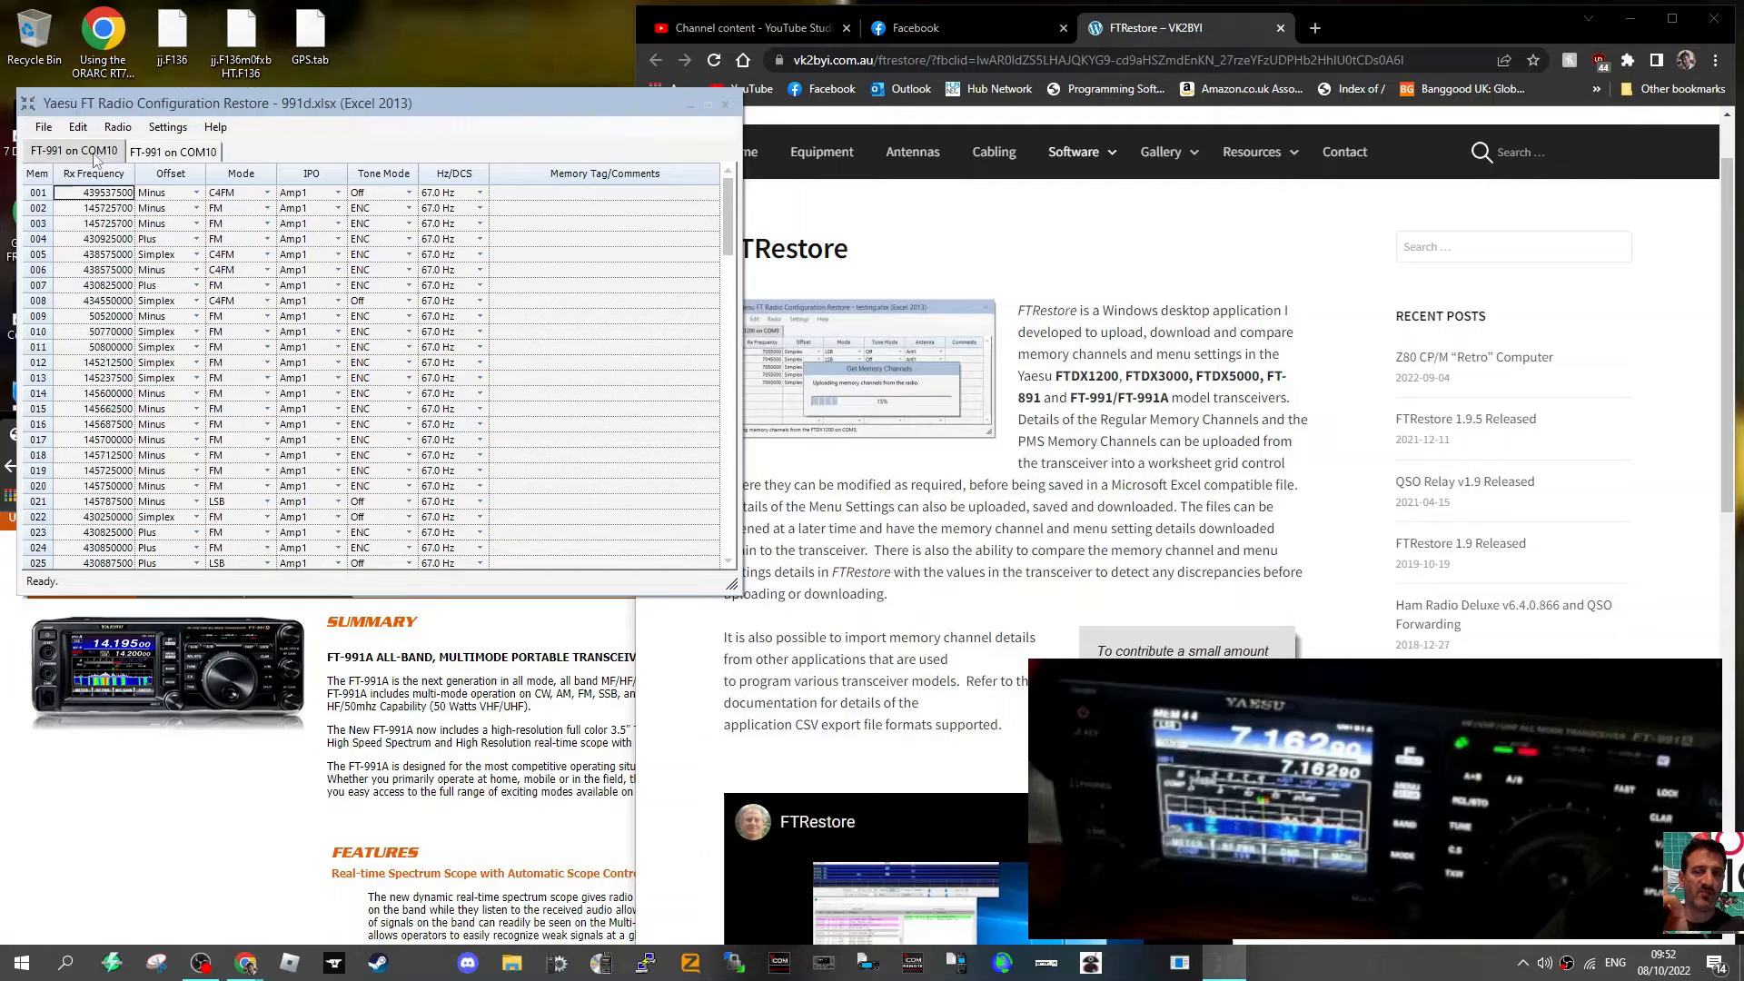
{"action": "left_click", "coordinate": [167, 127]}
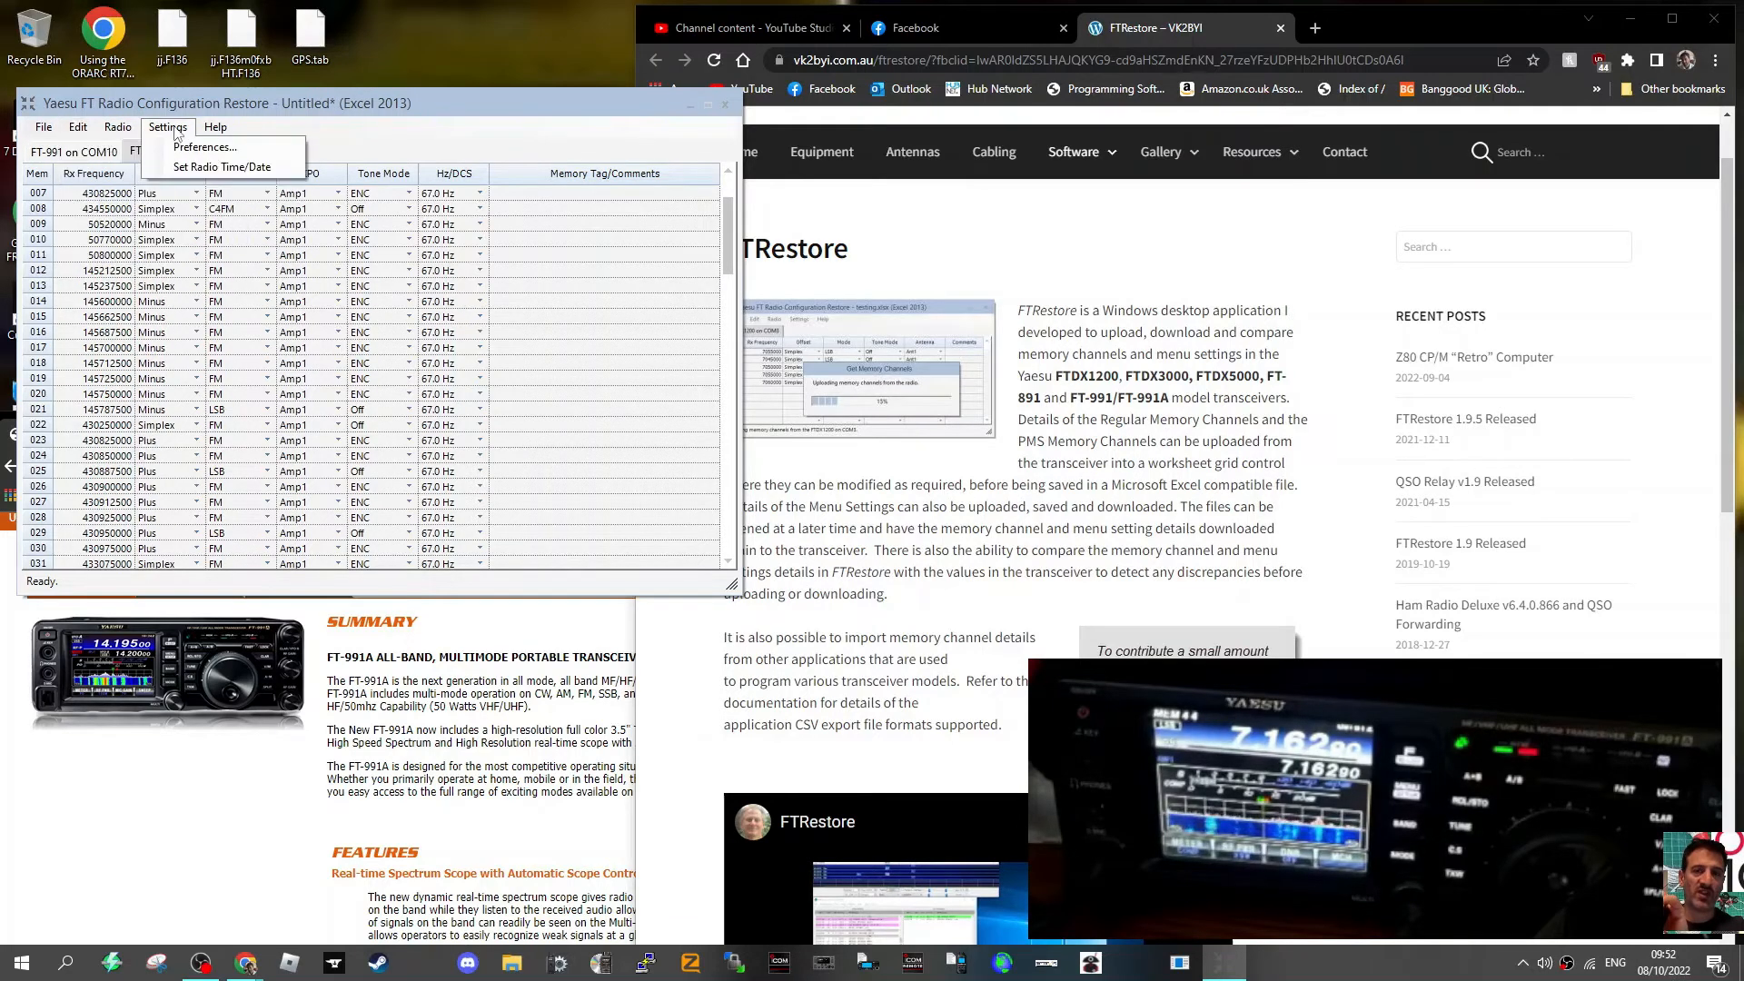
{"action": "left_click", "coordinate": [117, 127]}
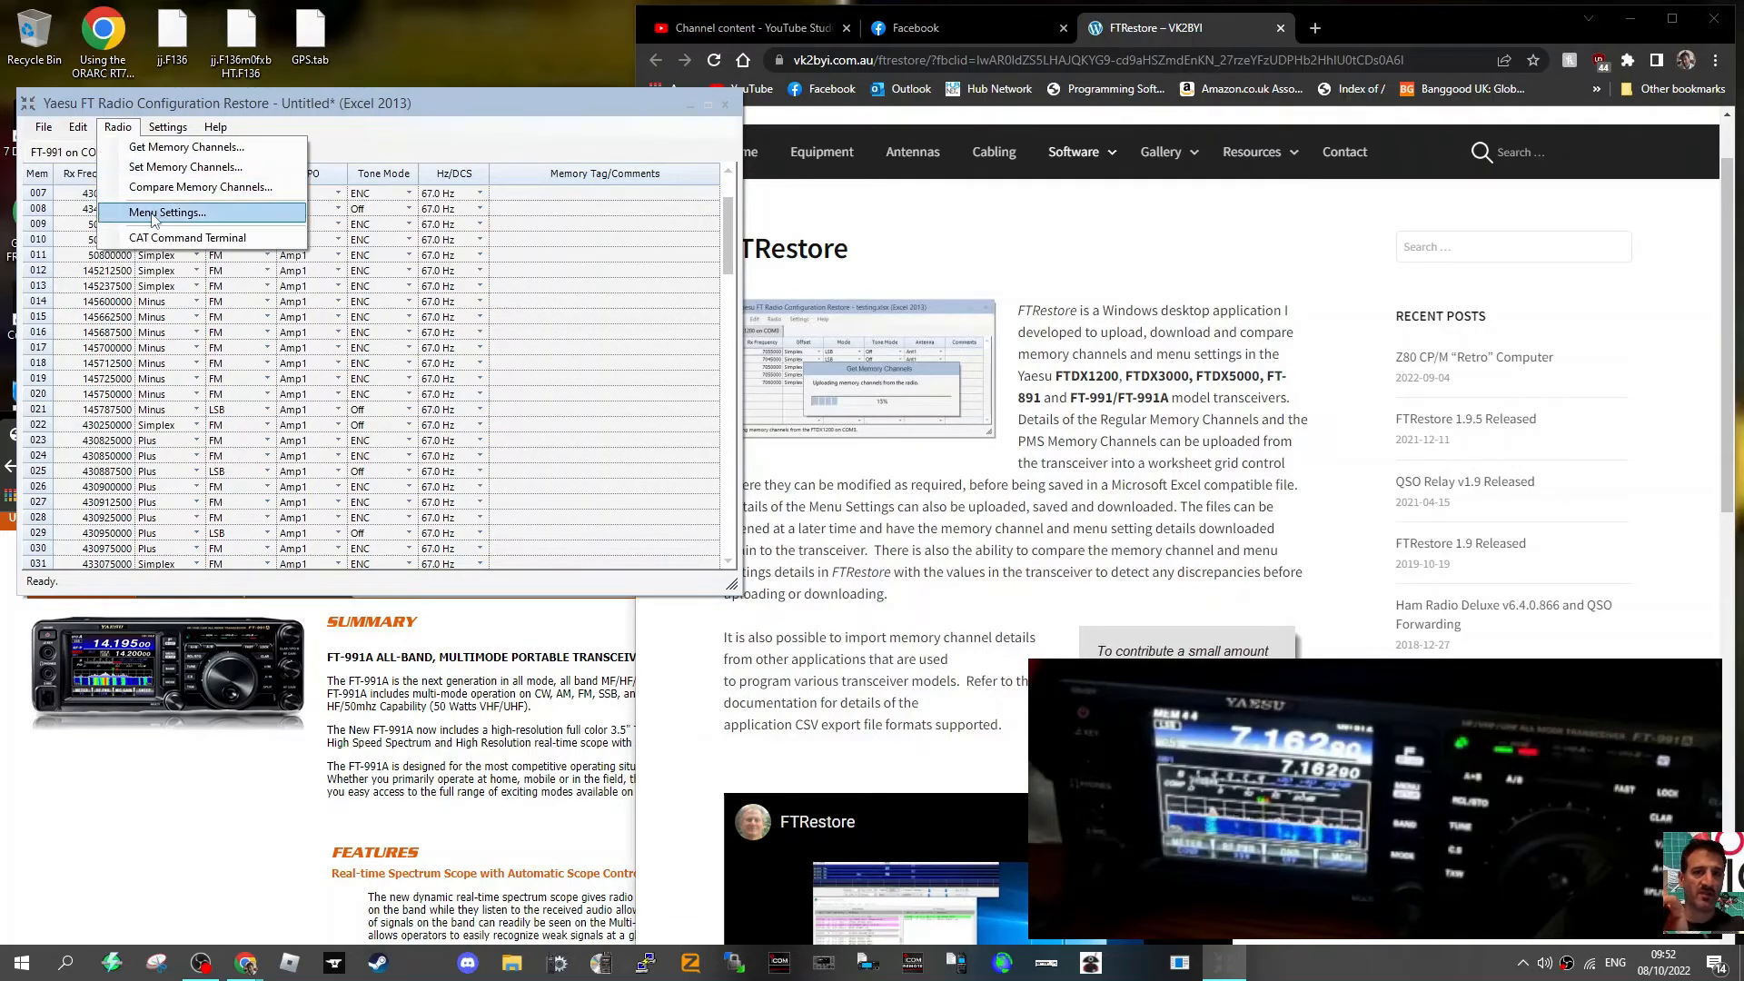
{"action": "left_click", "coordinate": [168, 212]}
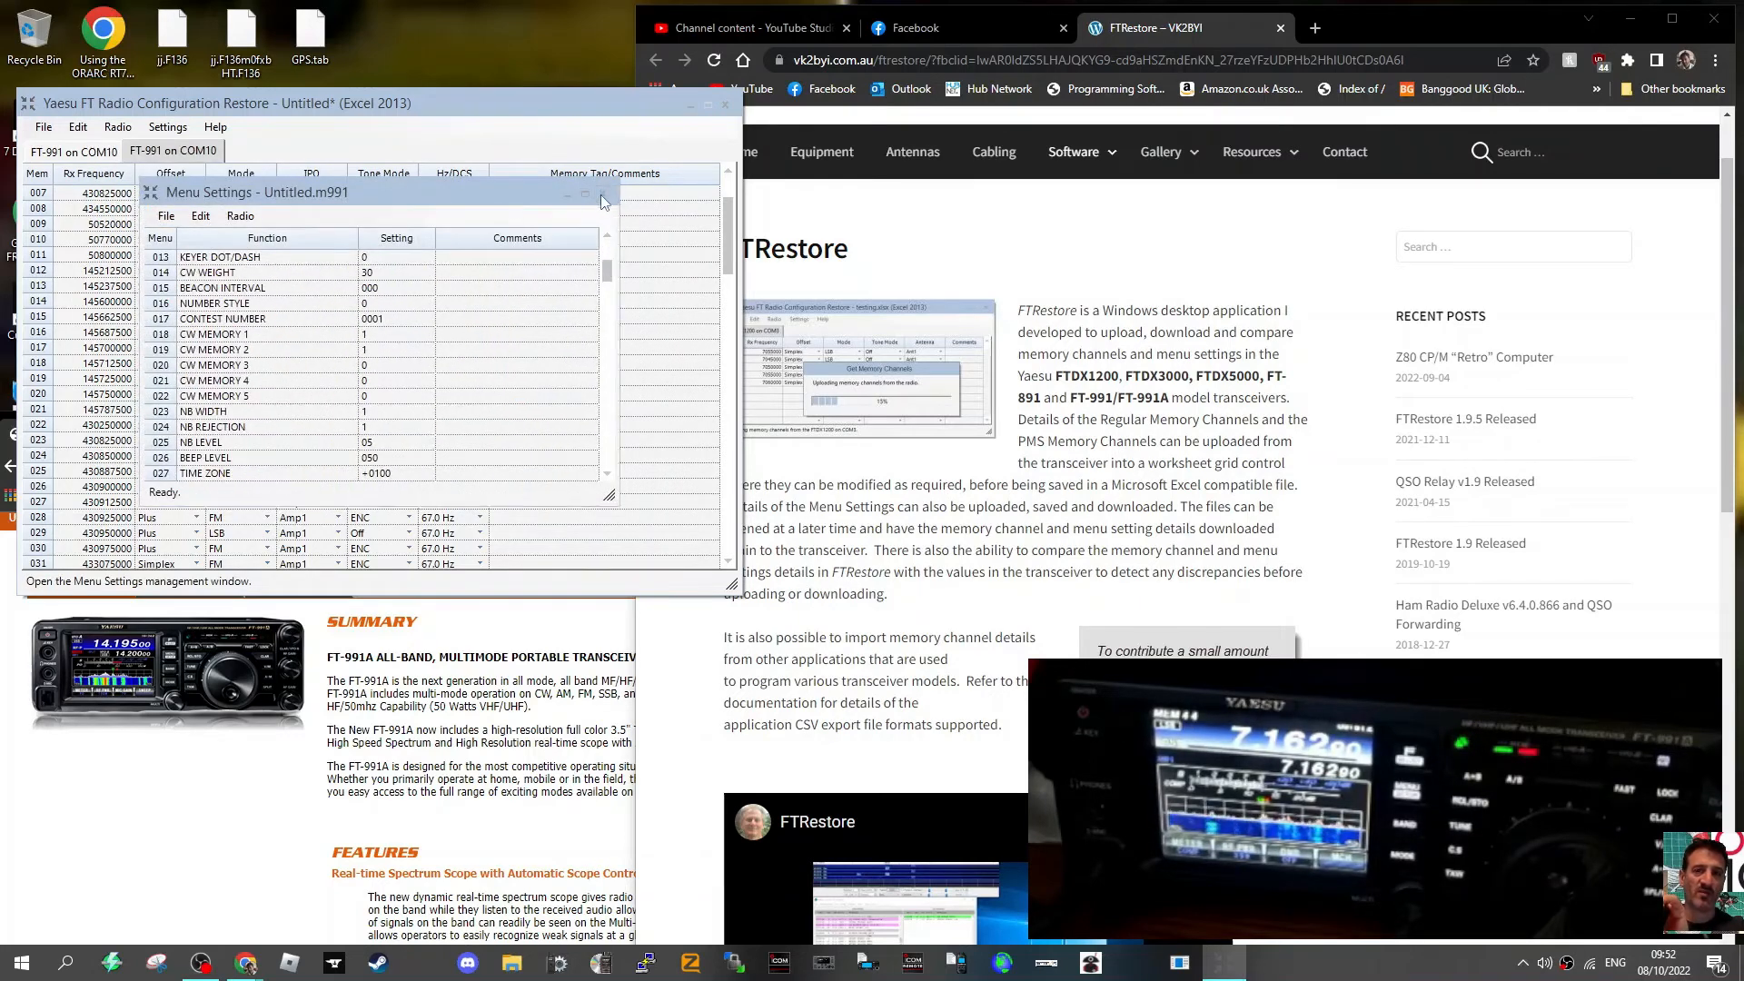
{"action": "left_click", "coordinate": [118, 127]}
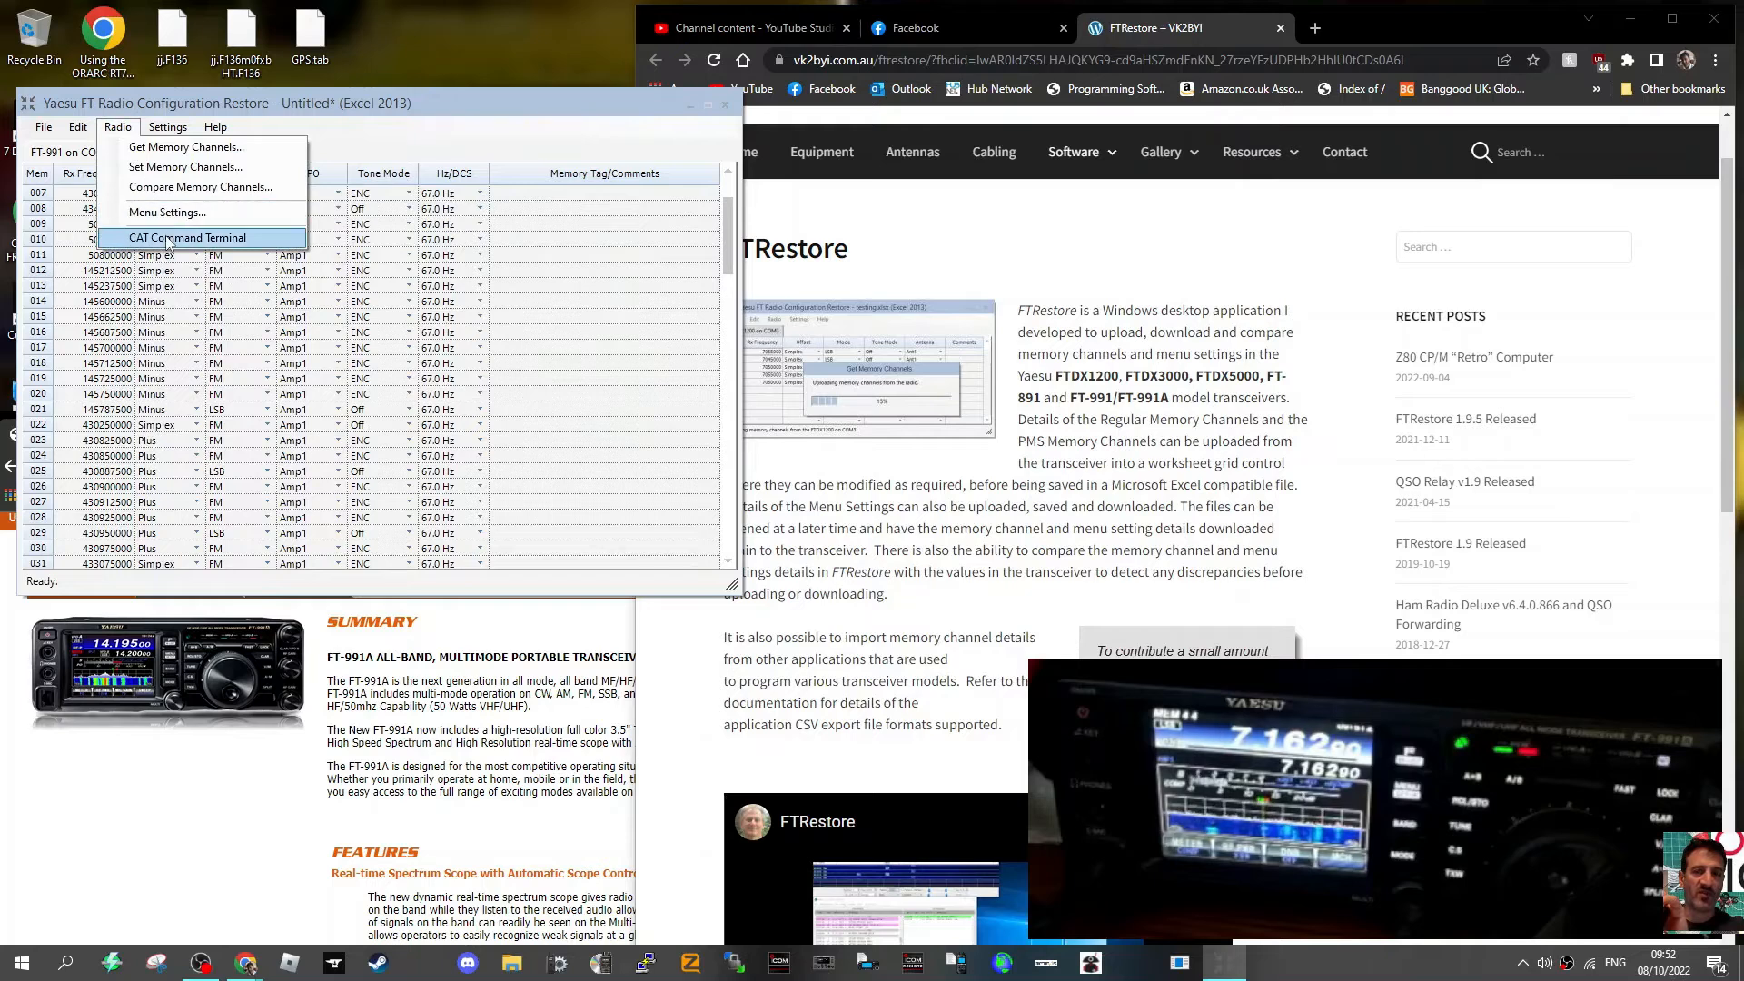
Step: Open the CAT Command Terminal on COM10 and the v1.9.5.1 documentation PDF
{"action": "left_click", "coordinate": [187, 237]}
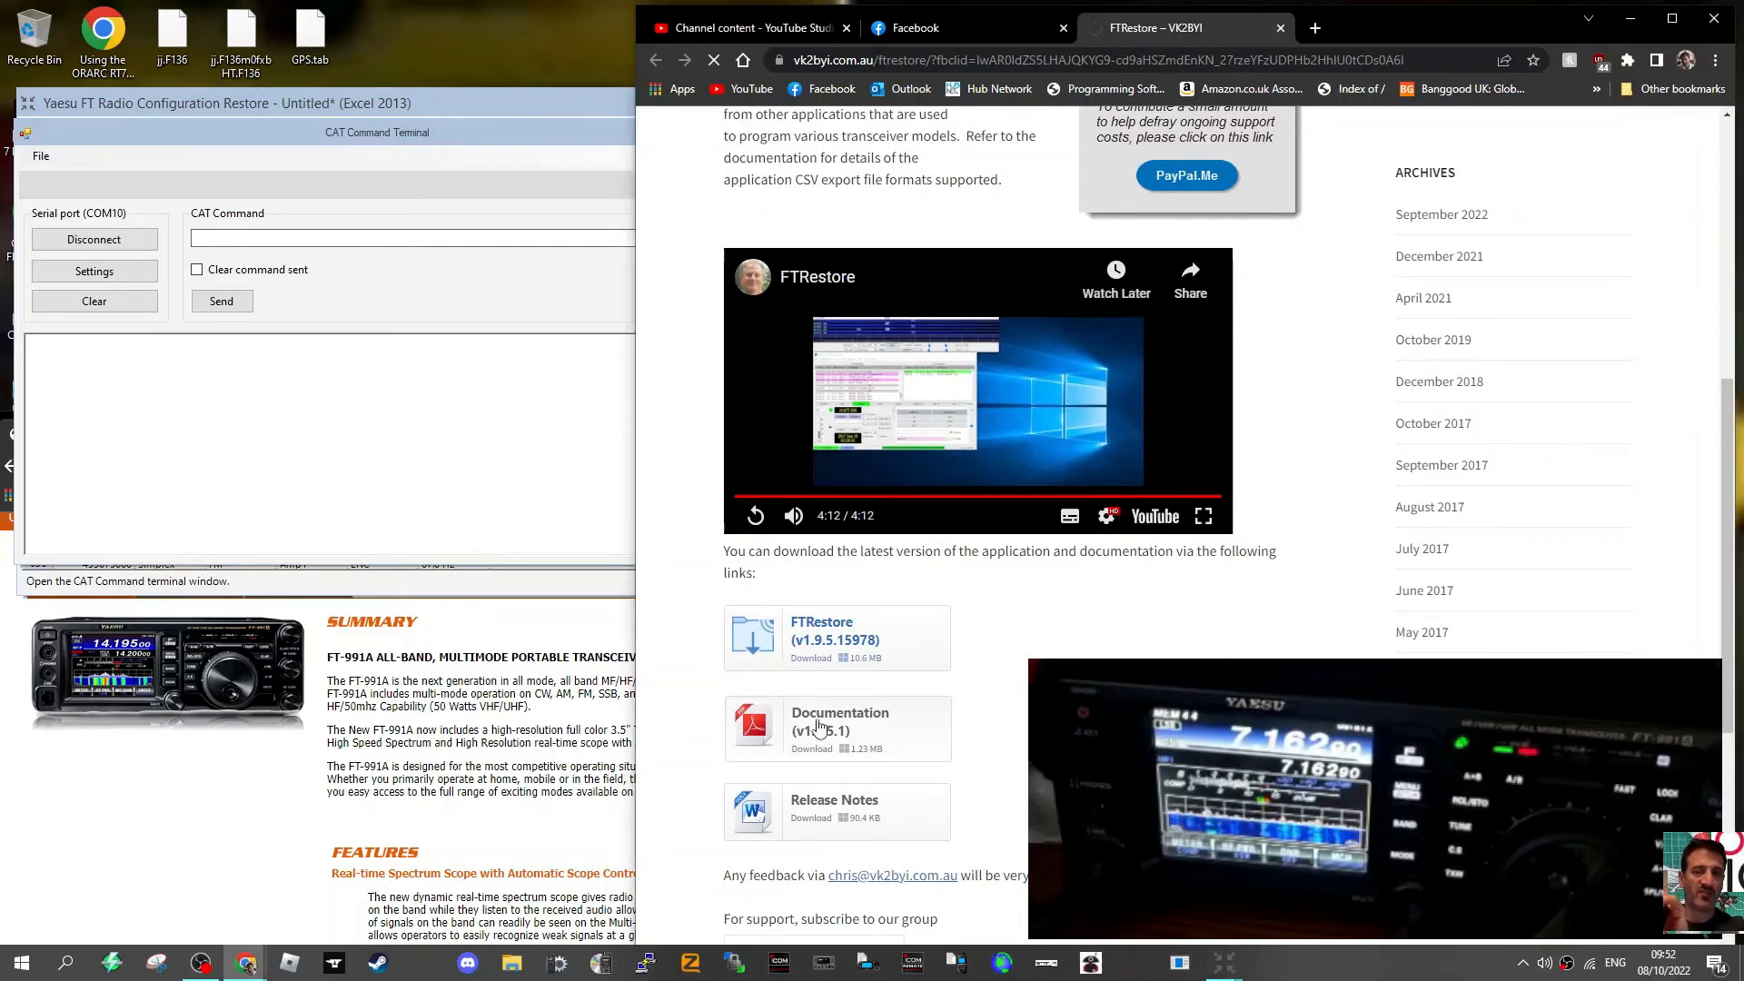
{"action": "mouse_move", "coordinate": [893, 732]}
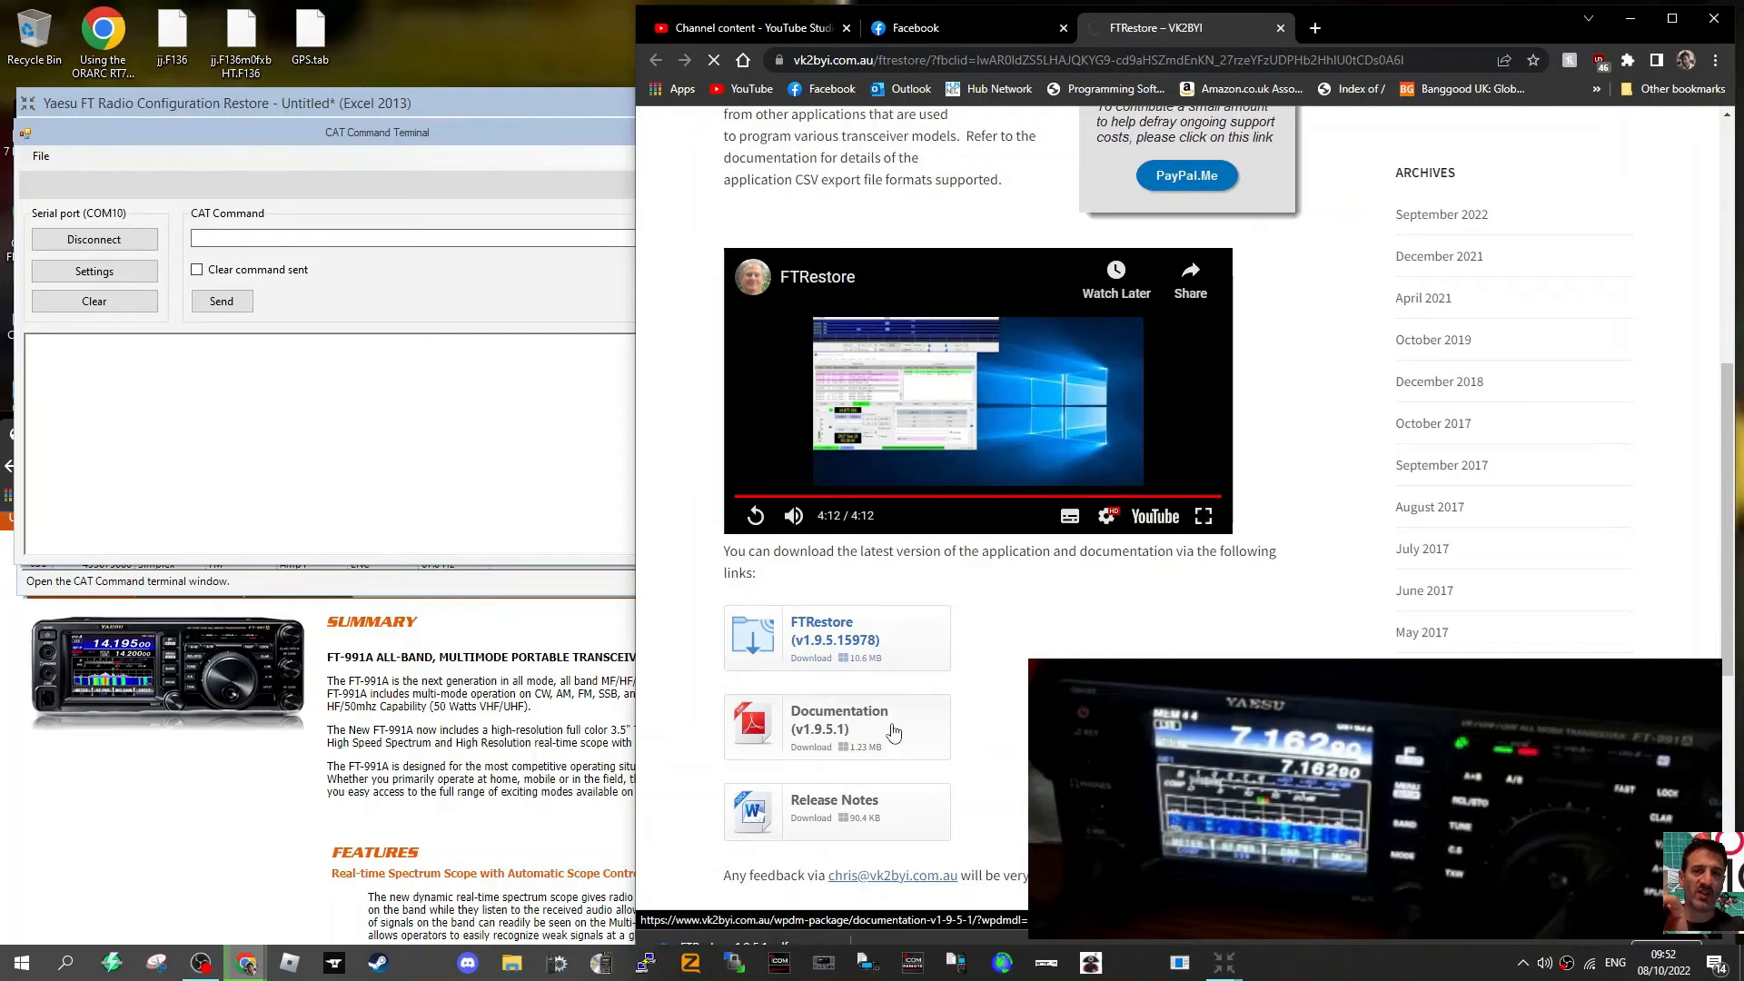
{"action": "left_click", "coordinate": [838, 726]}
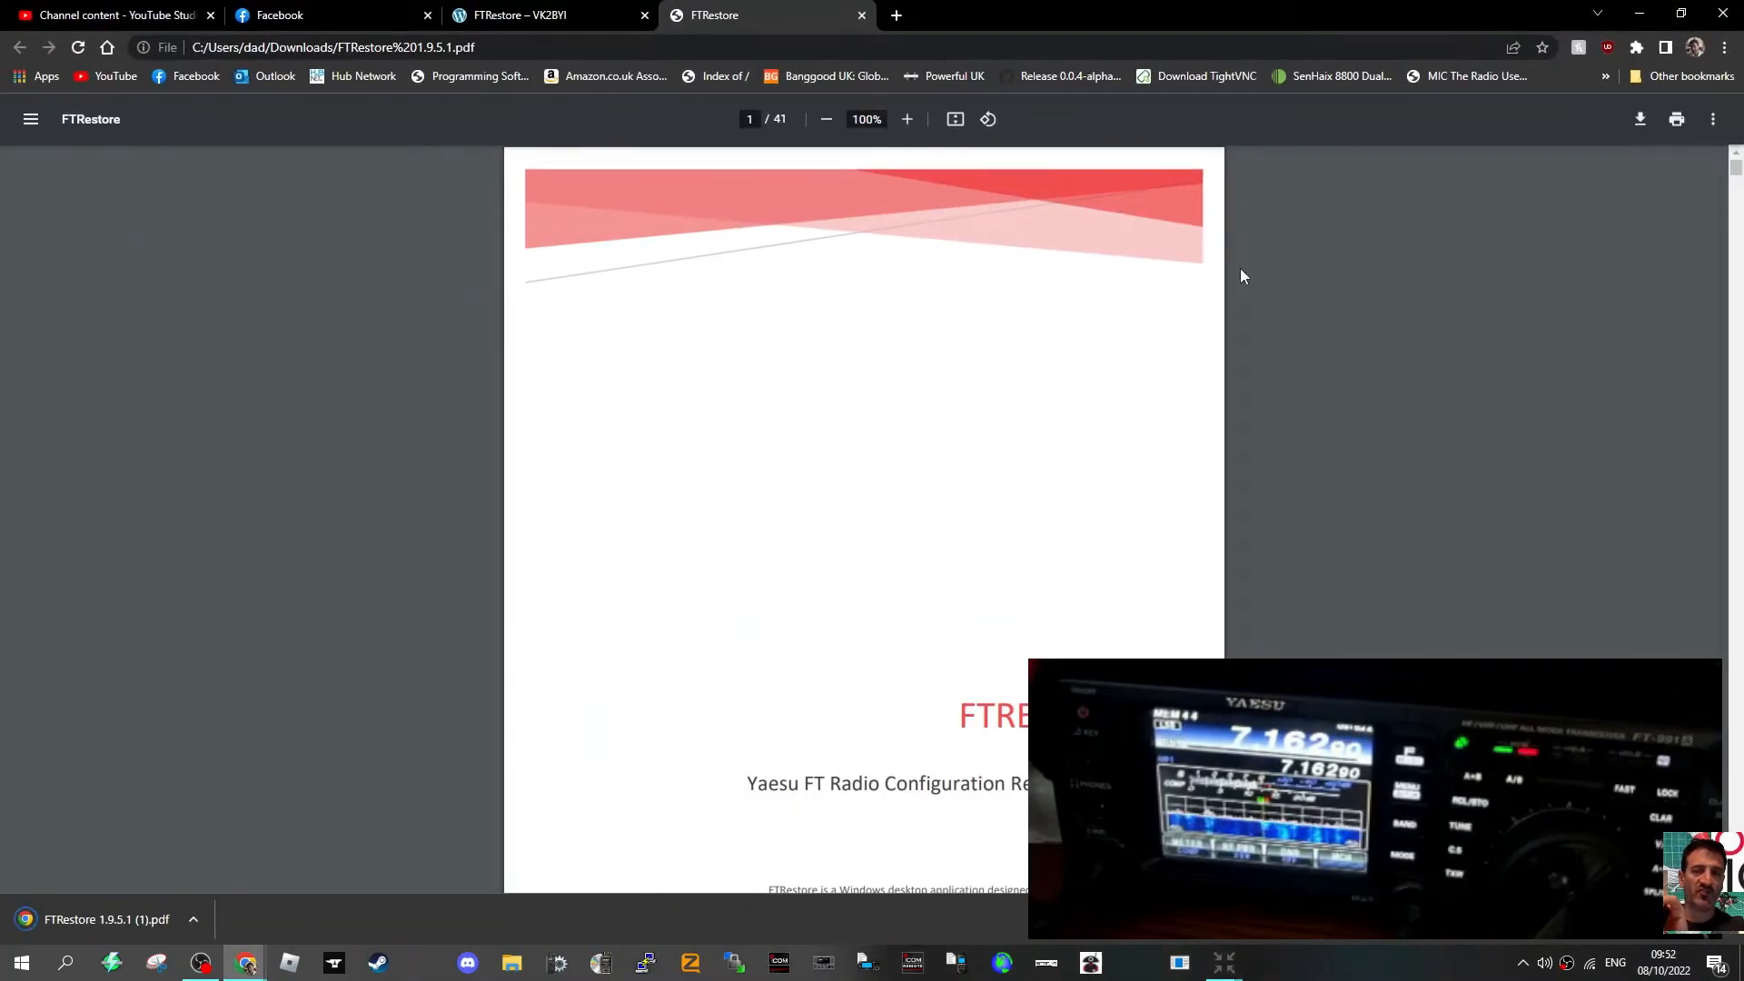
Step: Zoom the documentation PDF to 125% and page through to the Menu Settings section on page 23
{"action": "scroll", "scroll_direction": "down", "scroll_amount": 3}
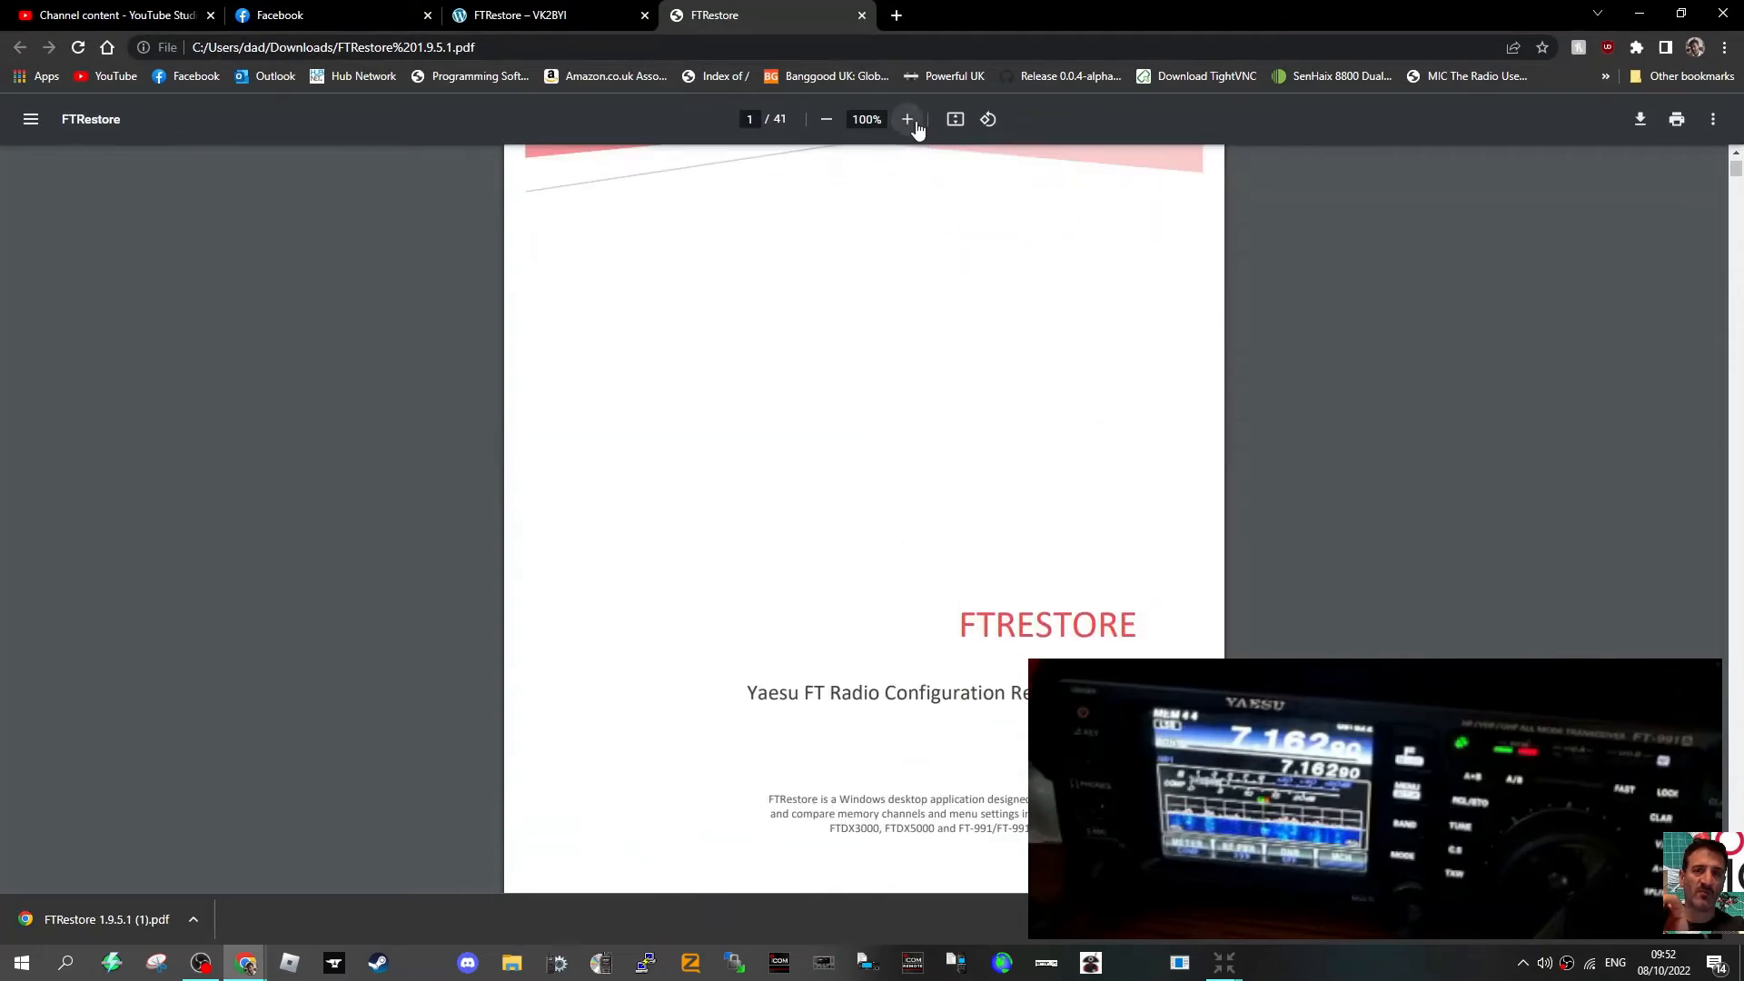
{"action": "left_click", "coordinate": [906, 119]}
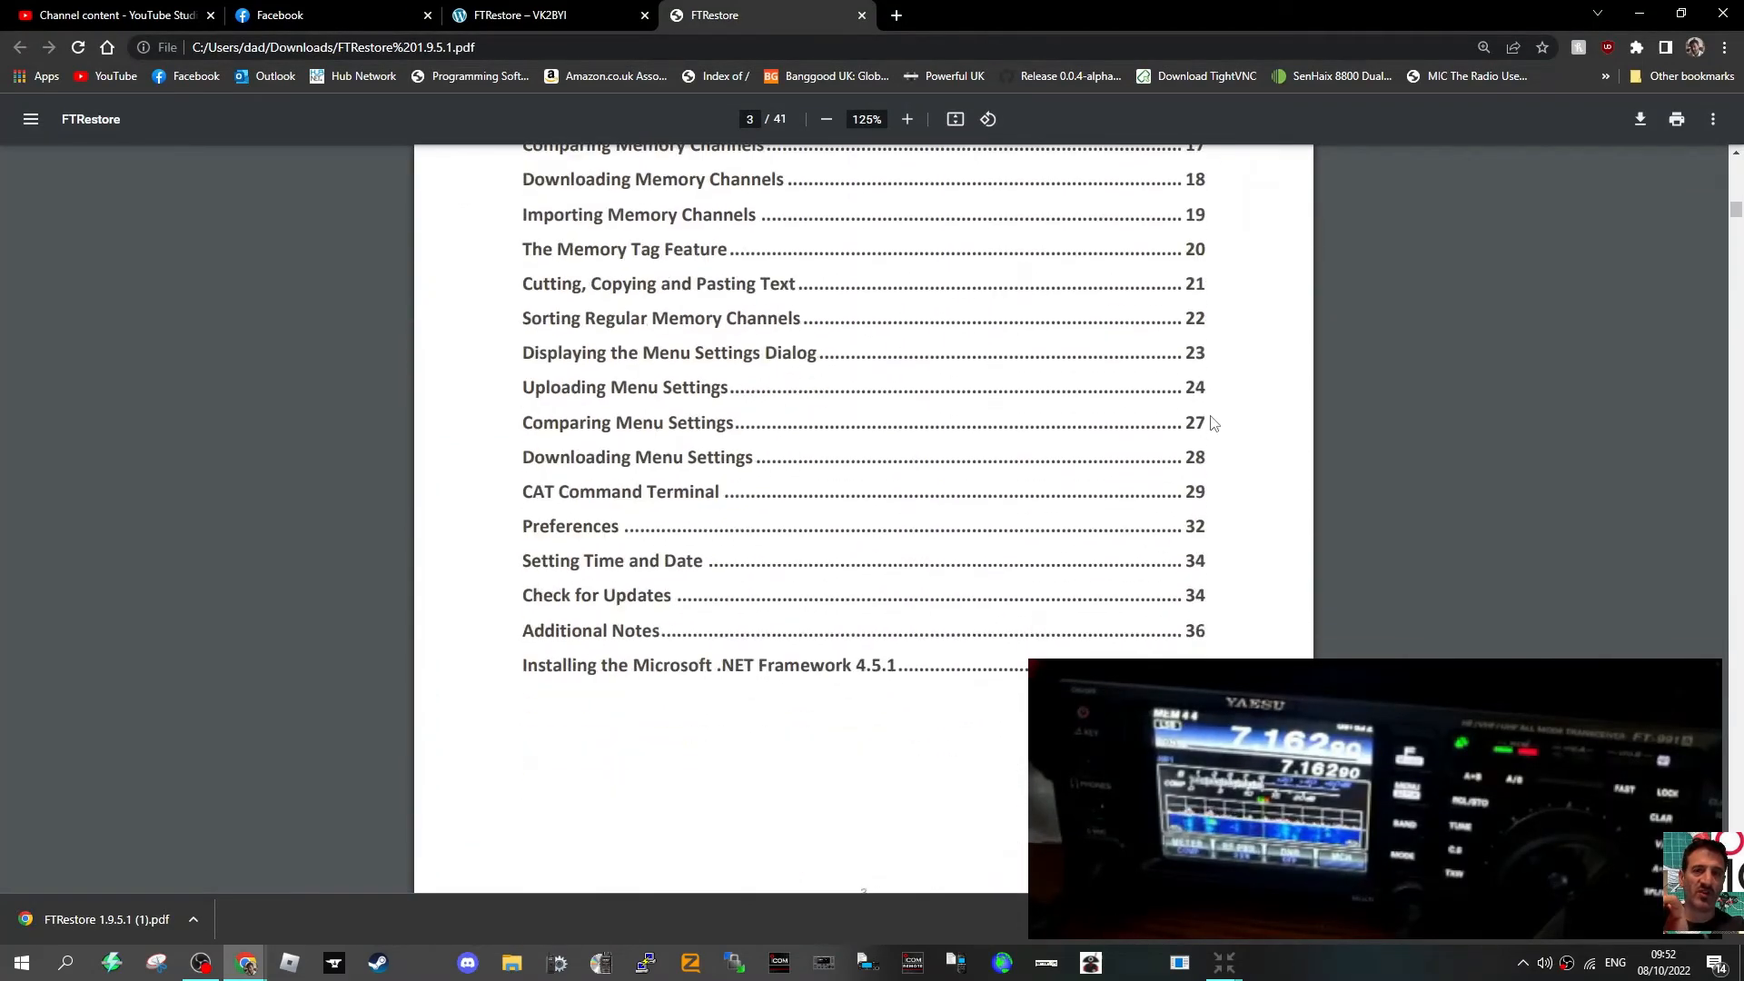
{"action": "scroll", "scroll_direction": "down", "scroll_amount": 3}
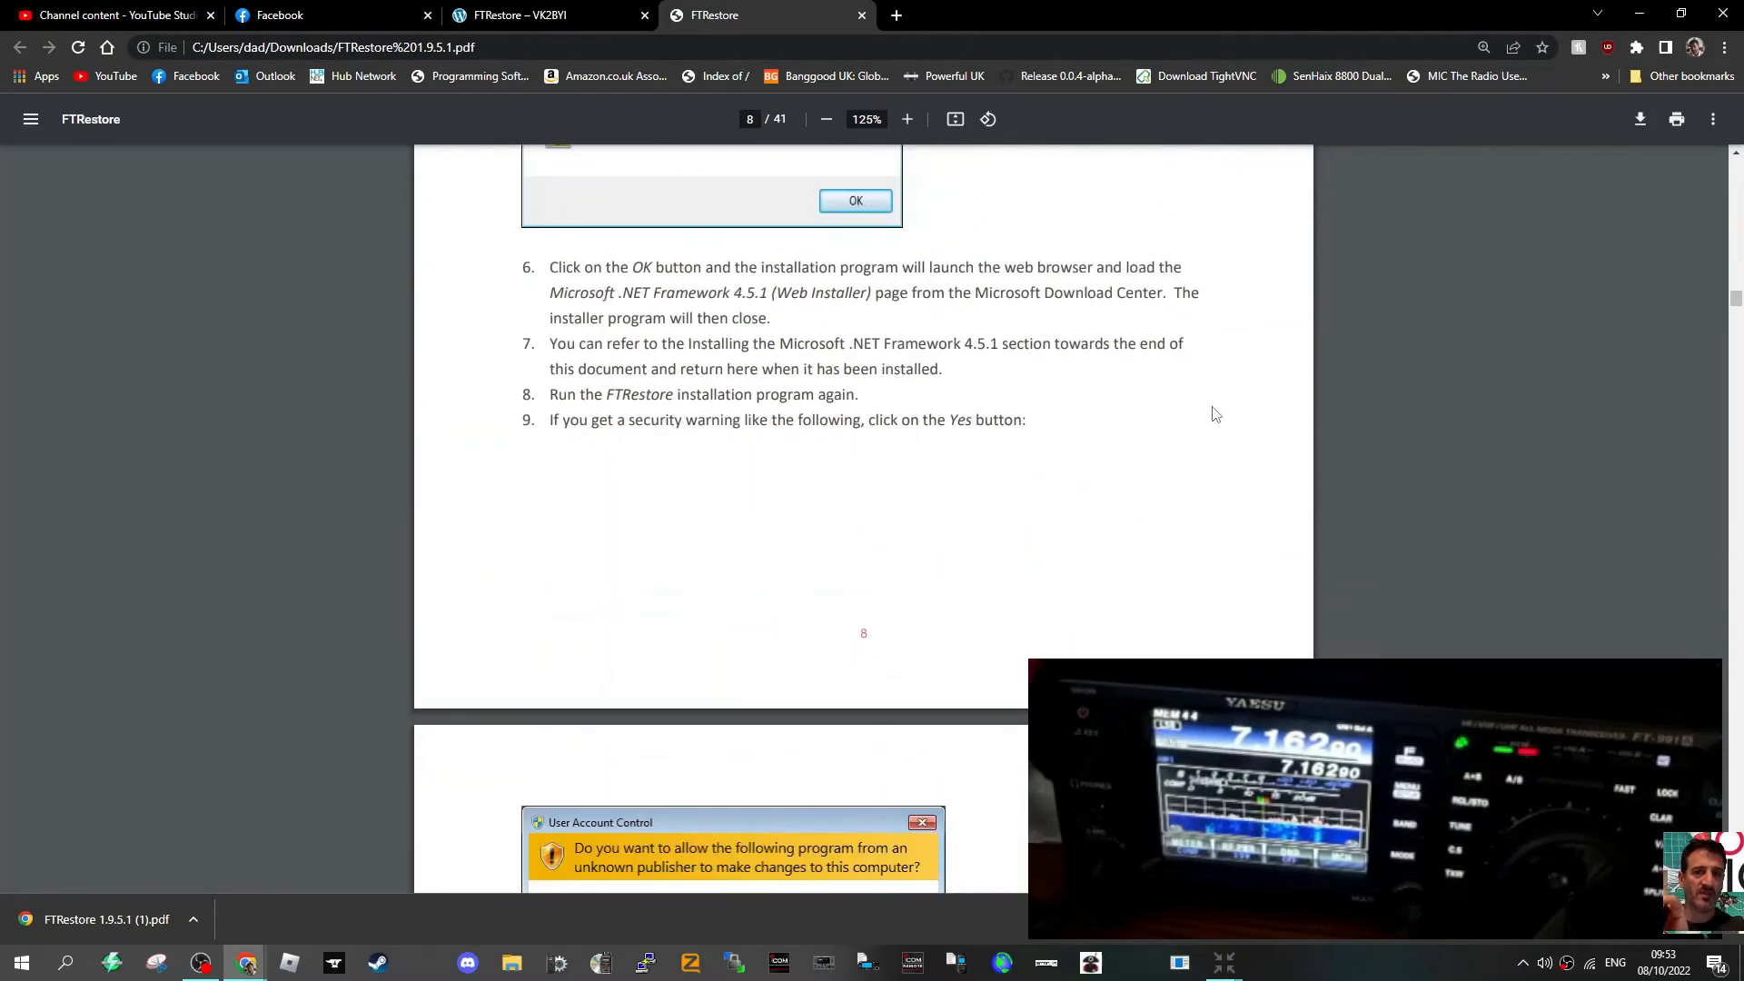
{"action": "scroll", "scroll_direction": "down", "scroll_amount": 3}
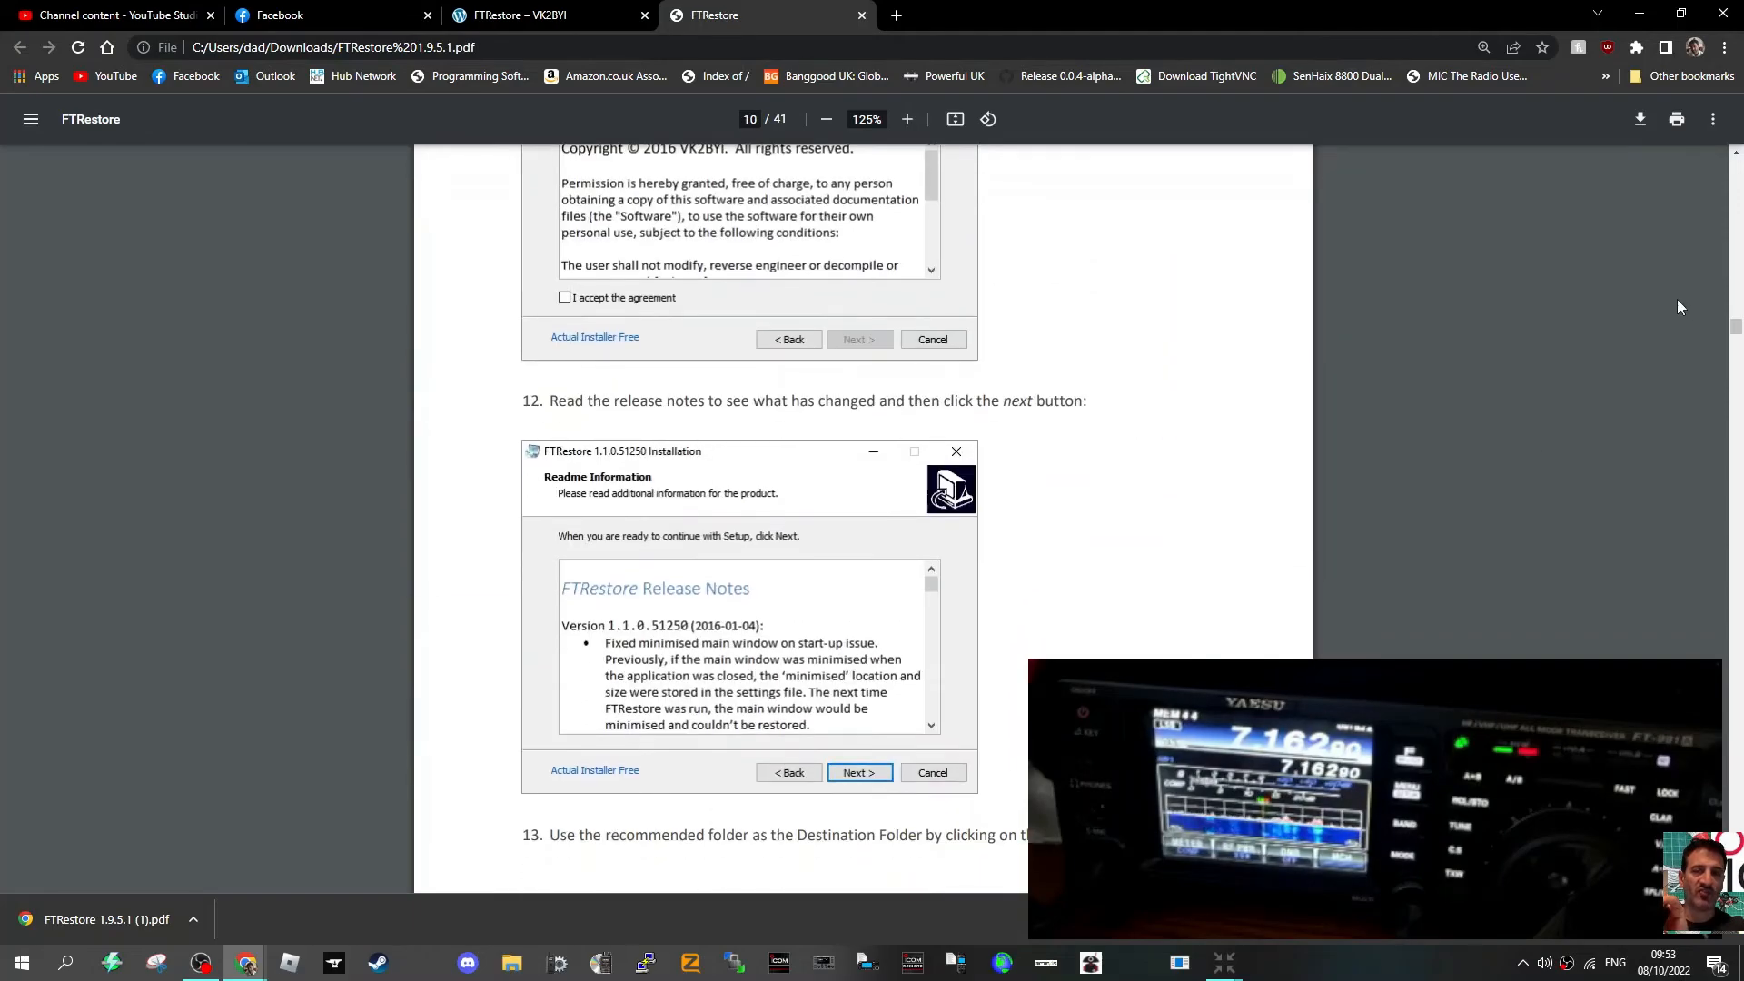
{"action": "scroll", "scroll_direction": "down", "scroll_amount": 3}
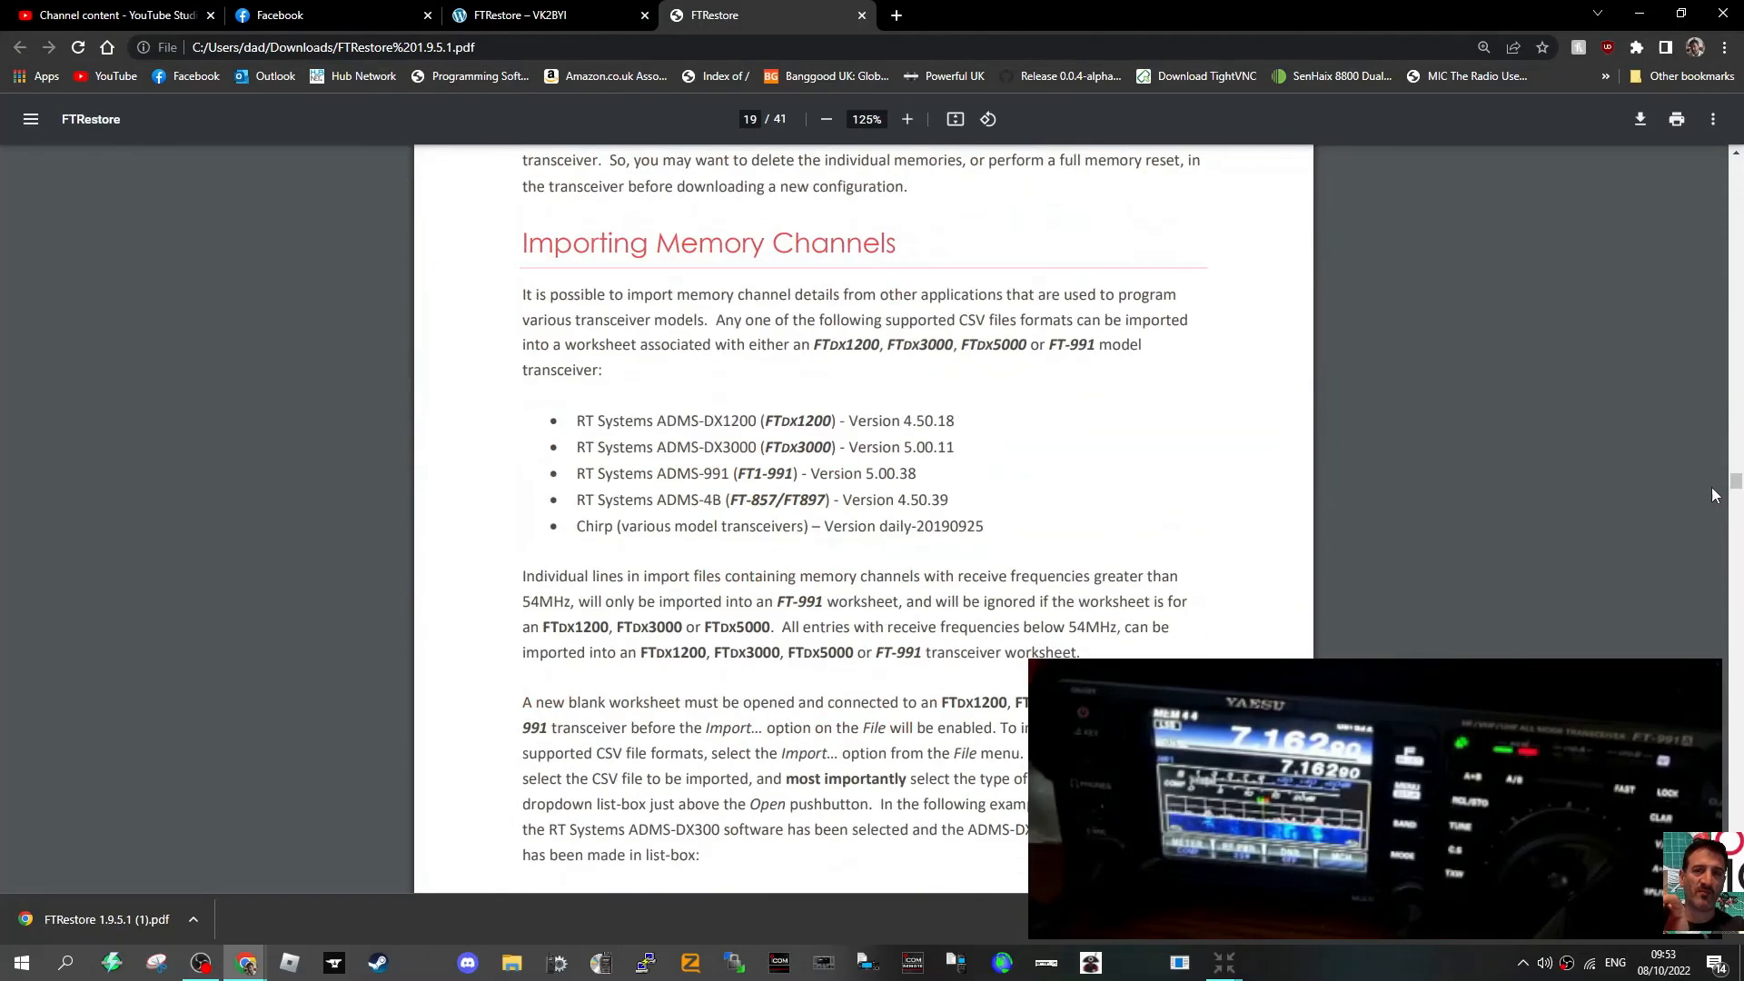
{"action": "scroll", "scroll_direction": "down", "scroll_amount": 3}
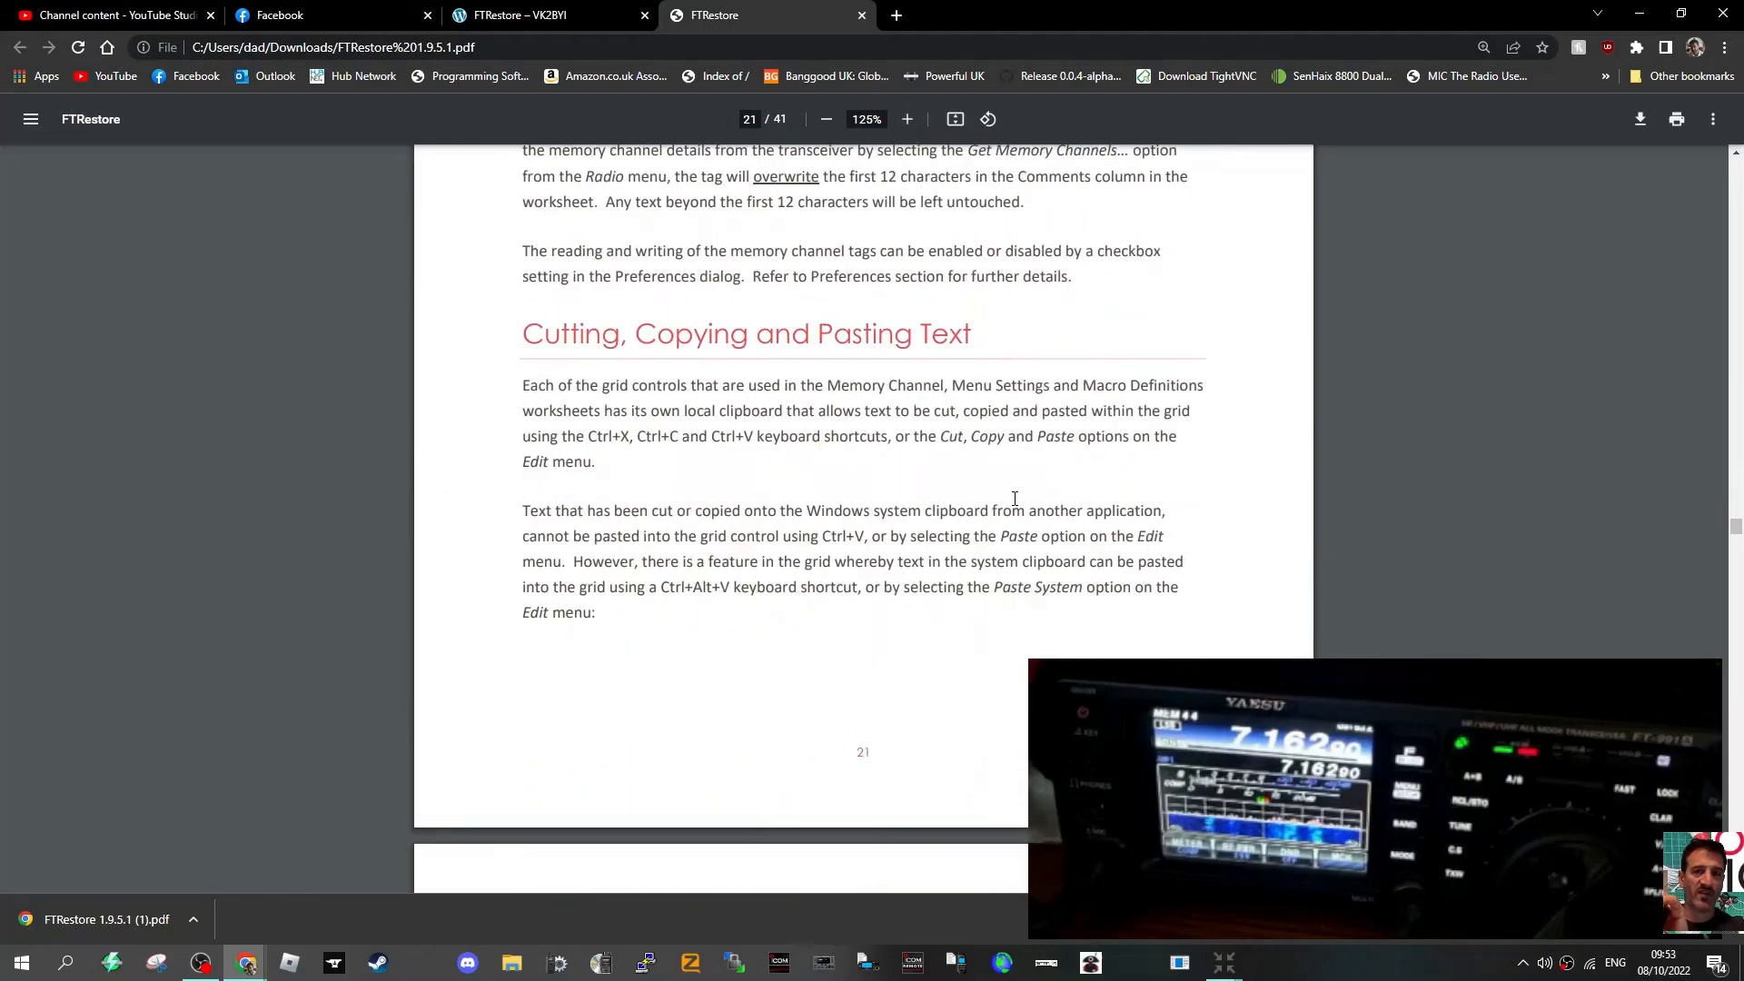
{"action": "scroll", "scroll_direction": "down", "scroll_amount": 3}
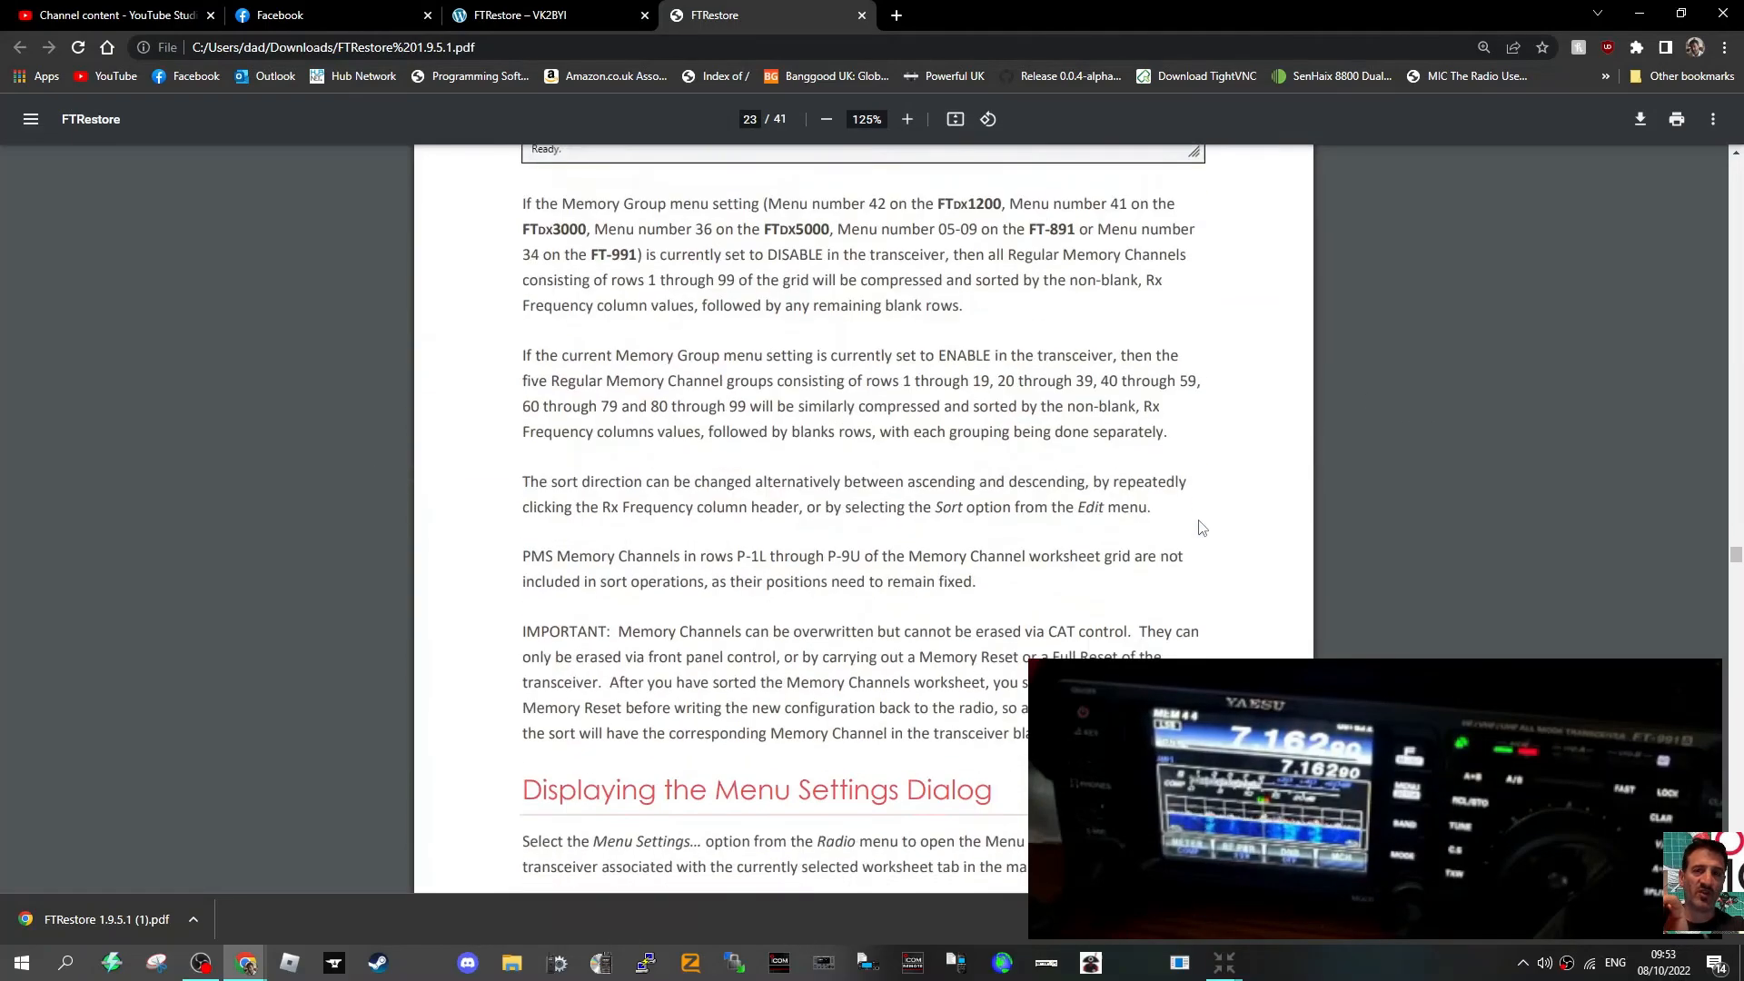